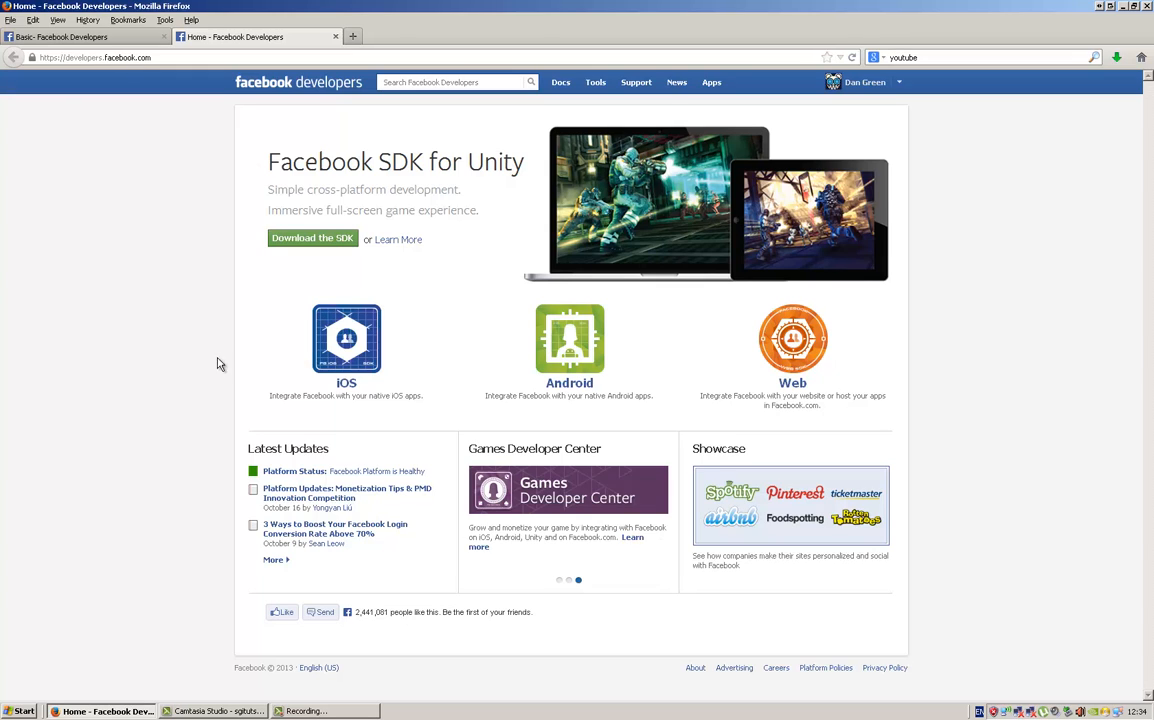
# Step: Go to the Apps overview listing the registered Facebook apps
pyautogui.click(712, 82)
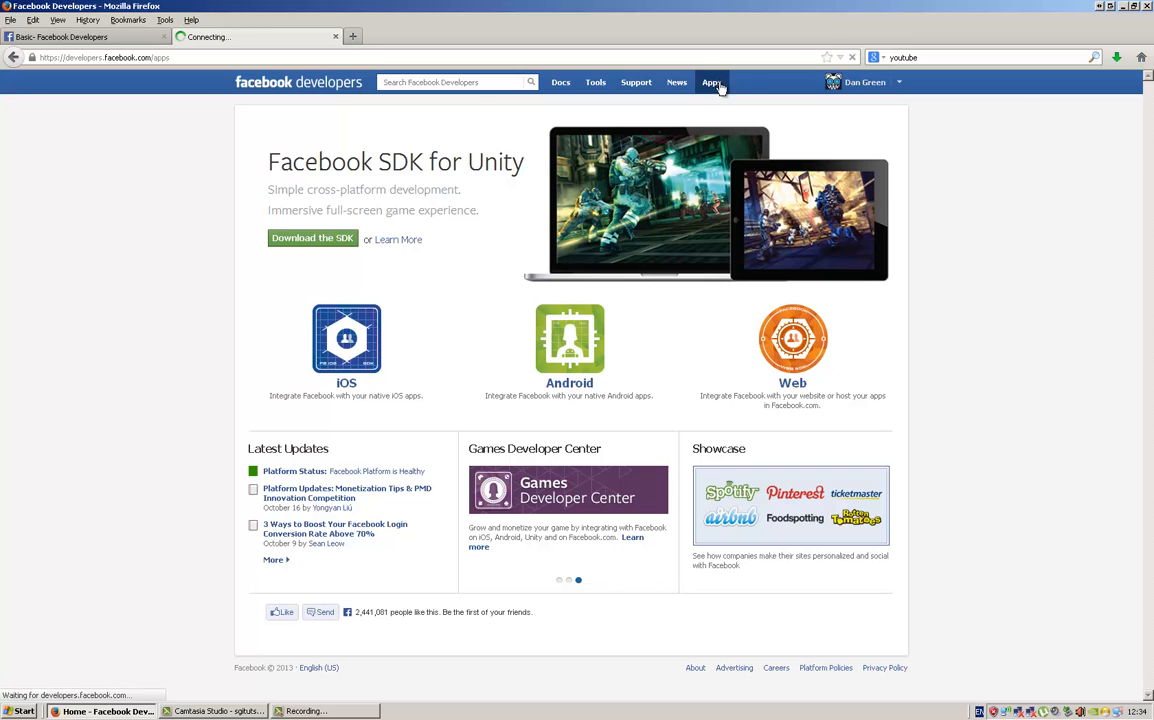
pyautogui.click(712, 82)
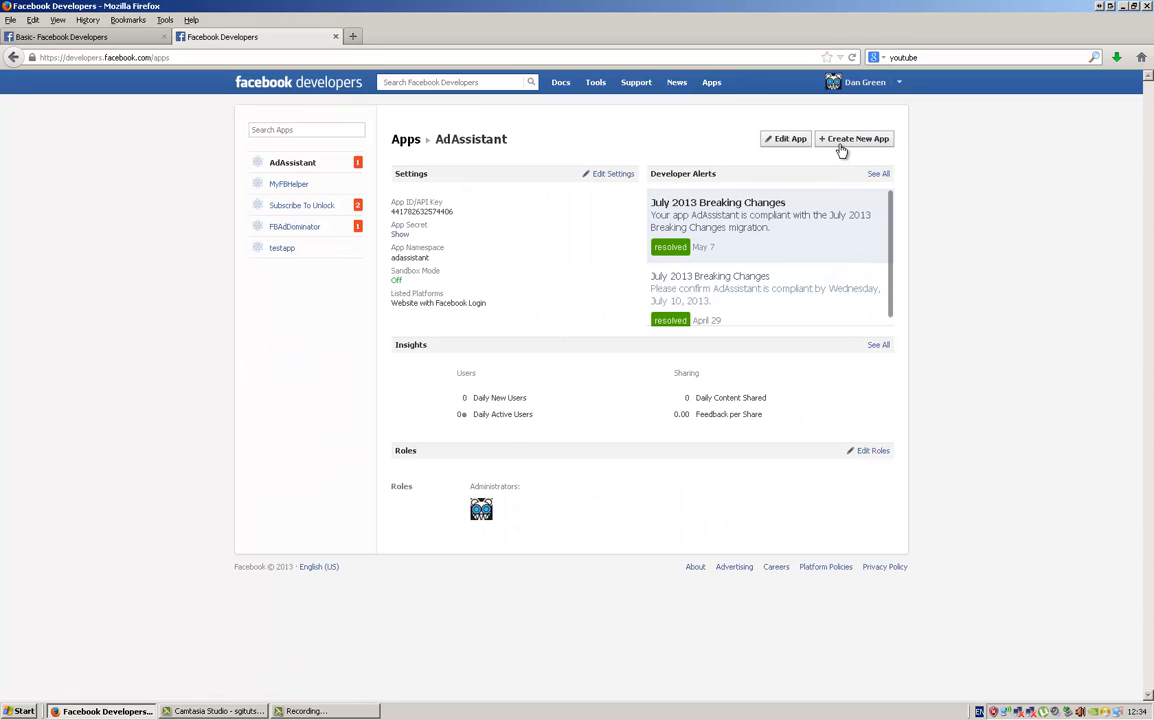
# Step: Start a new app and try candidate names (helper, fbhel, autyo) for validity, then clear the App Name field
pyautogui.click(852, 138)
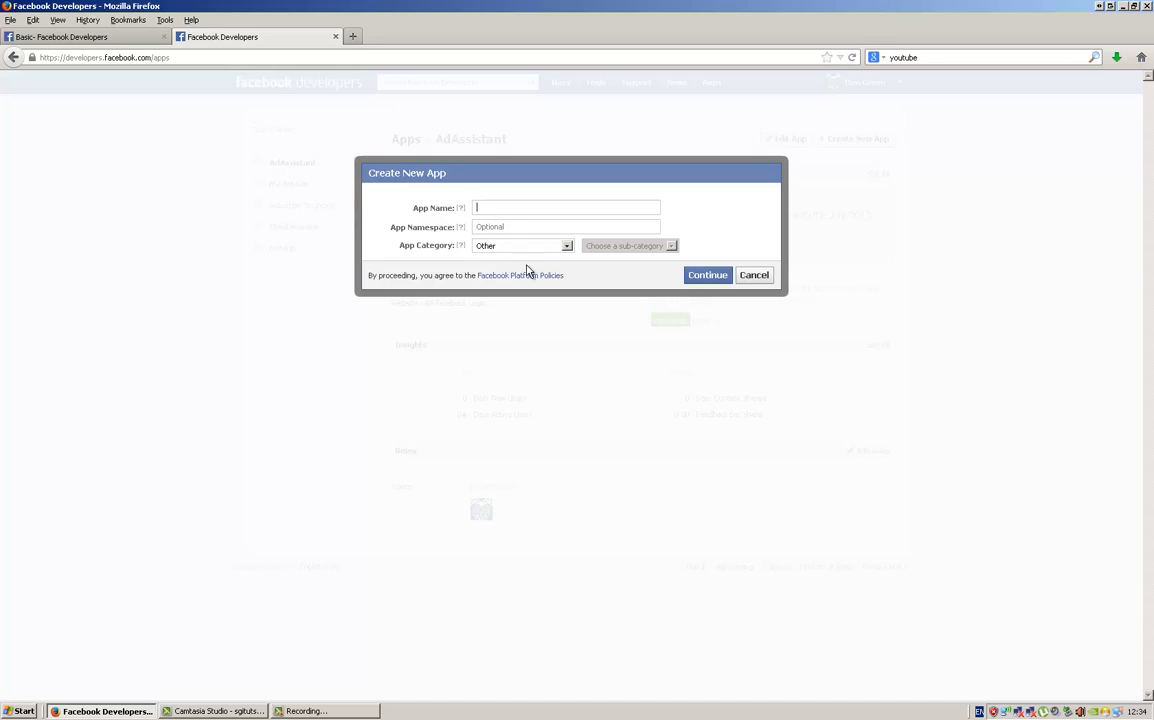
pyautogui.moveTo(558, 250)
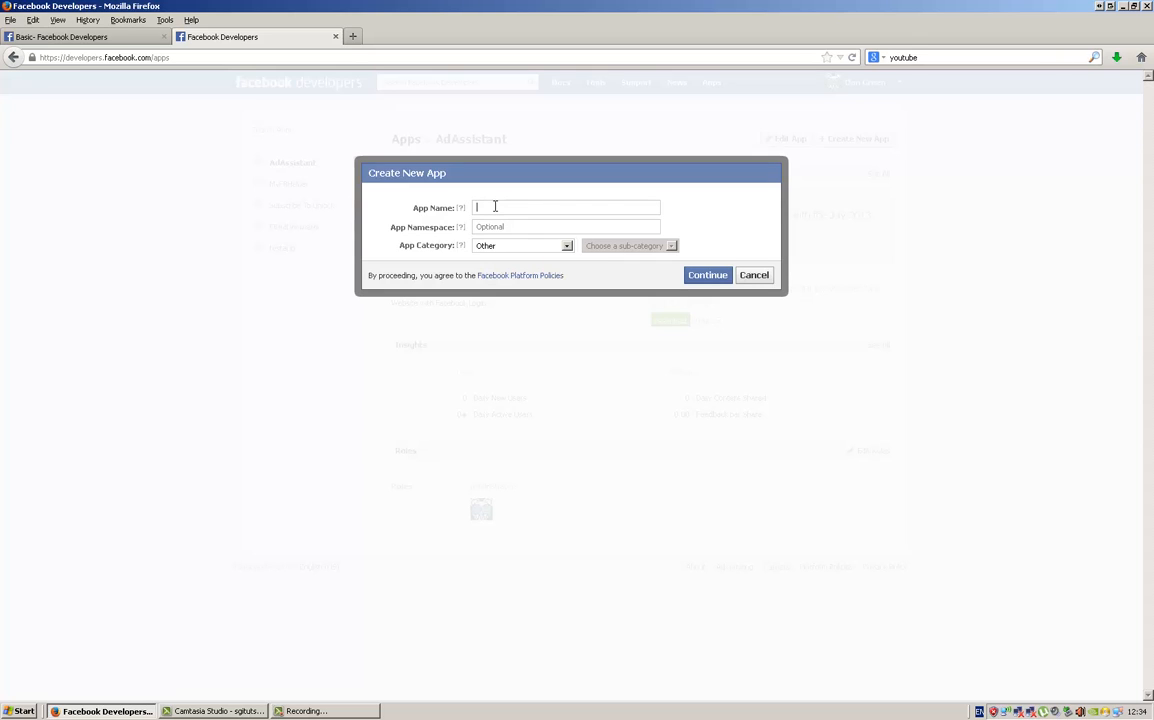
pyautogui.write('m')
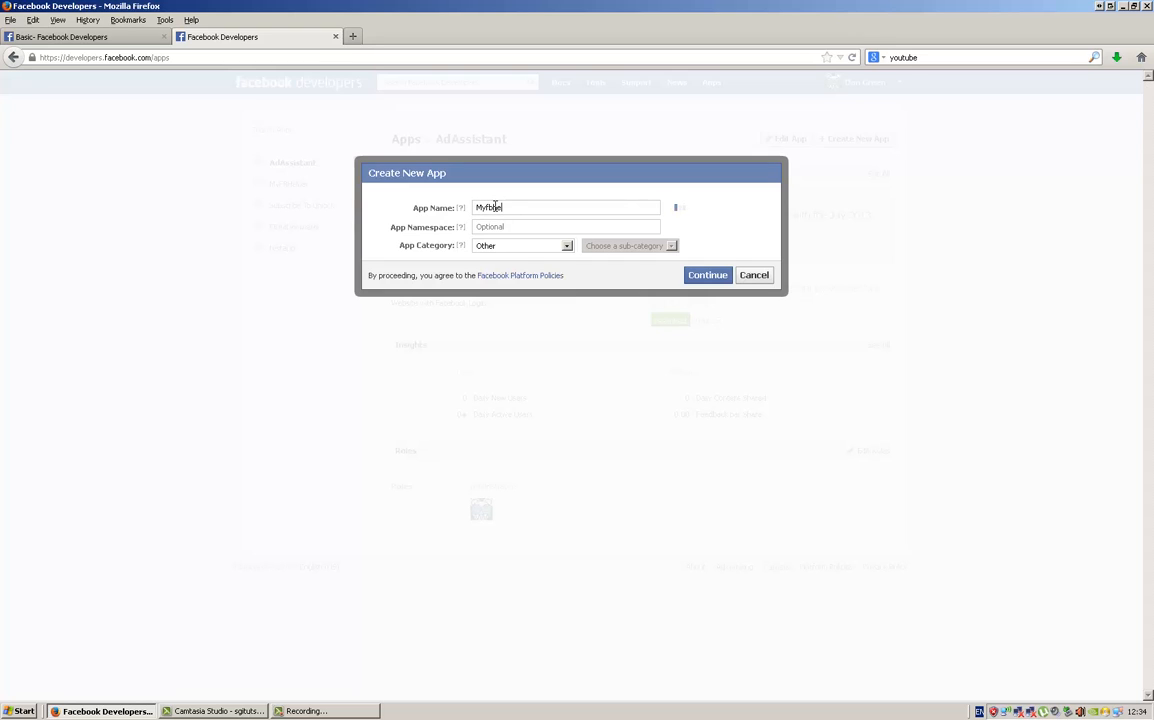
pyautogui.write('helper')
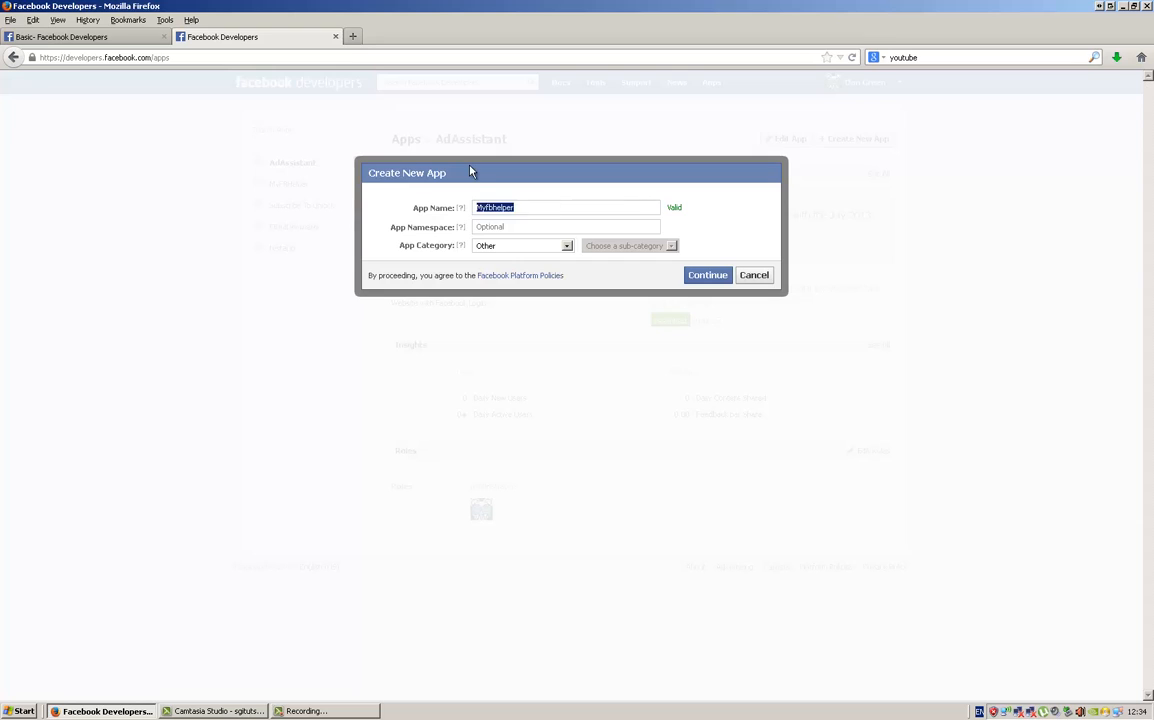
pyautogui.write('fbhel')
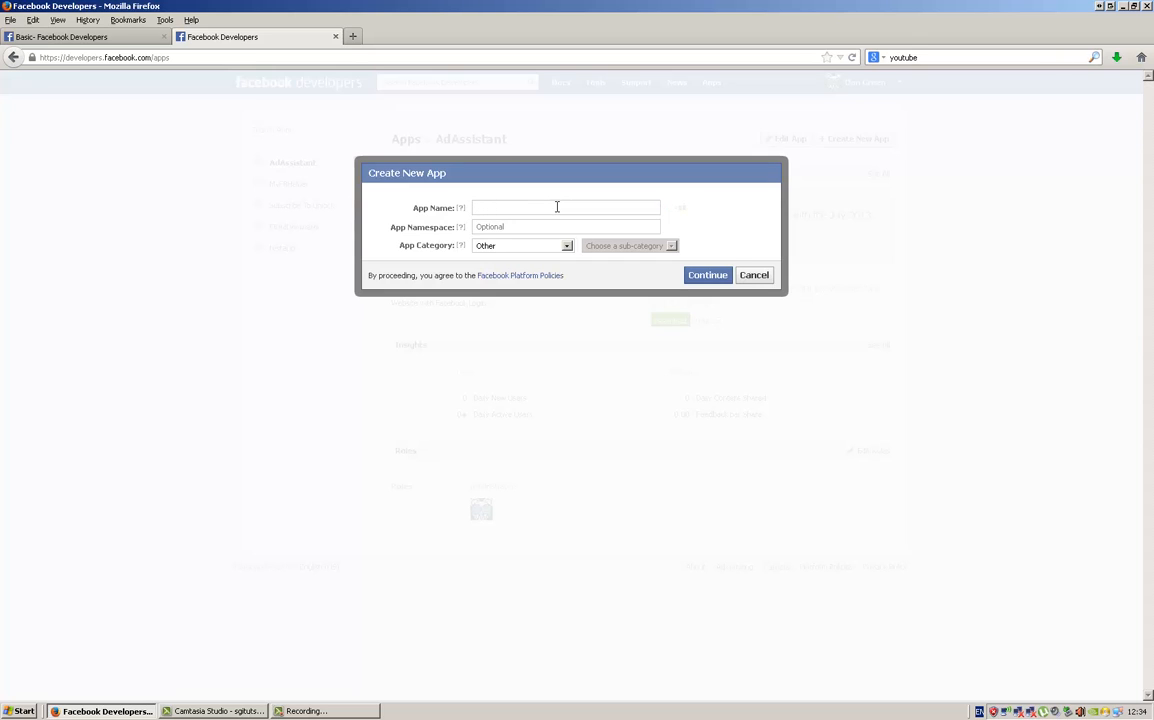
pyautogui.write('autyo')
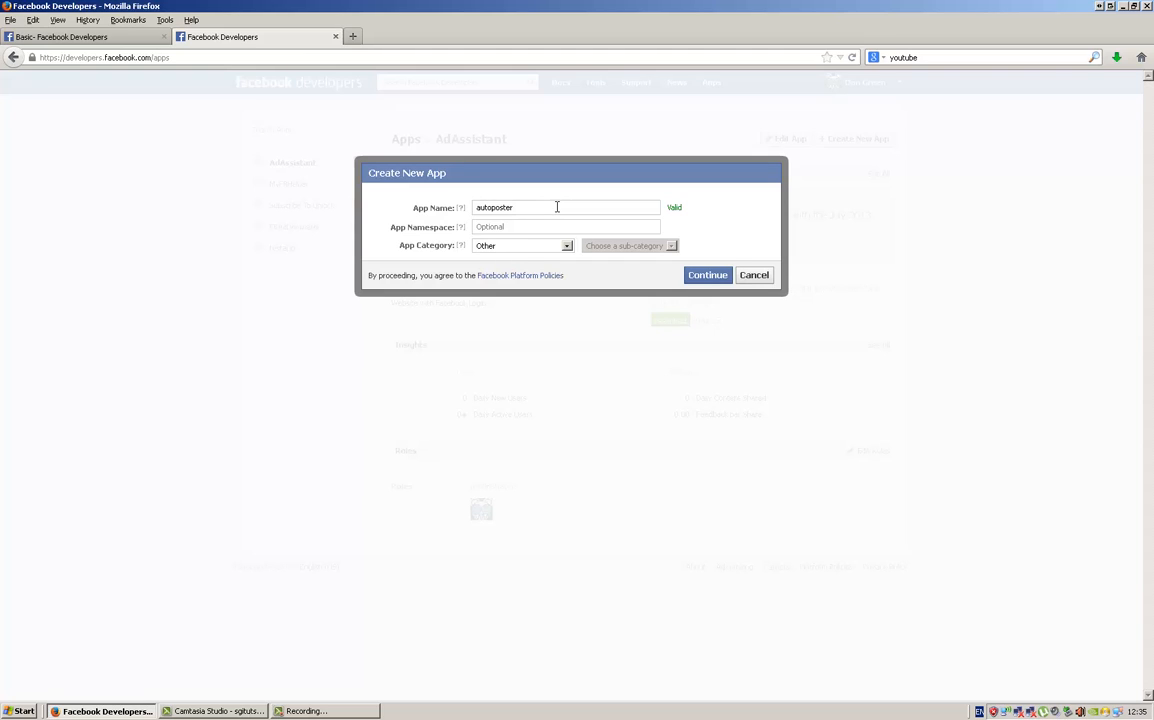
pyautogui.press('ctrl+a')
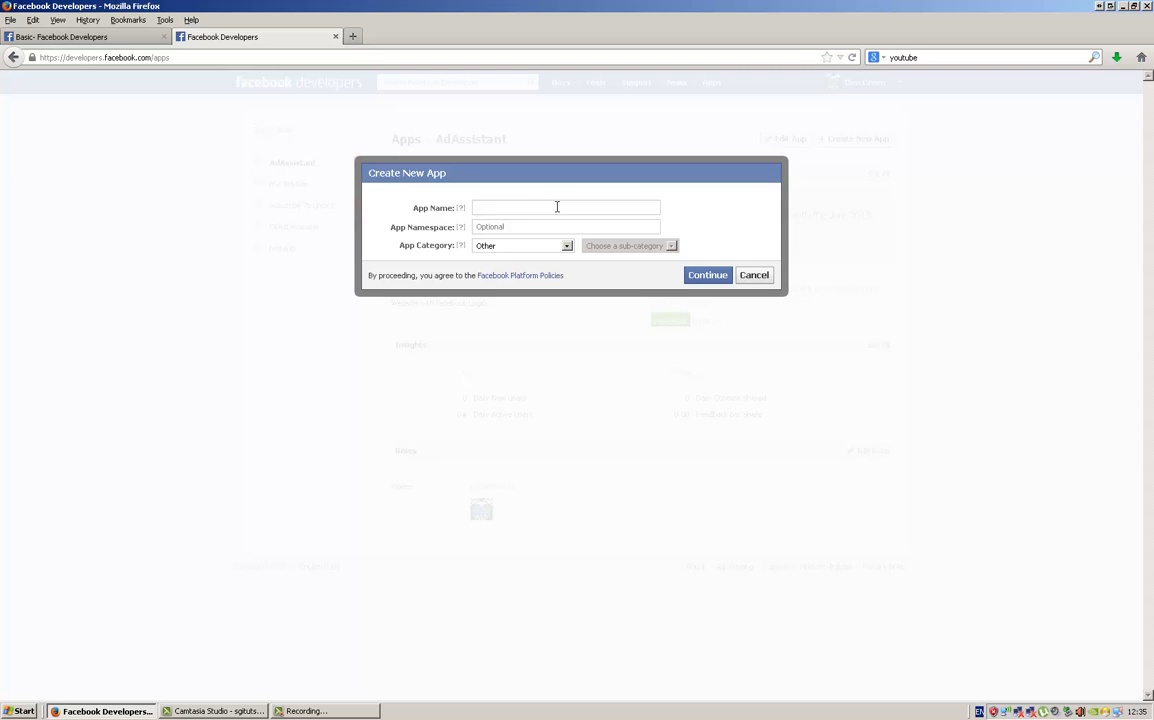
pyautogui.click(708, 276)
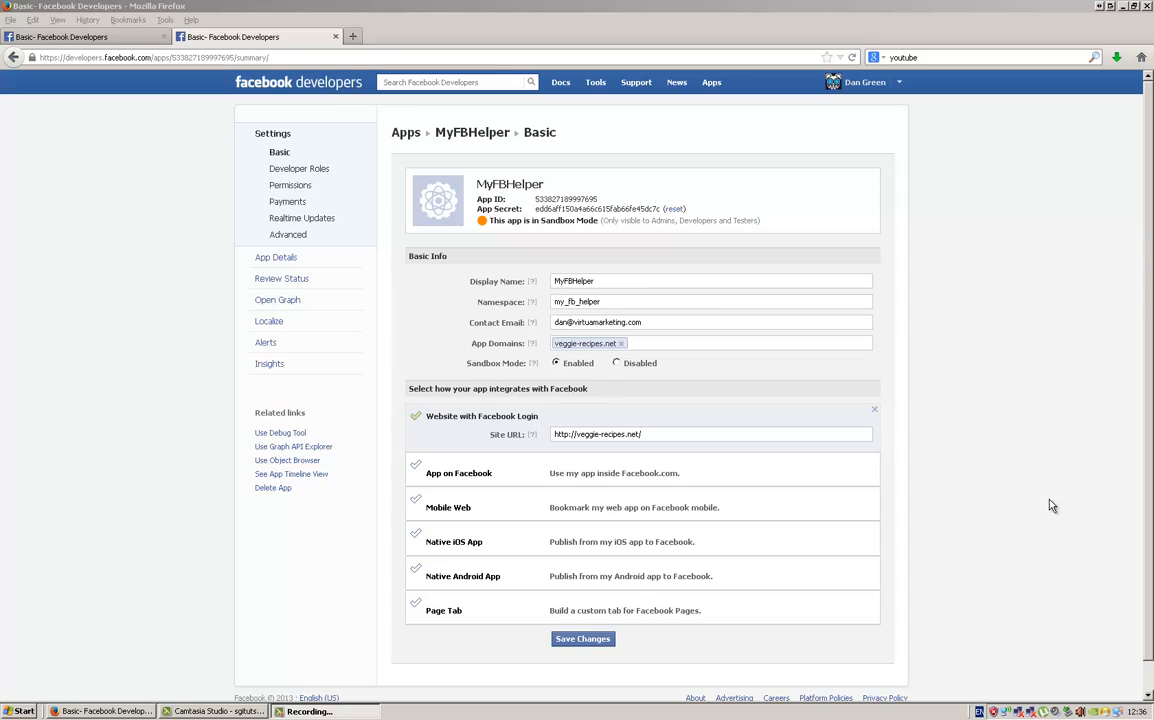
pyautogui.moveTo(1088, 448)
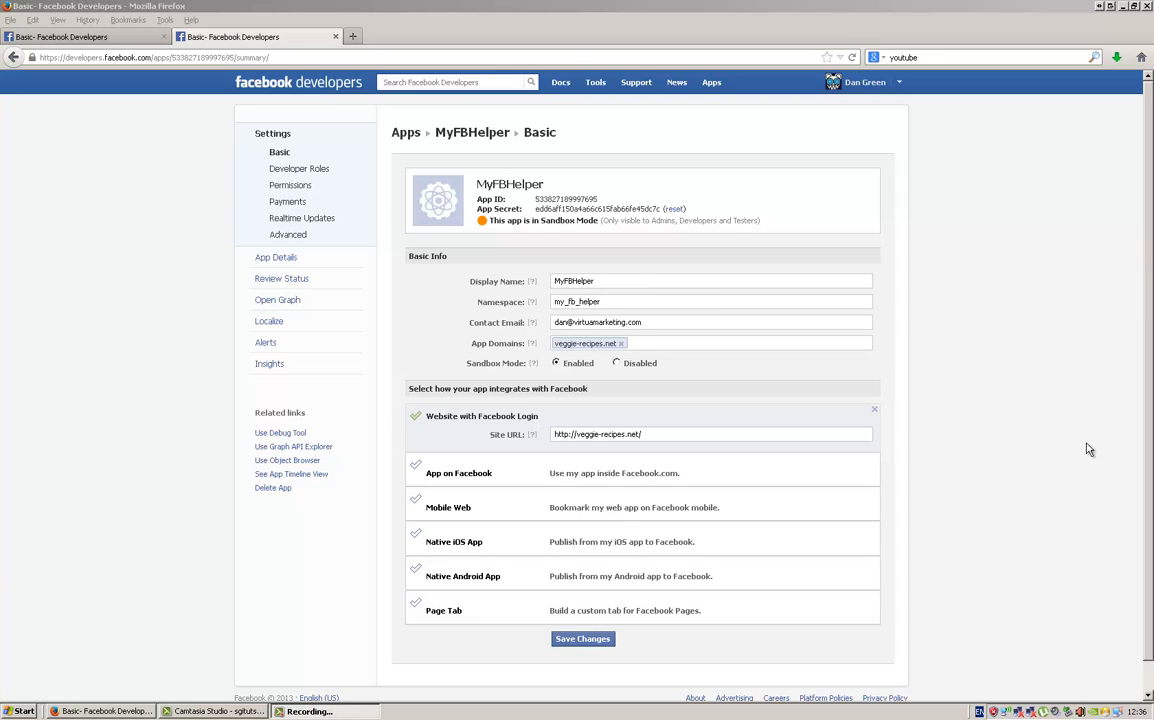
pyautogui.moveTo(602, 300)
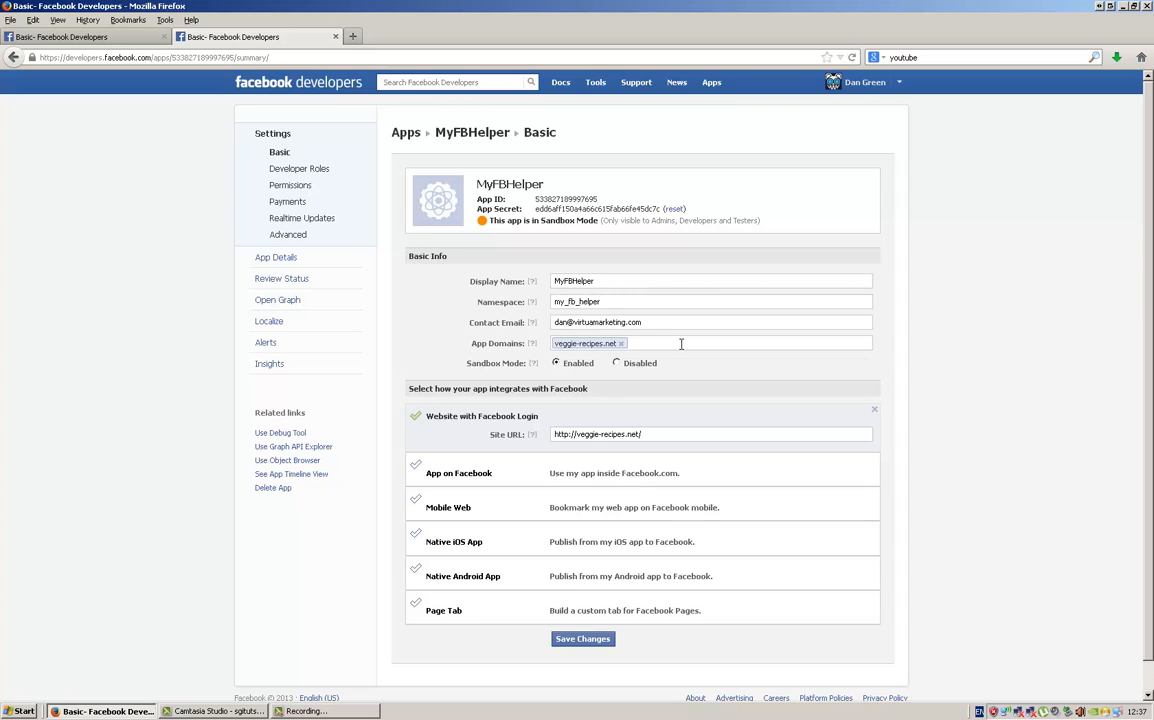
pyautogui.moveTo(680, 360)
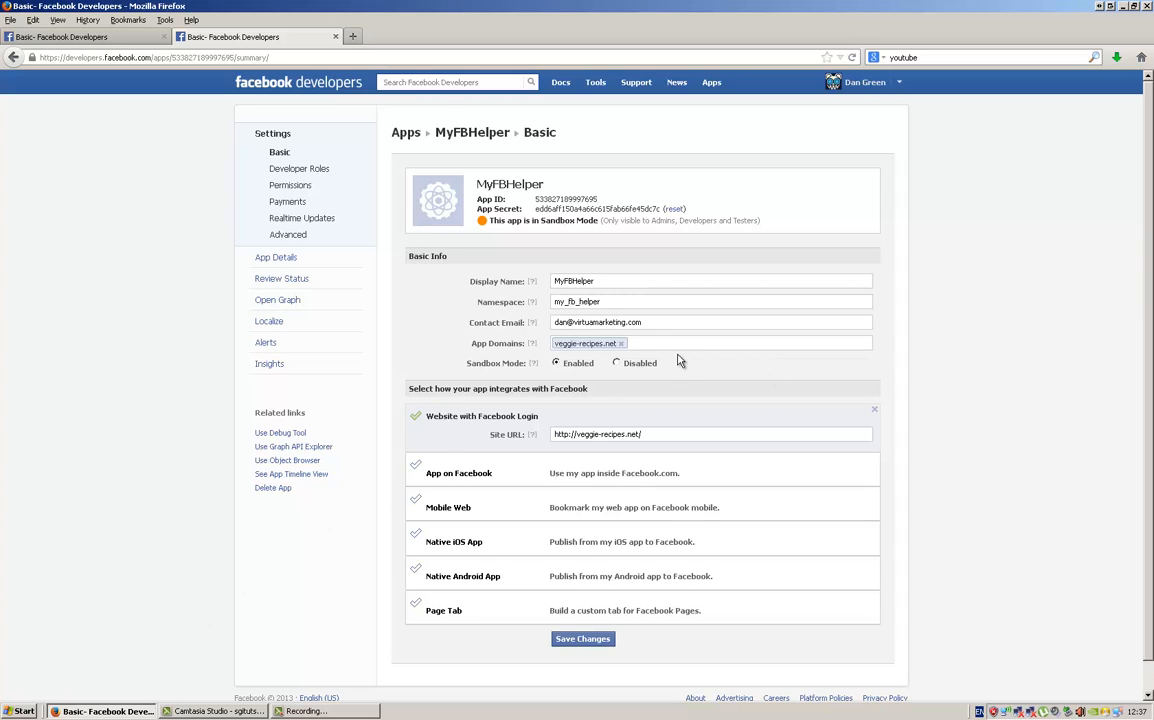
pyautogui.moveTo(652, 368)
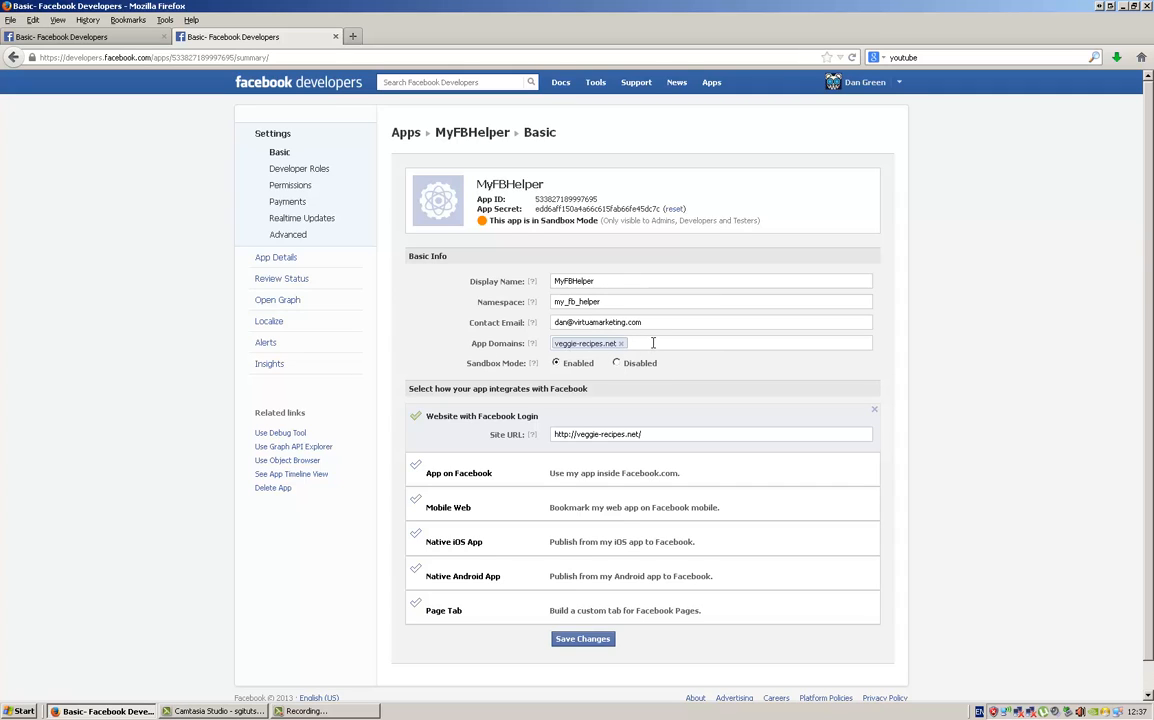
pyautogui.moveTo(594, 362)
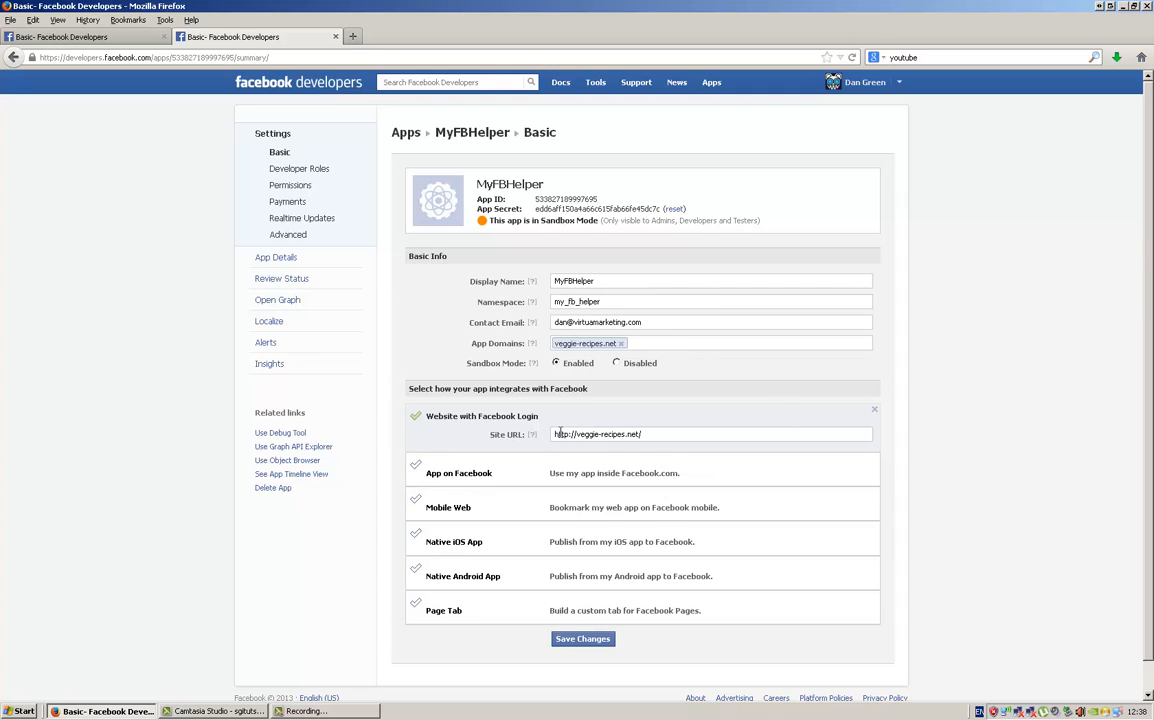
# Step: Select MyFBHelper's Site URL in its Basic settings for review
pyautogui.doubleClick(620, 434)
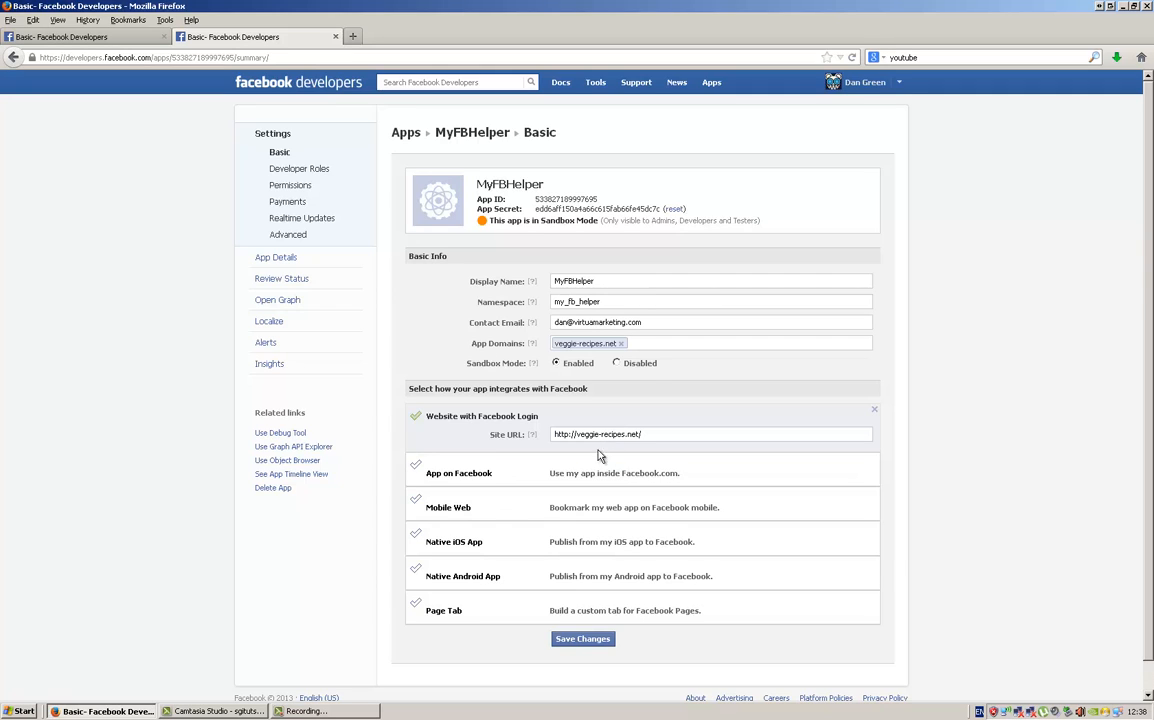
pyautogui.moveTo(558, 366)
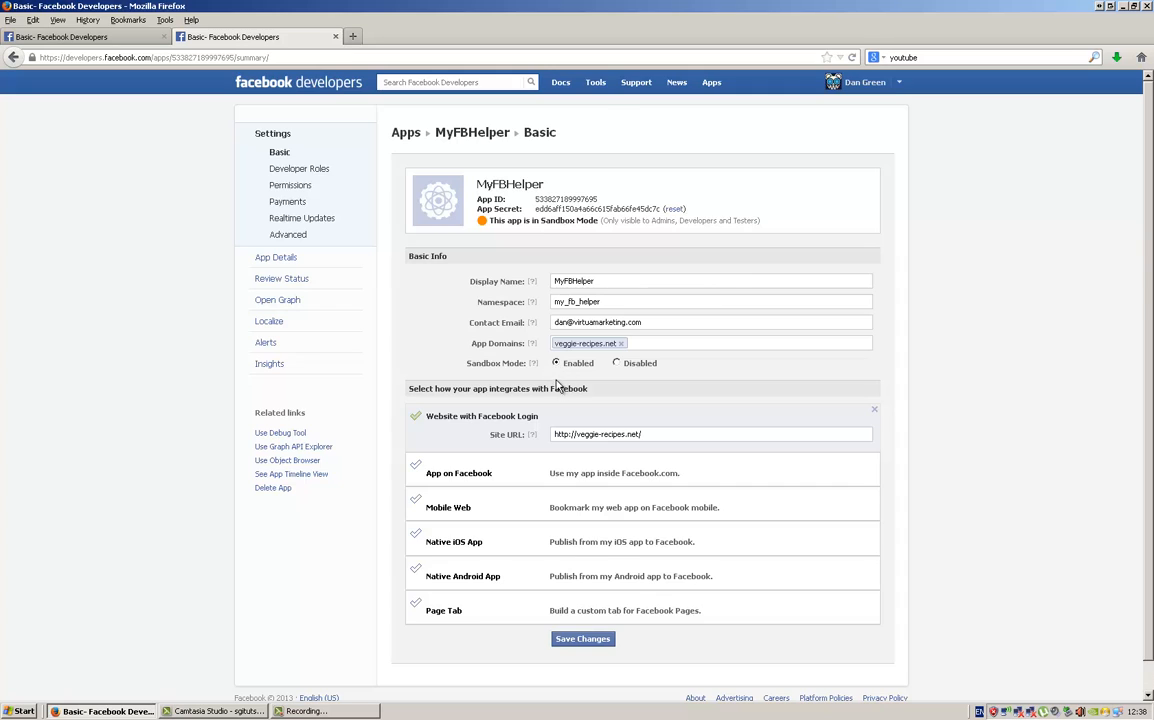
pyautogui.moveTo(586, 576)
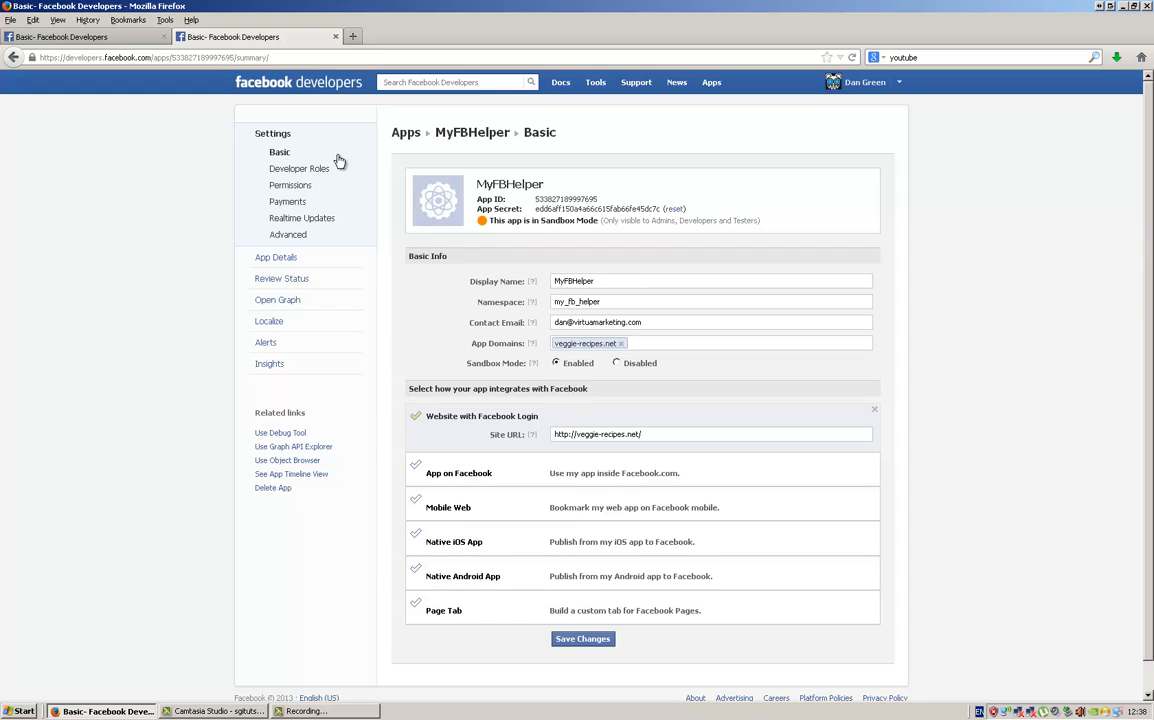
pyautogui.moveTo(290, 190)
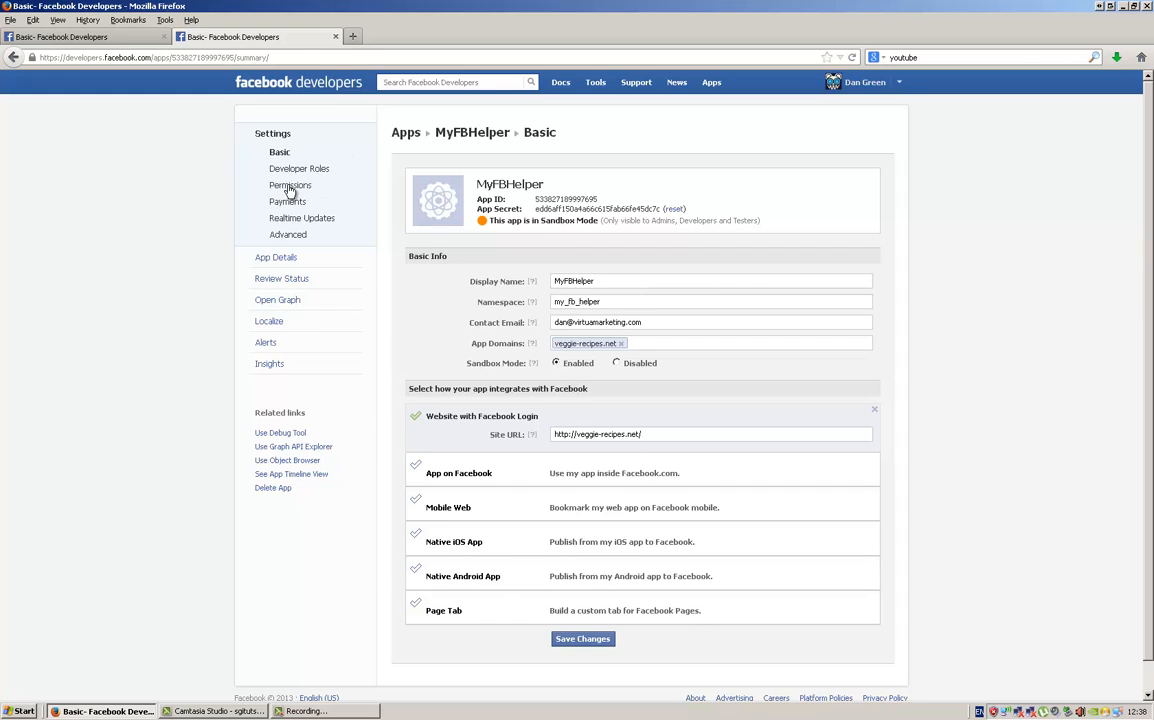
# Step: Re-add user_groups alongside manage_pages and publish_stream in the app's Permissions and save
pyautogui.click(290, 184)
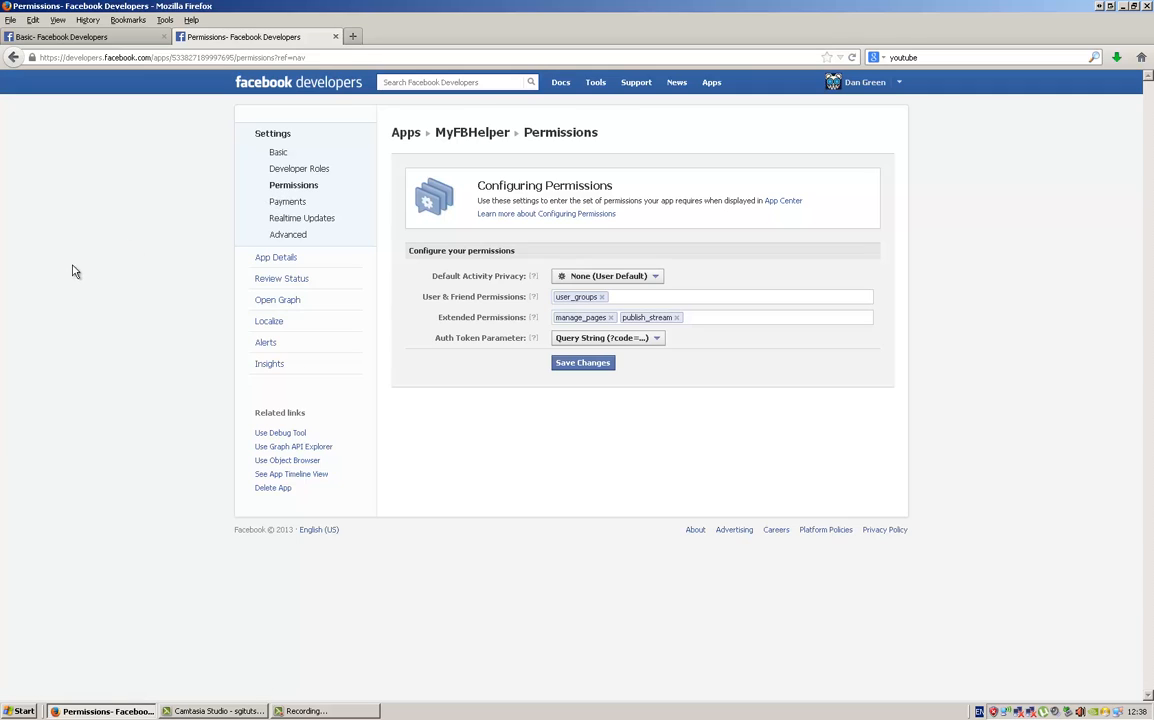
pyautogui.moveTo(100, 348)
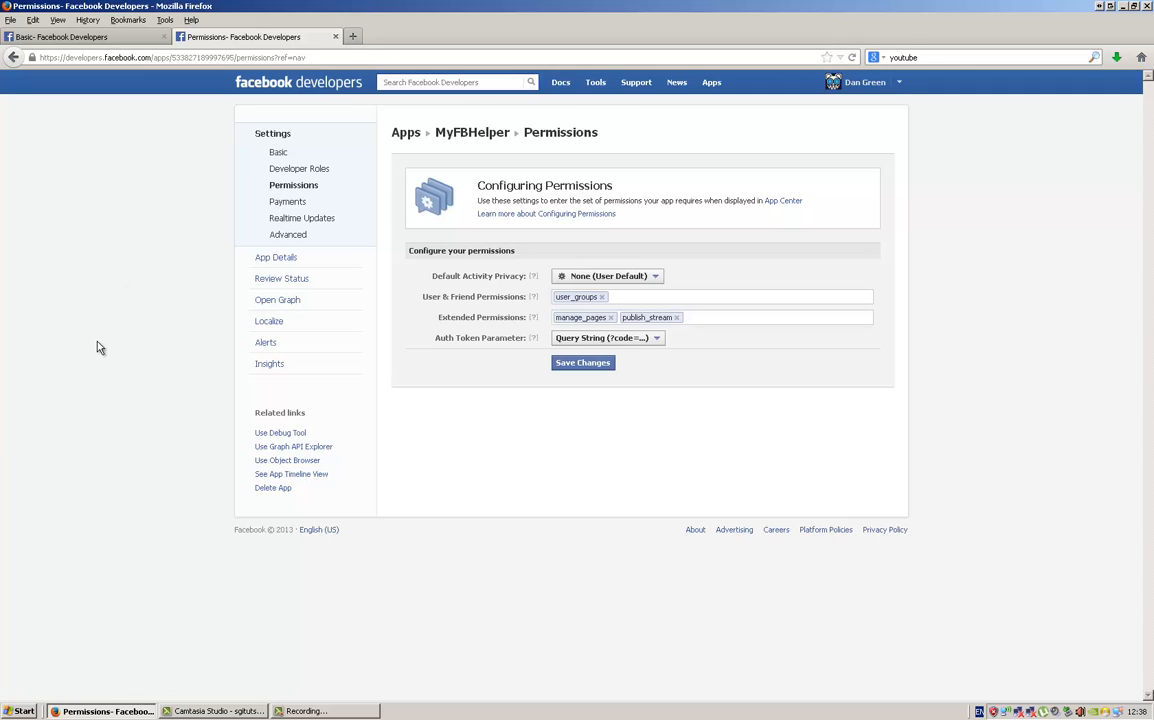
pyautogui.moveTo(472, 372)
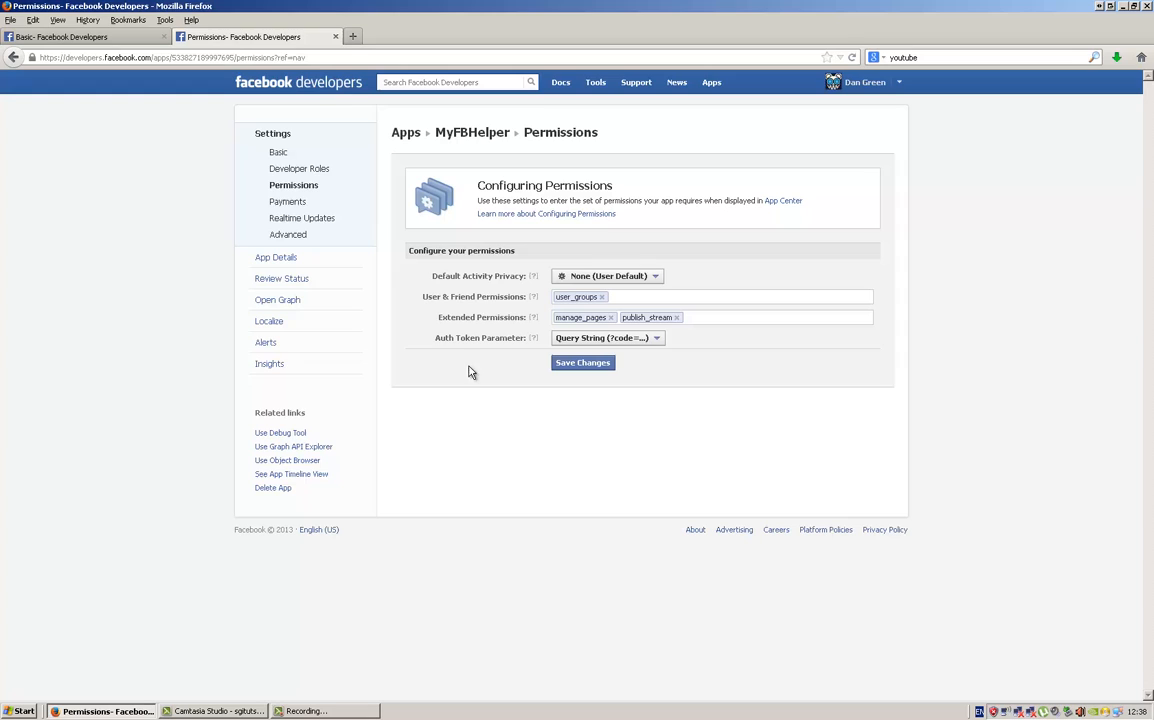
pyautogui.moveTo(528, 290)
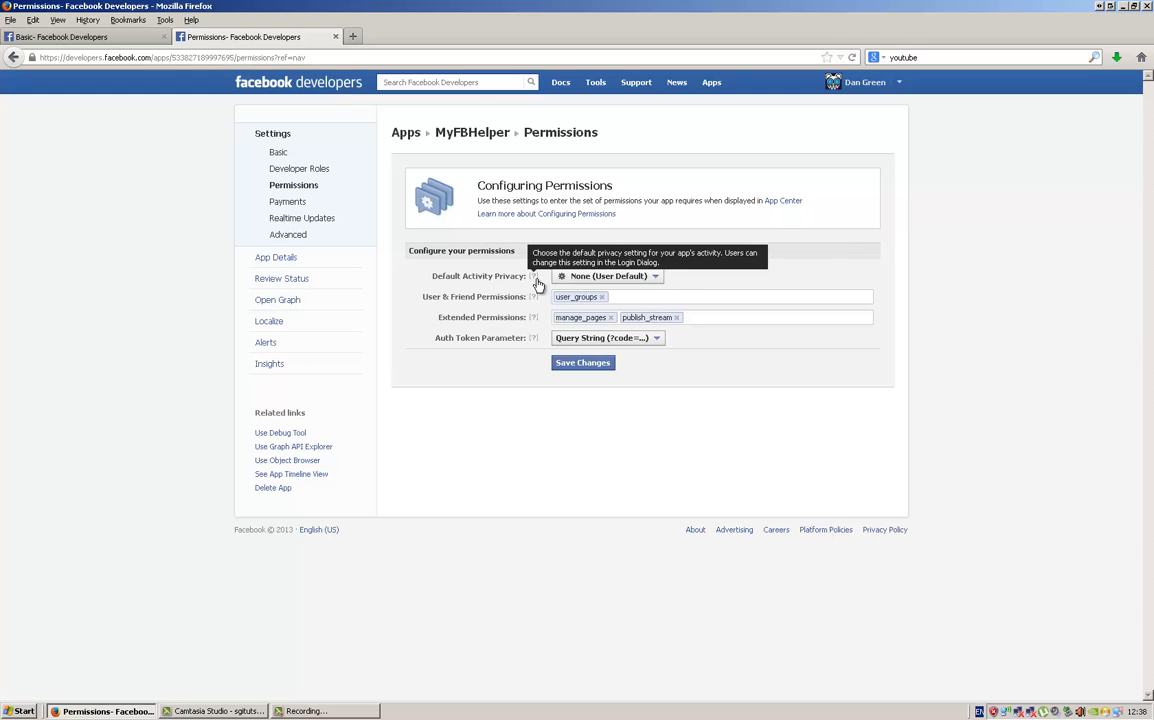
pyautogui.moveTo(770, 374)
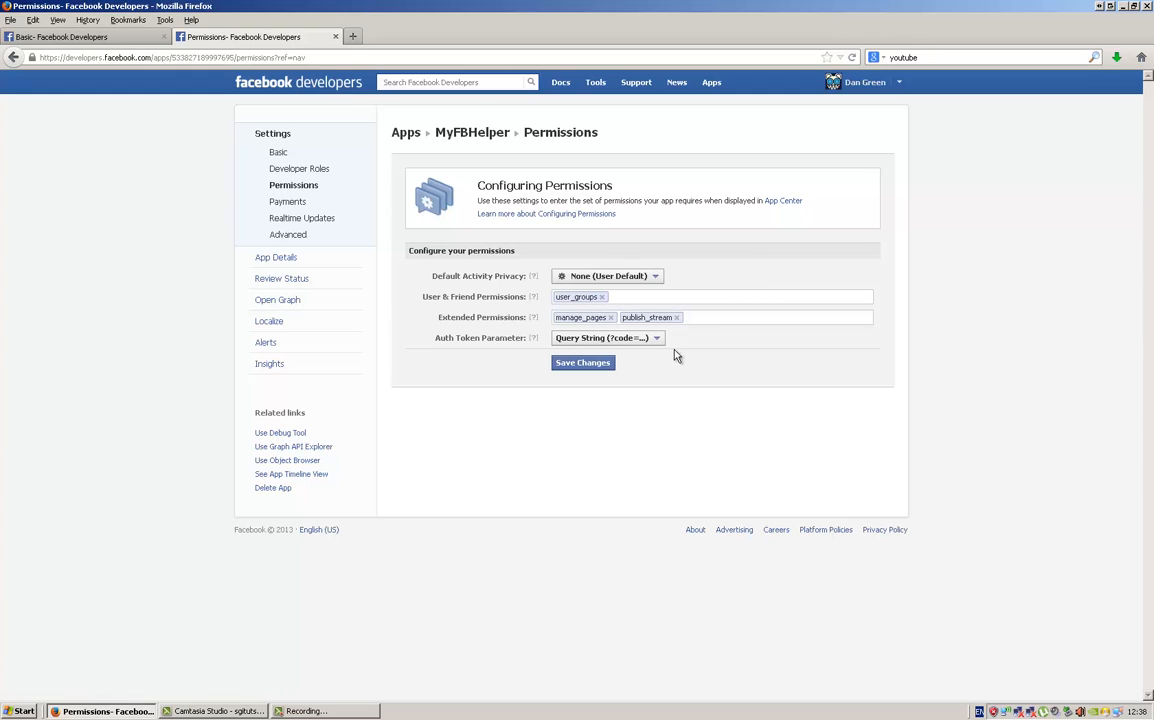
pyautogui.click(602, 296)
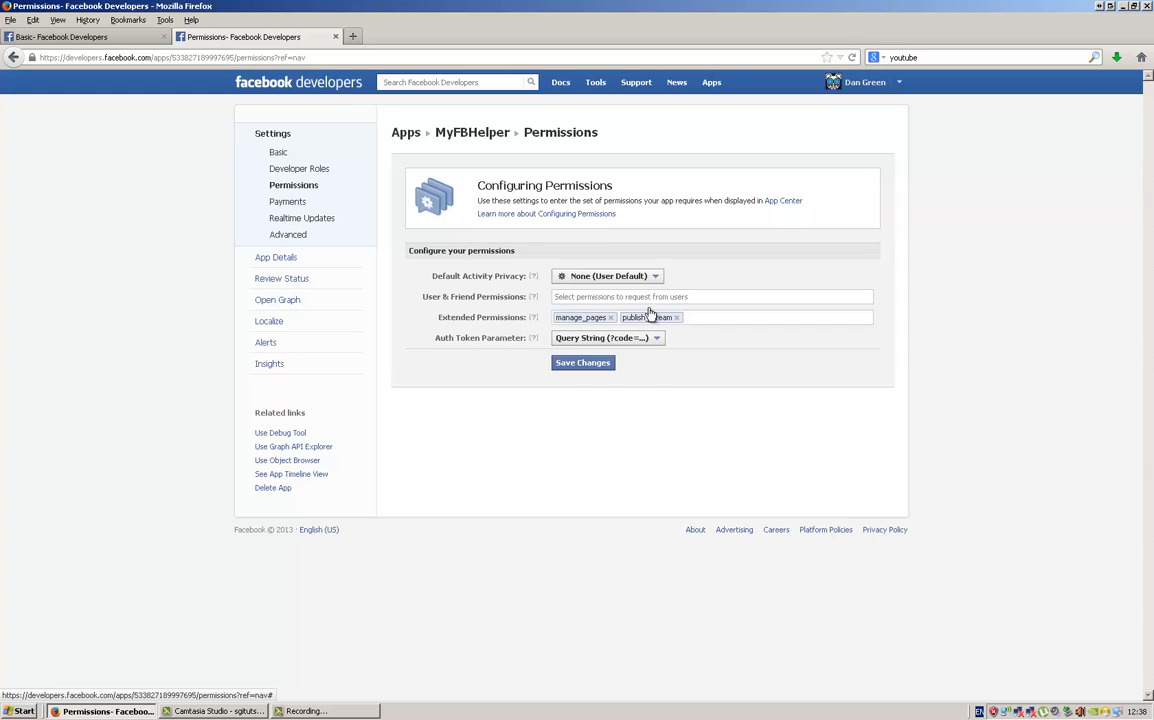
pyautogui.write('user')
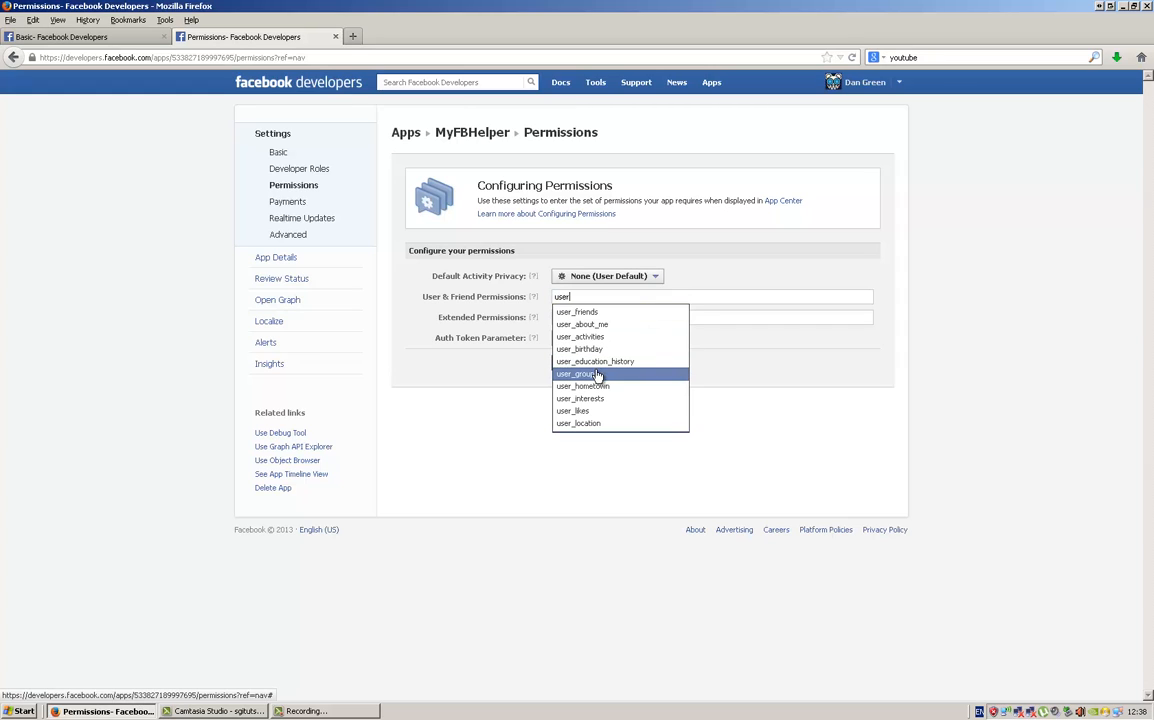
pyautogui.click(578, 374)
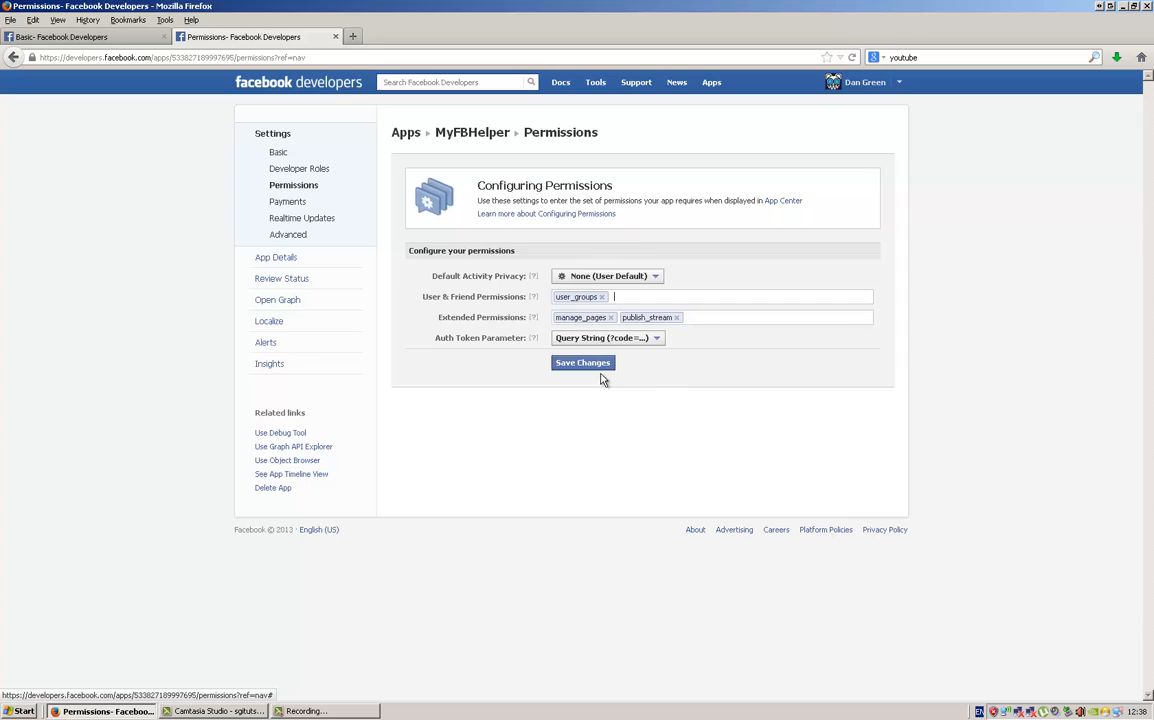
pyautogui.moveTo(592, 324)
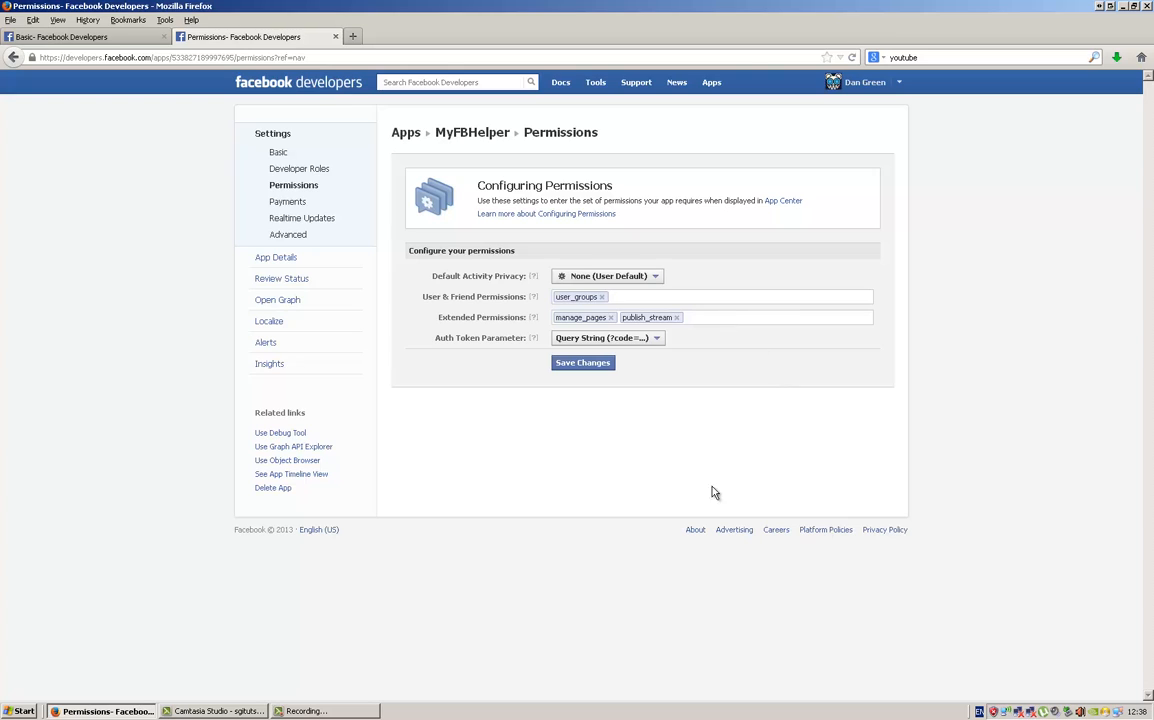
pyautogui.moveTo(534, 338)
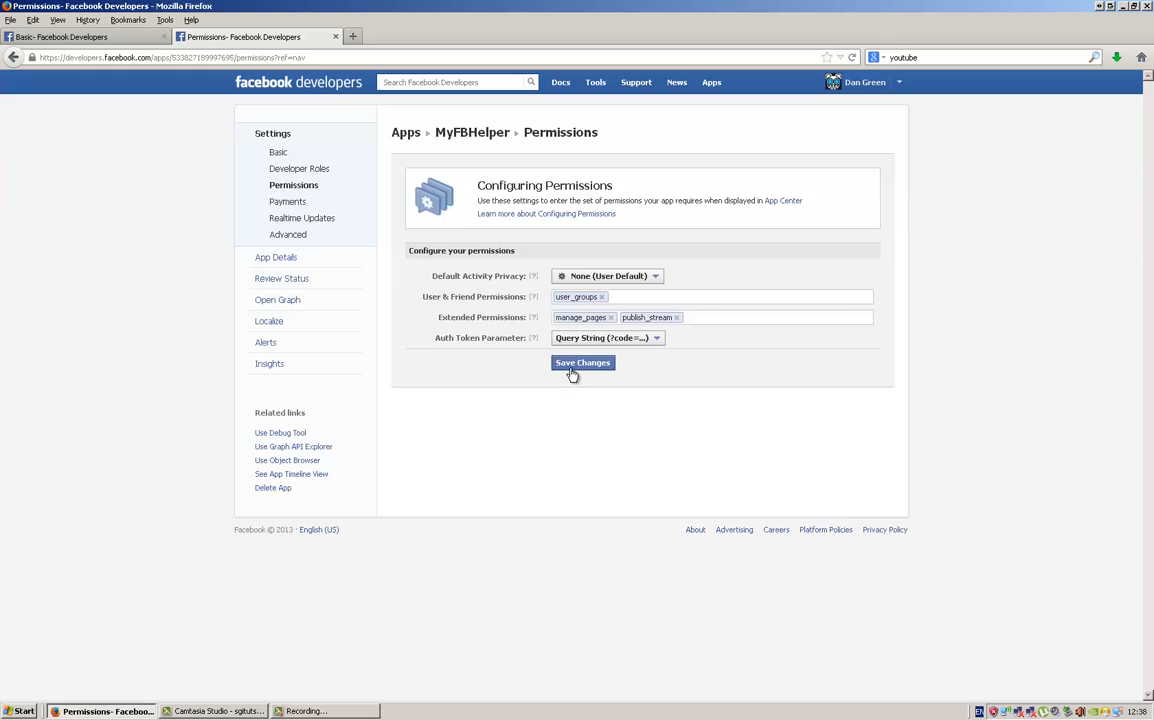
pyautogui.click(584, 362)
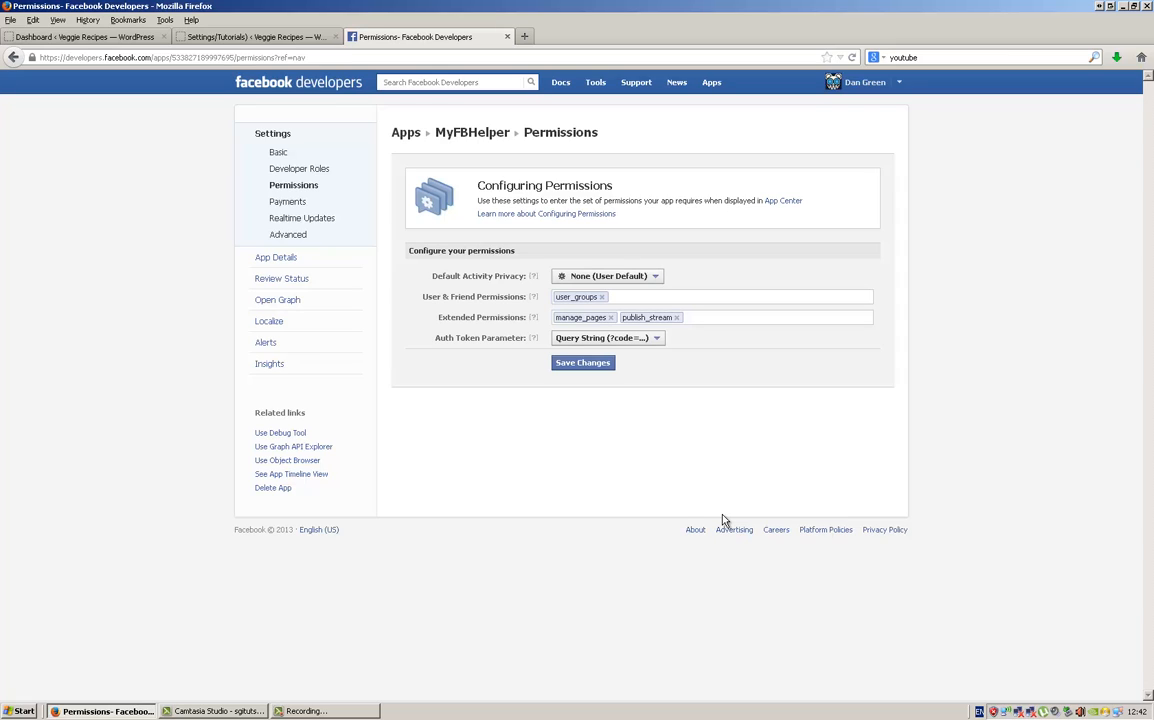
pyautogui.moveTo(760, 418)
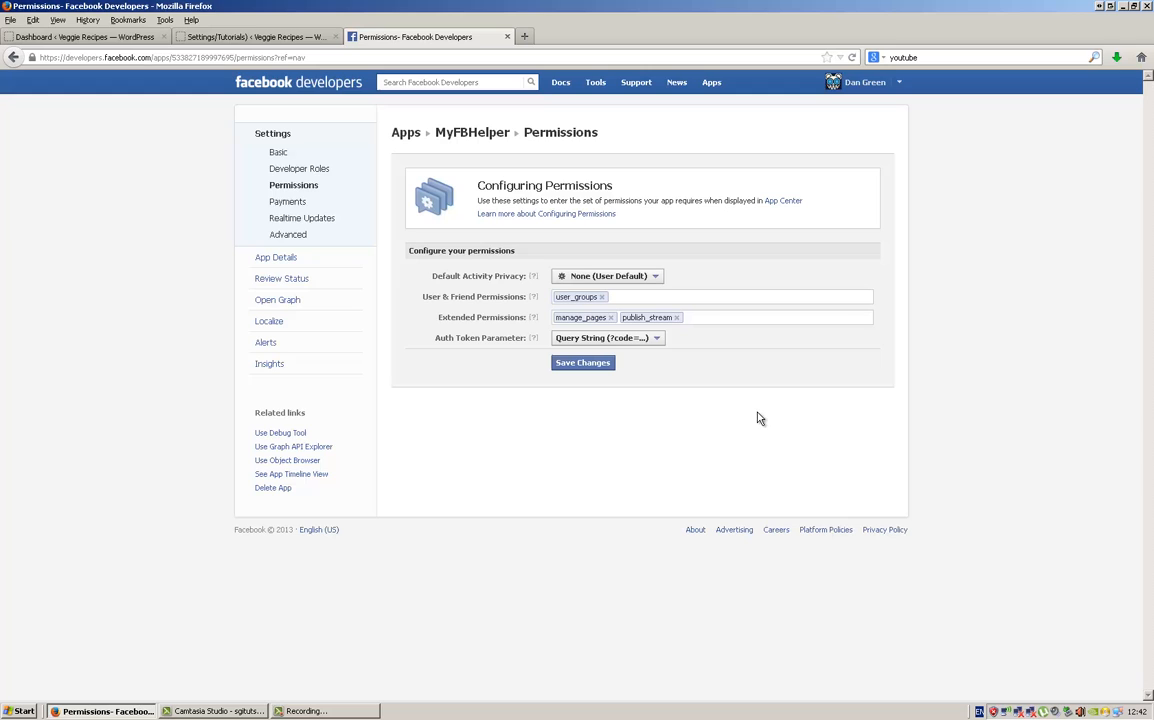
# Step: View MyFBHelper's App ID and App Secret in Basic settings, then return to the WordPress plugin settings
pyautogui.click(278, 152)
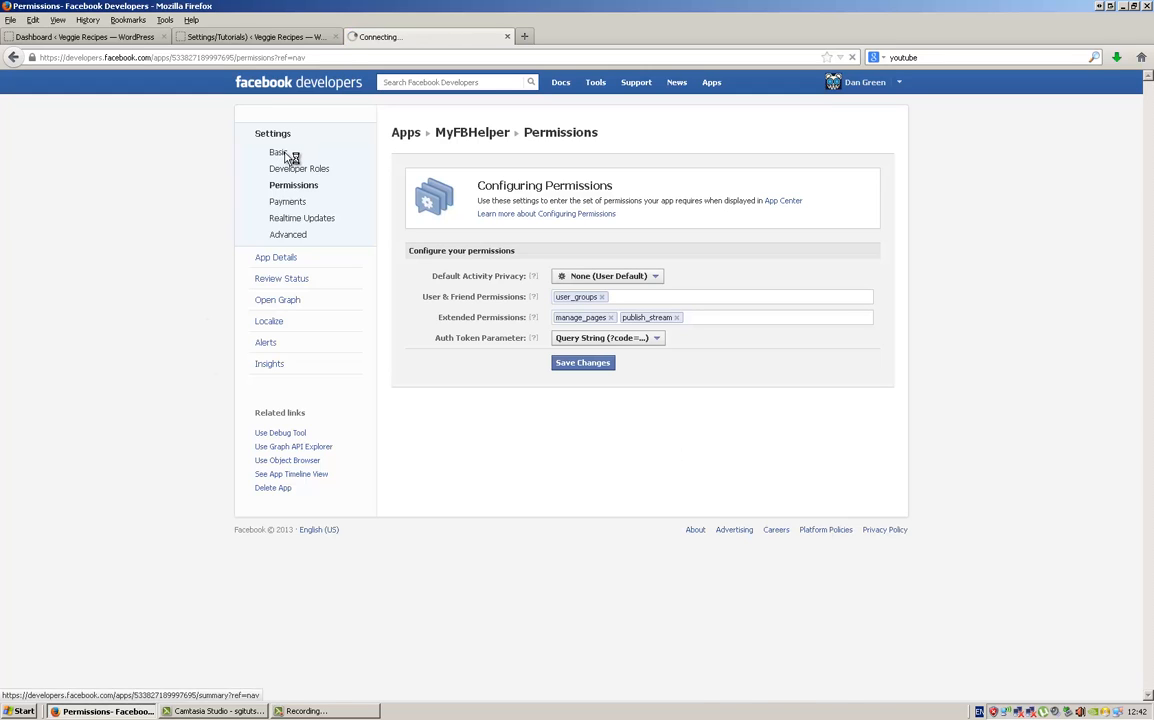
pyautogui.click(278, 152)
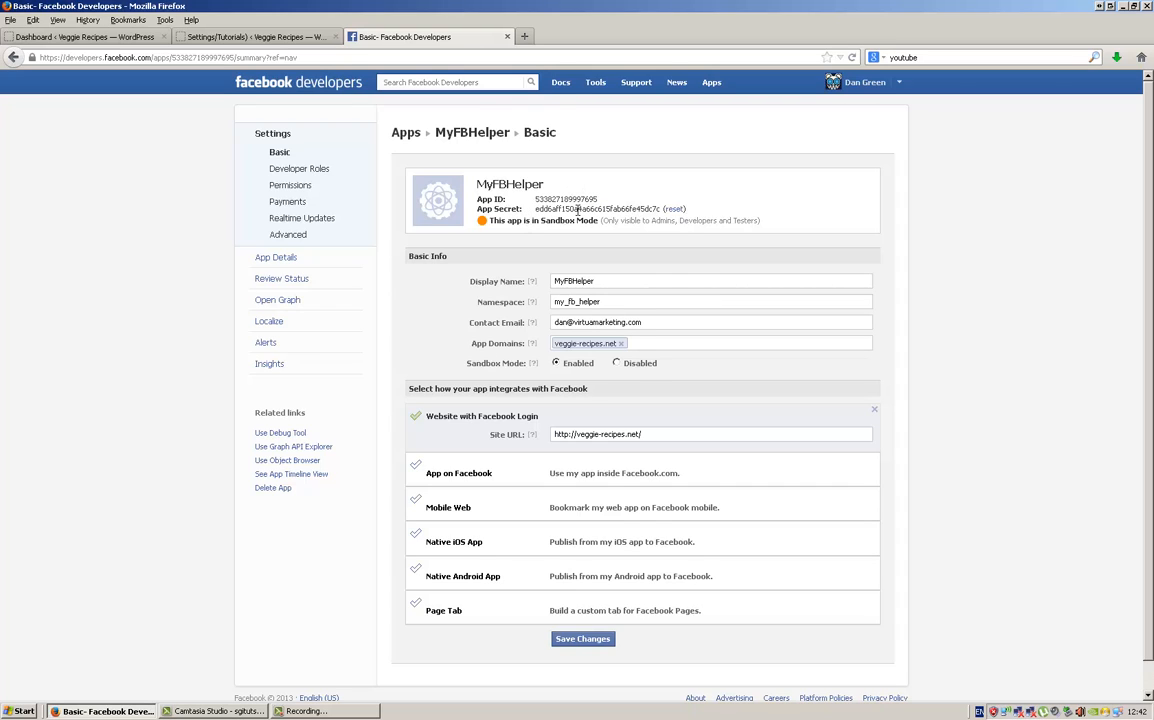
pyautogui.moveTo(656, 208)
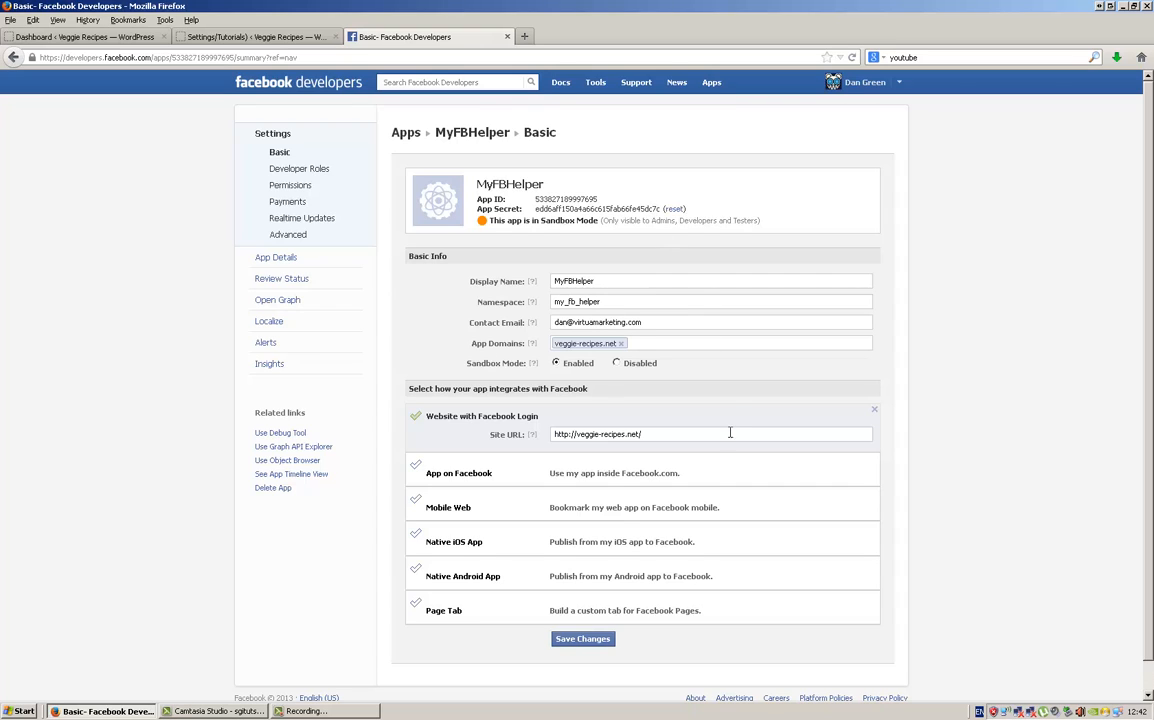
pyautogui.moveTo(204, 548)
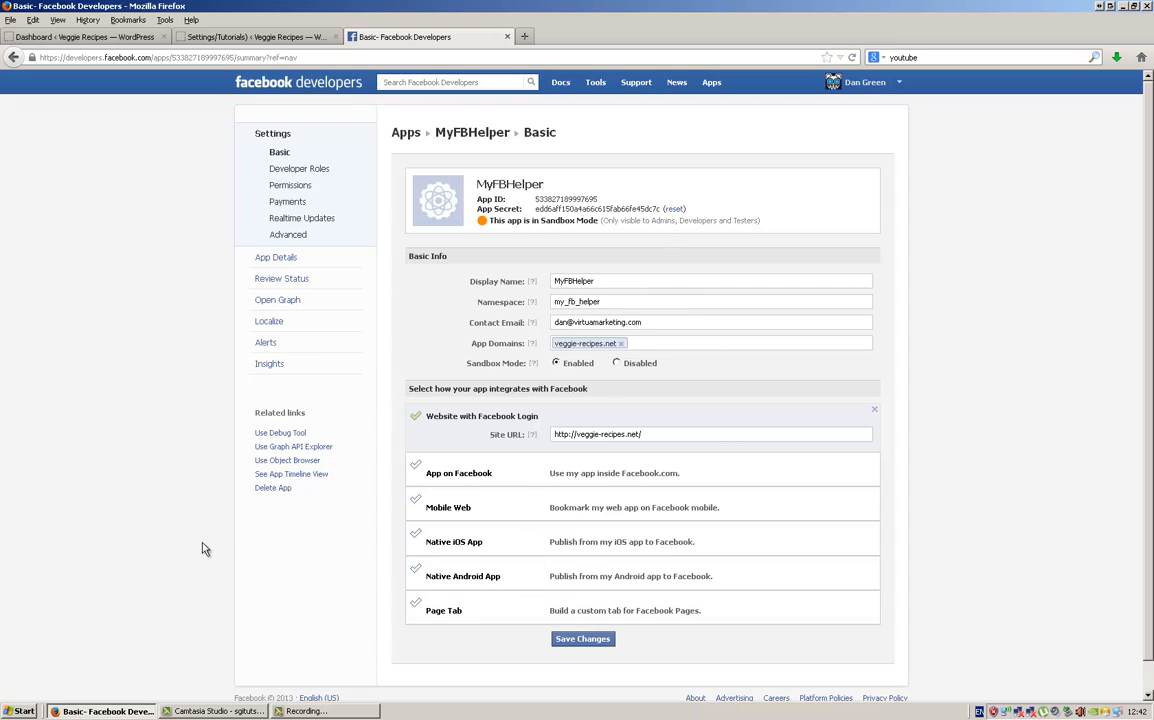
pyautogui.moveTo(212, 204)
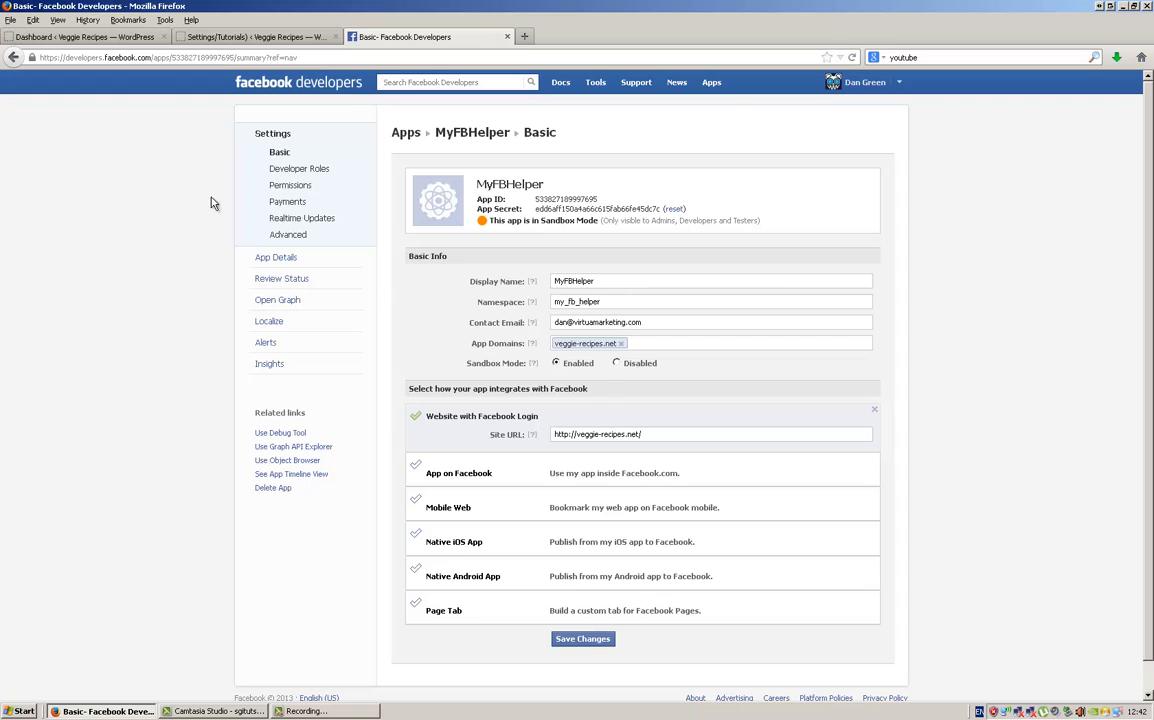
pyautogui.click(256, 36)
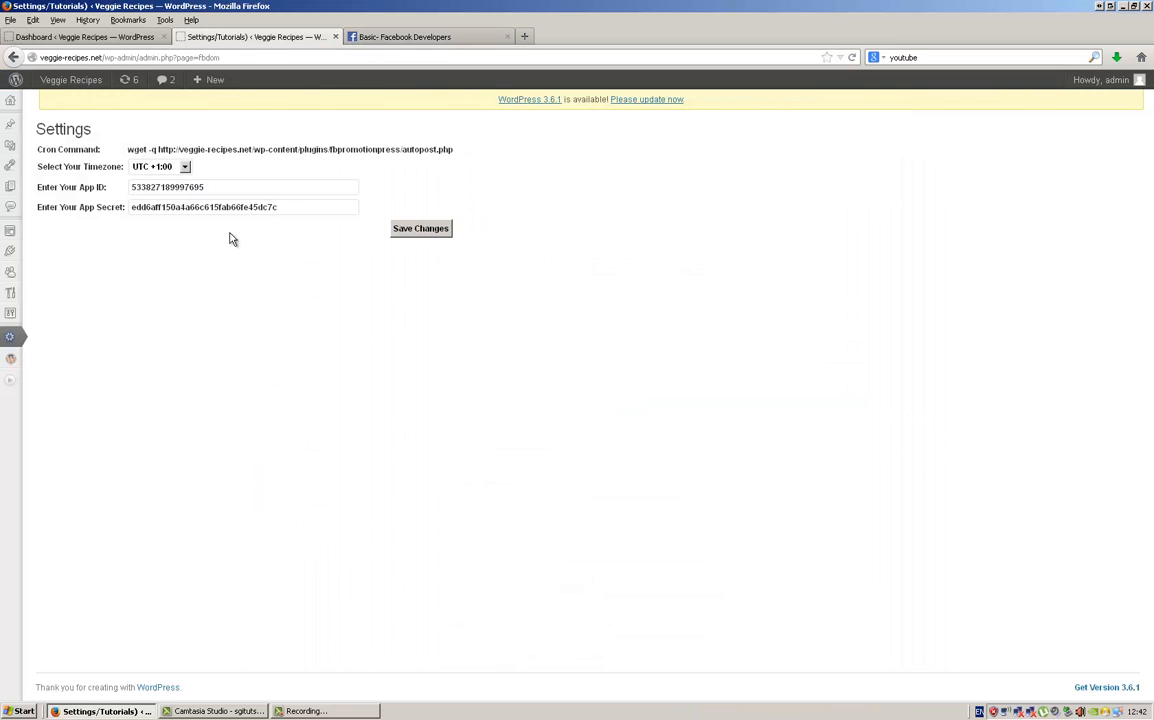
pyautogui.moveTo(144, 224)
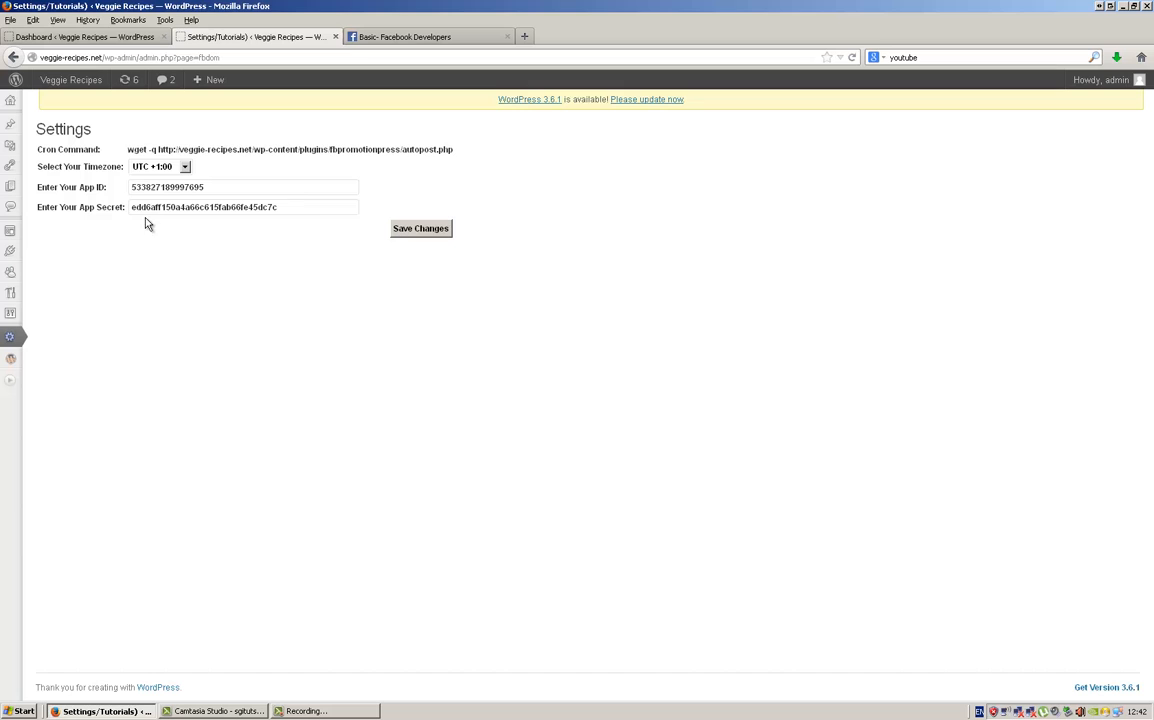
pyautogui.moveTo(258, 188)
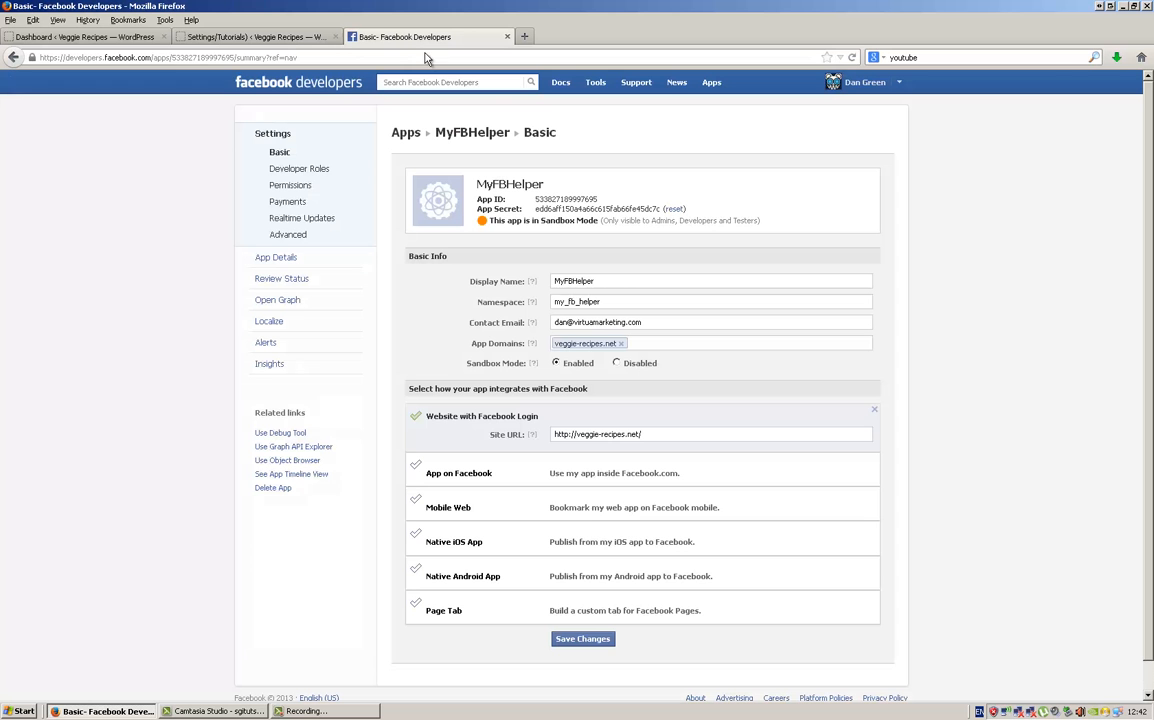
# Step: Copy MyFBHelper's App ID and App Secret from Facebook into the WordPress auto-poster settings
pyautogui.click(256, 36)
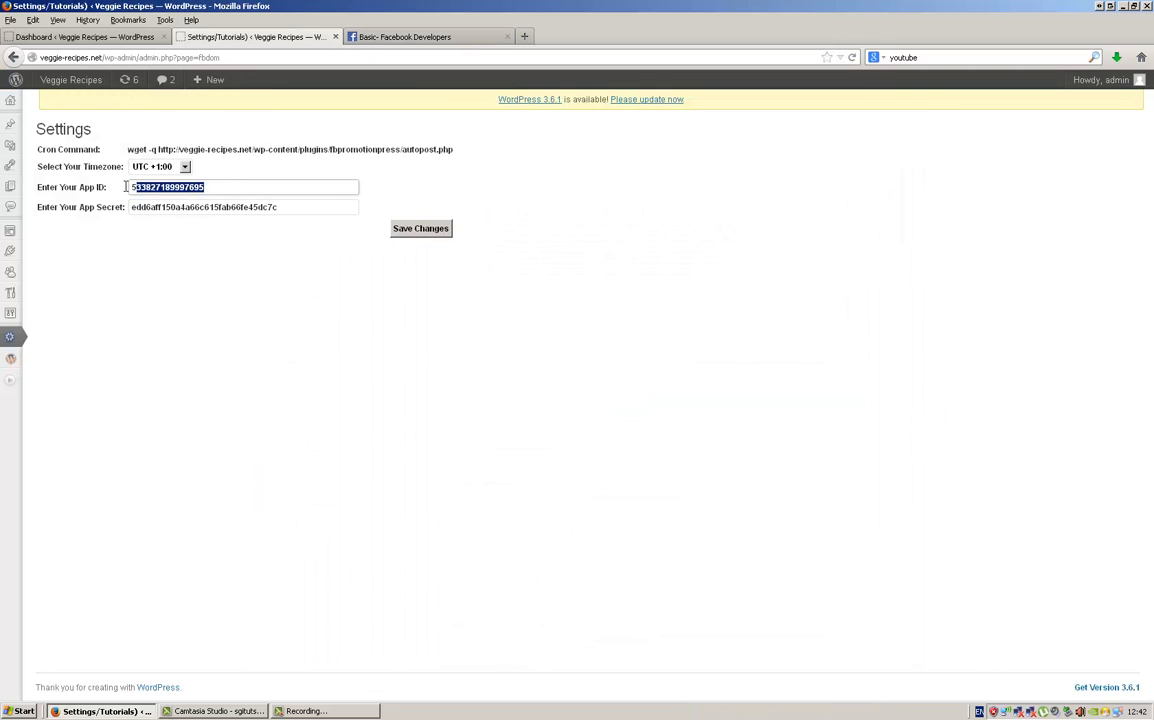
pyautogui.click(430, 36)
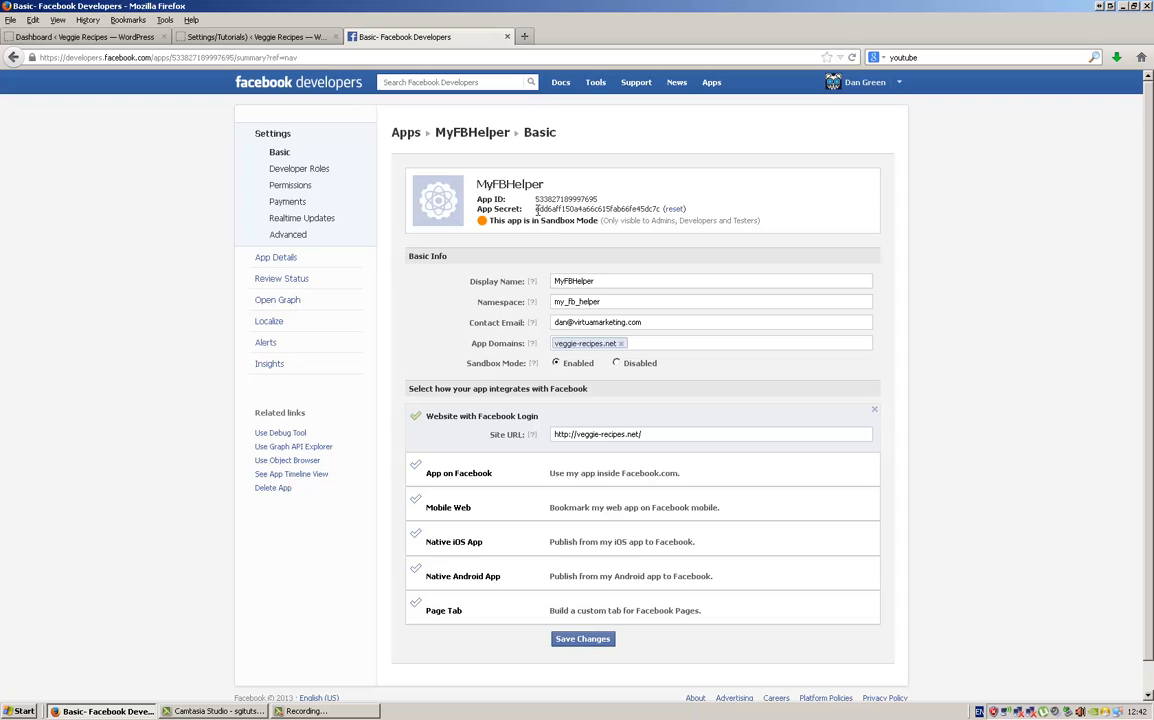
pyautogui.click(256, 36)
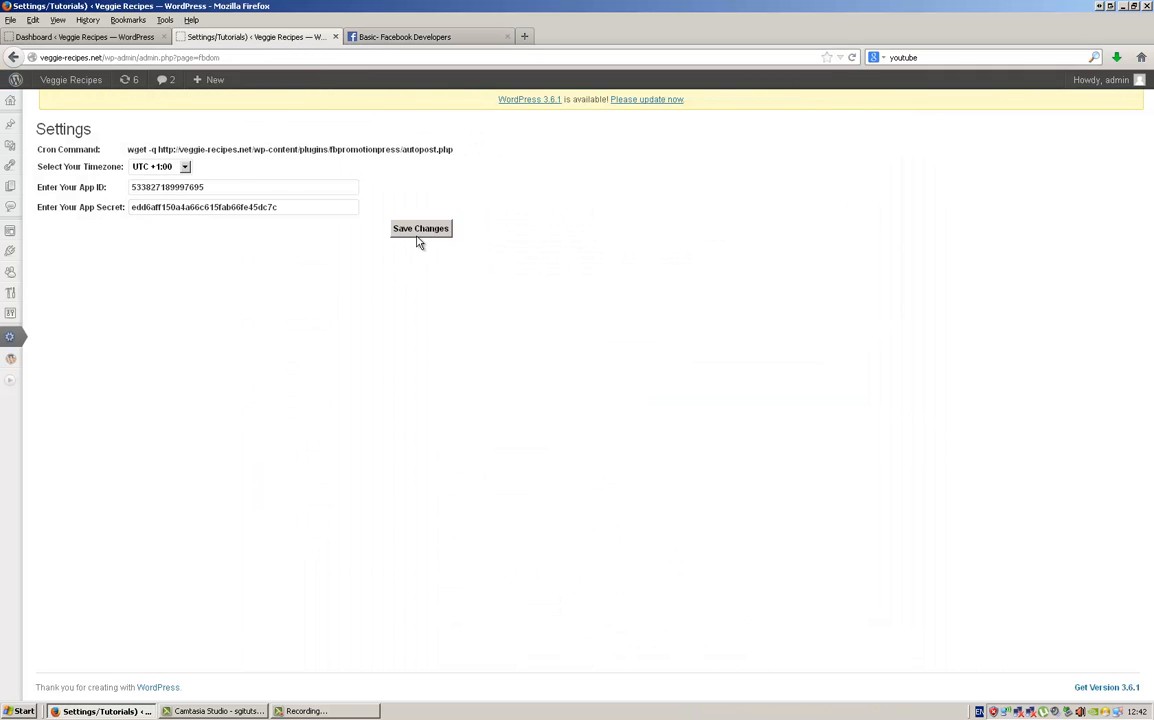
pyautogui.click(420, 36)
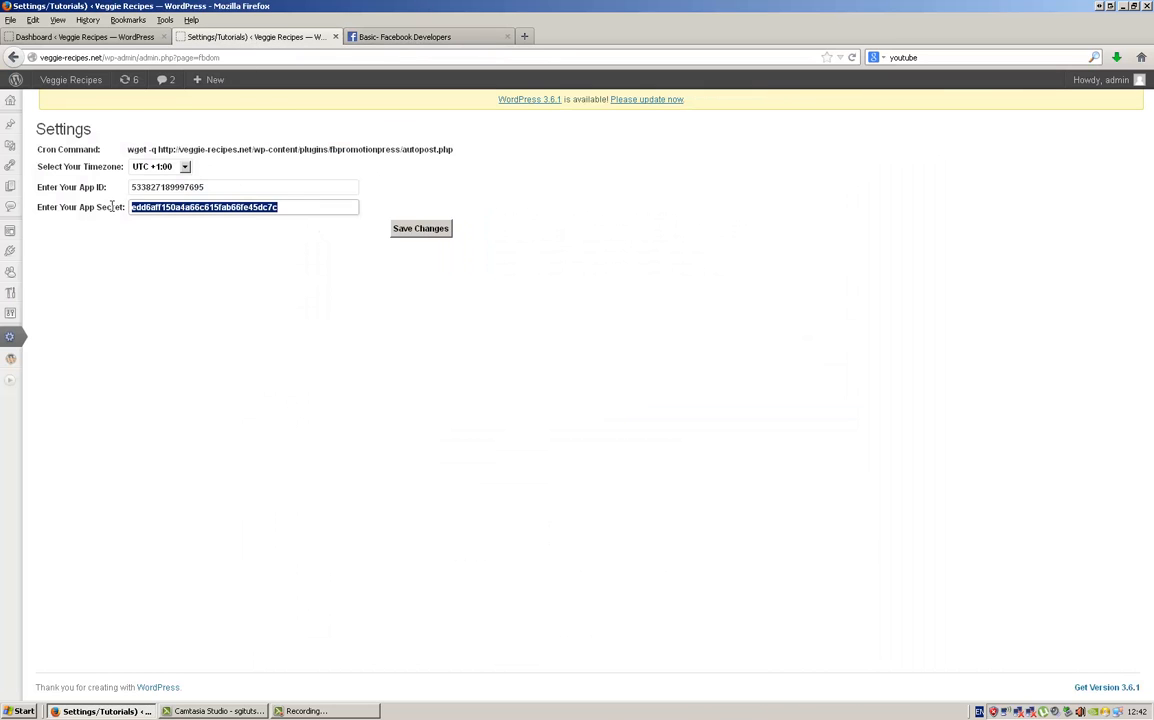
pyautogui.click(276, 256)
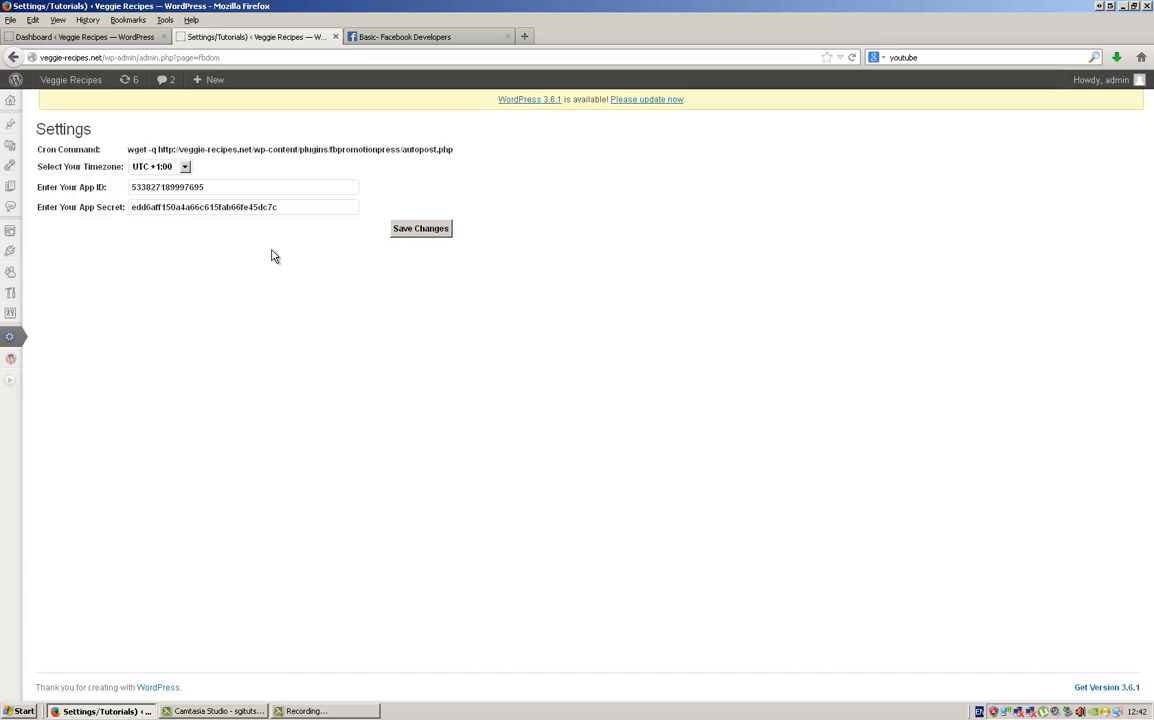
pyautogui.moveTo(268, 244)
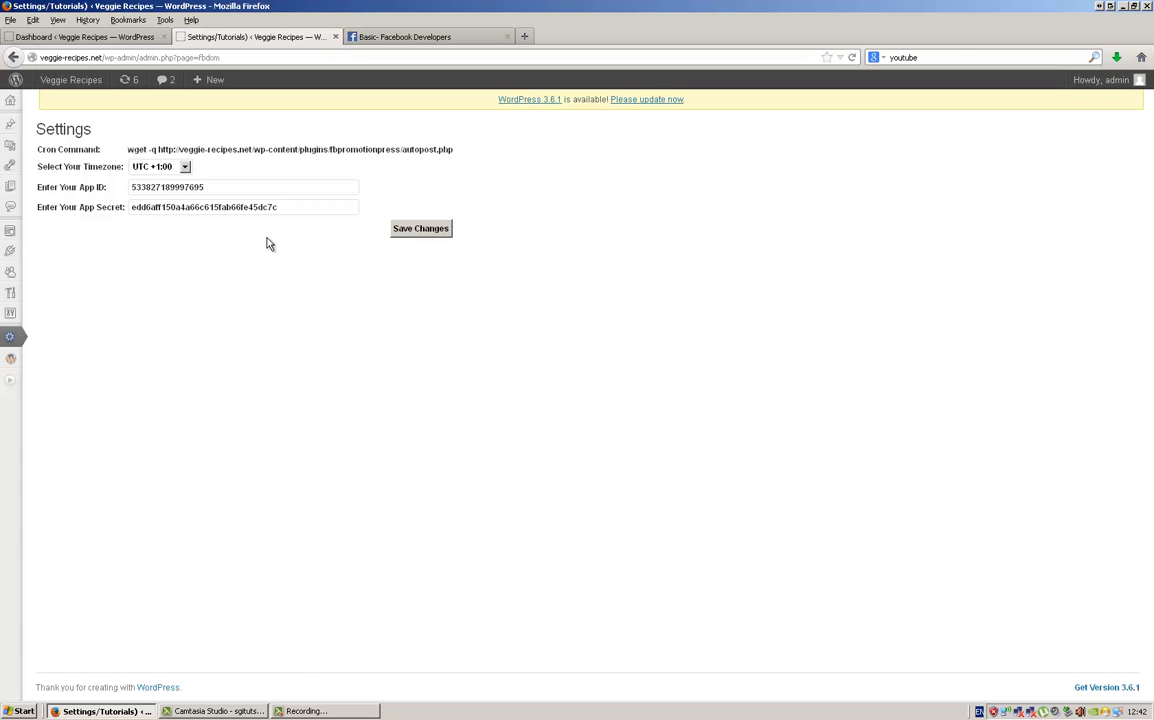
pyautogui.click(428, 36)
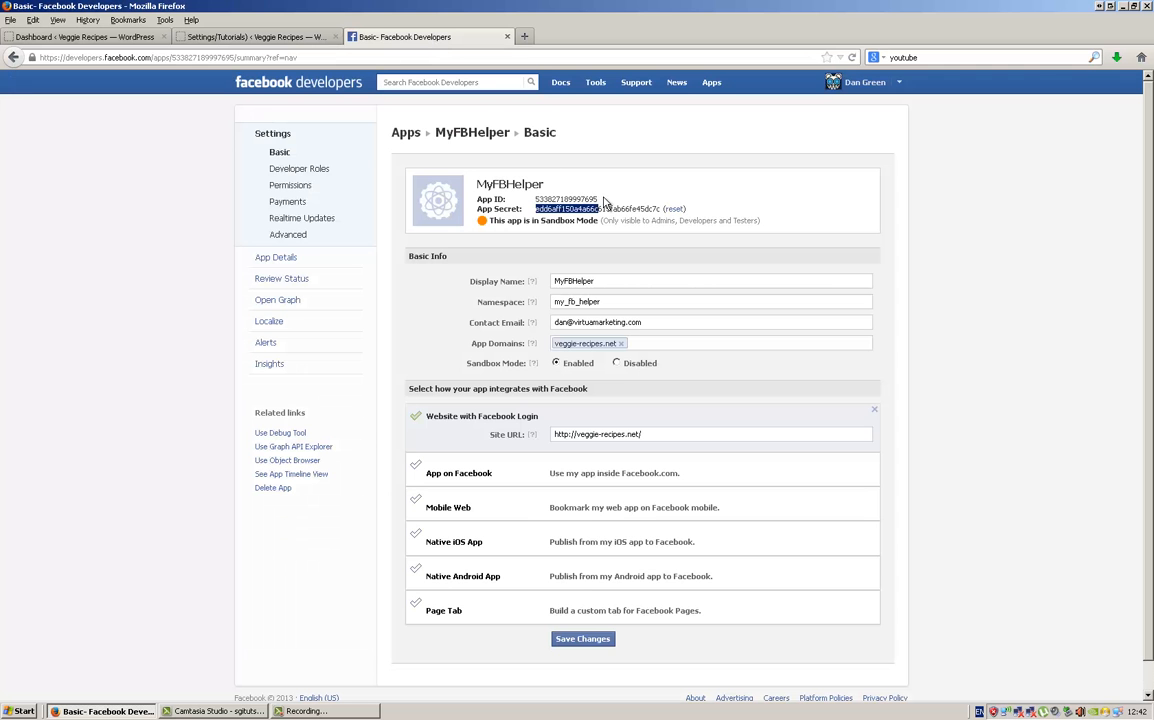
pyautogui.doubleClick(568, 198)
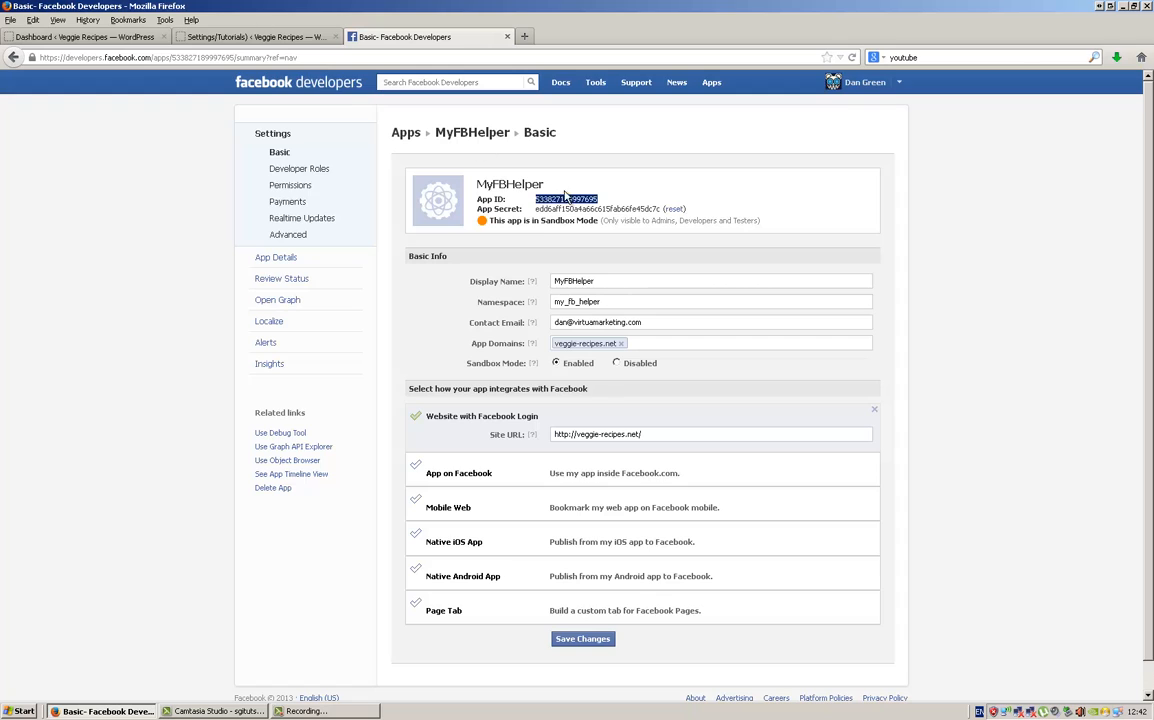
pyautogui.moveTo(252, 36)
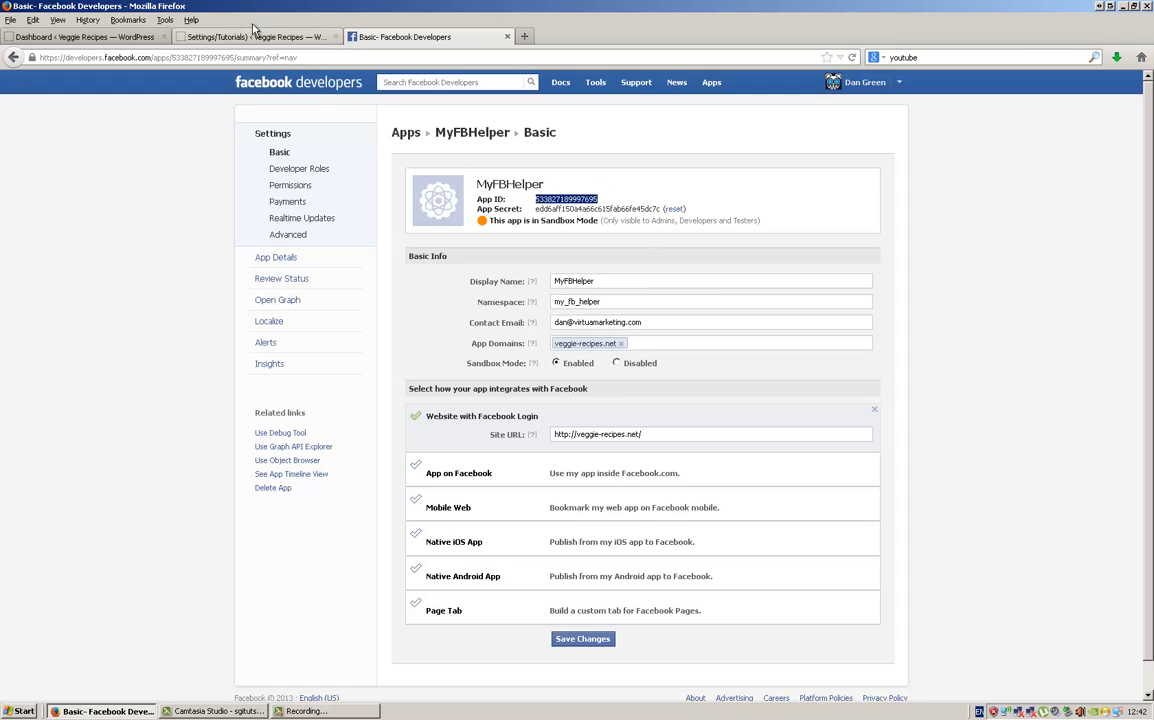
pyautogui.click(256, 36)
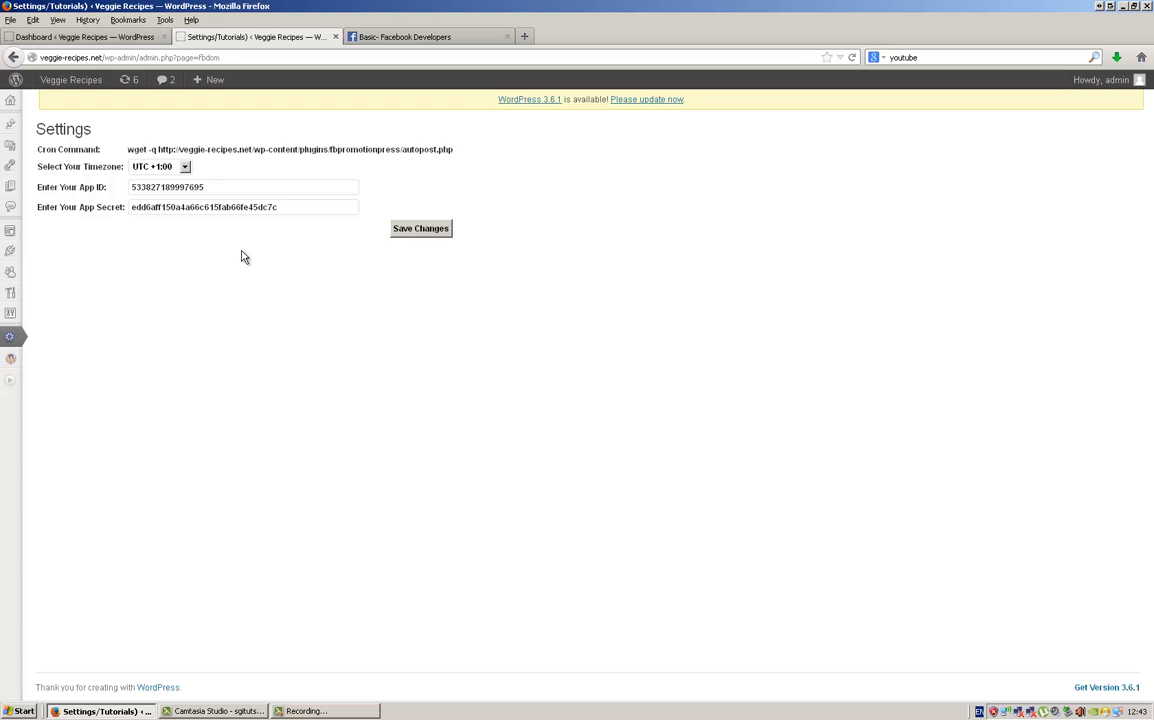
pyautogui.moveTo(398, 256)
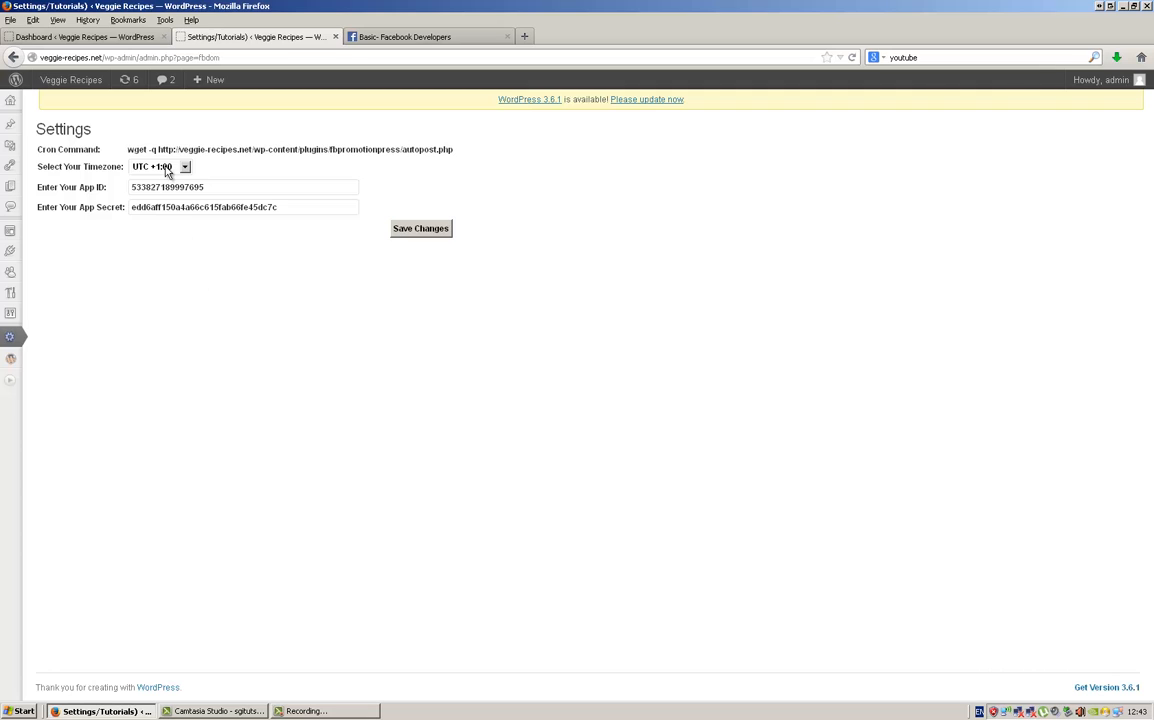
# Step: Keep UTC +1:00 as the plugin's timezone
pyautogui.click(184, 166)
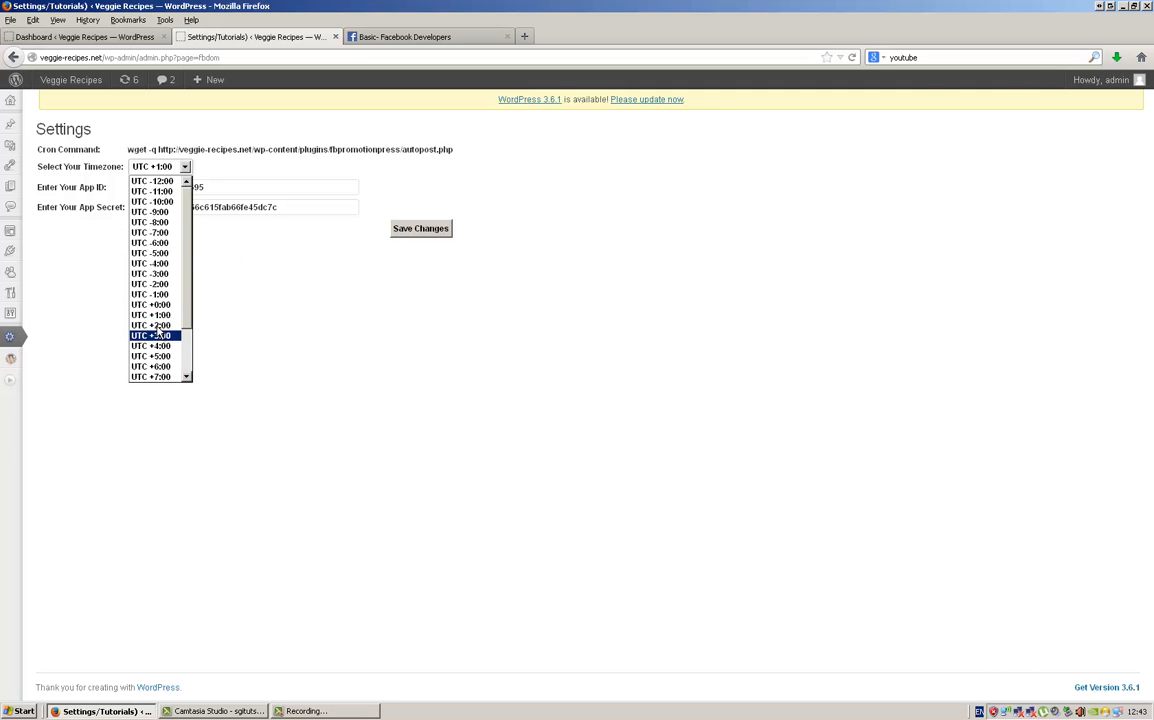
pyautogui.click(150, 314)
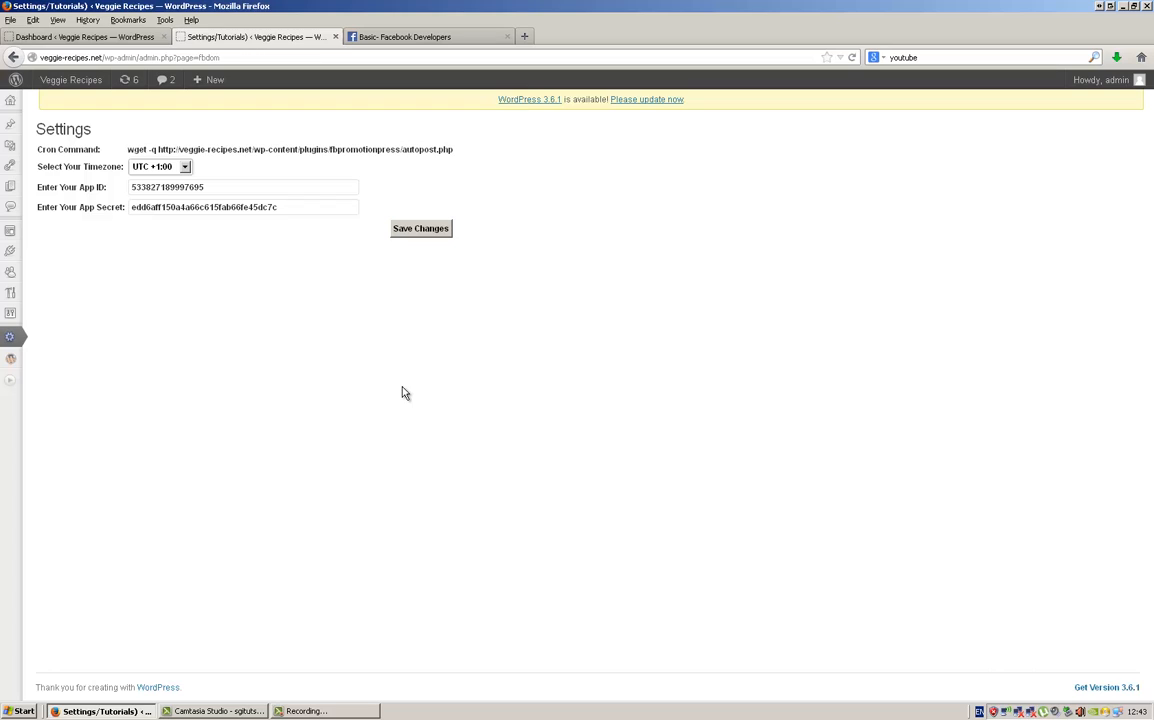
pyautogui.moveTo(248, 388)
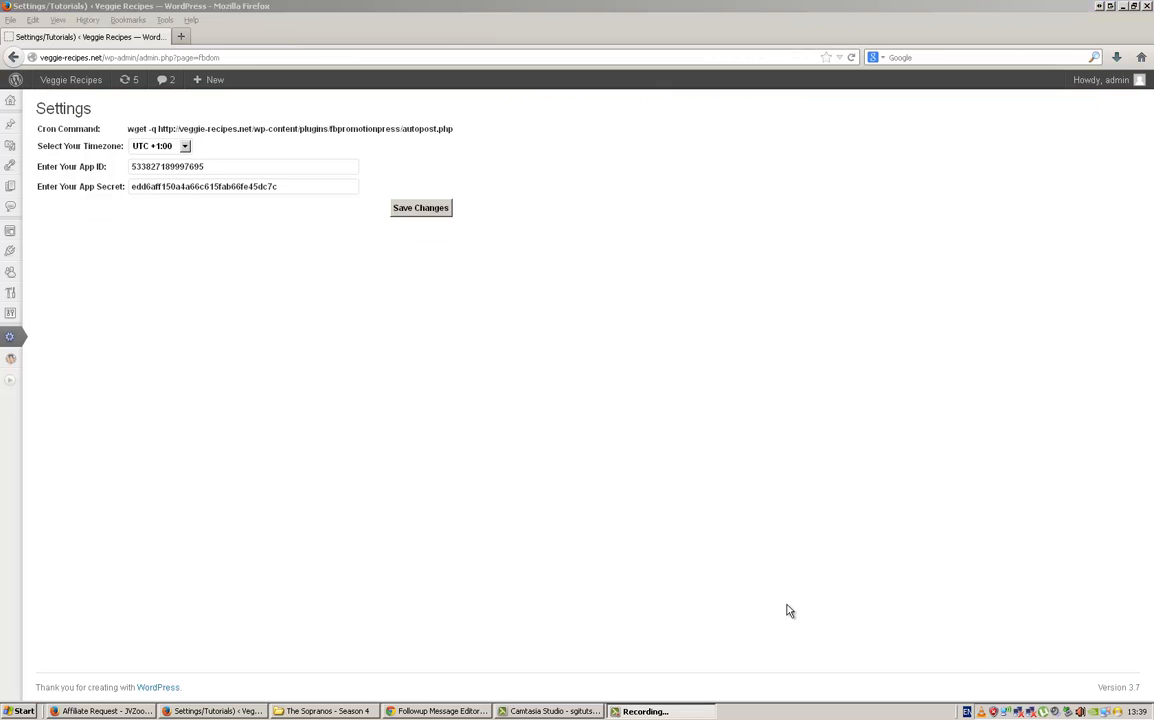
pyautogui.moveTo(376, 480)
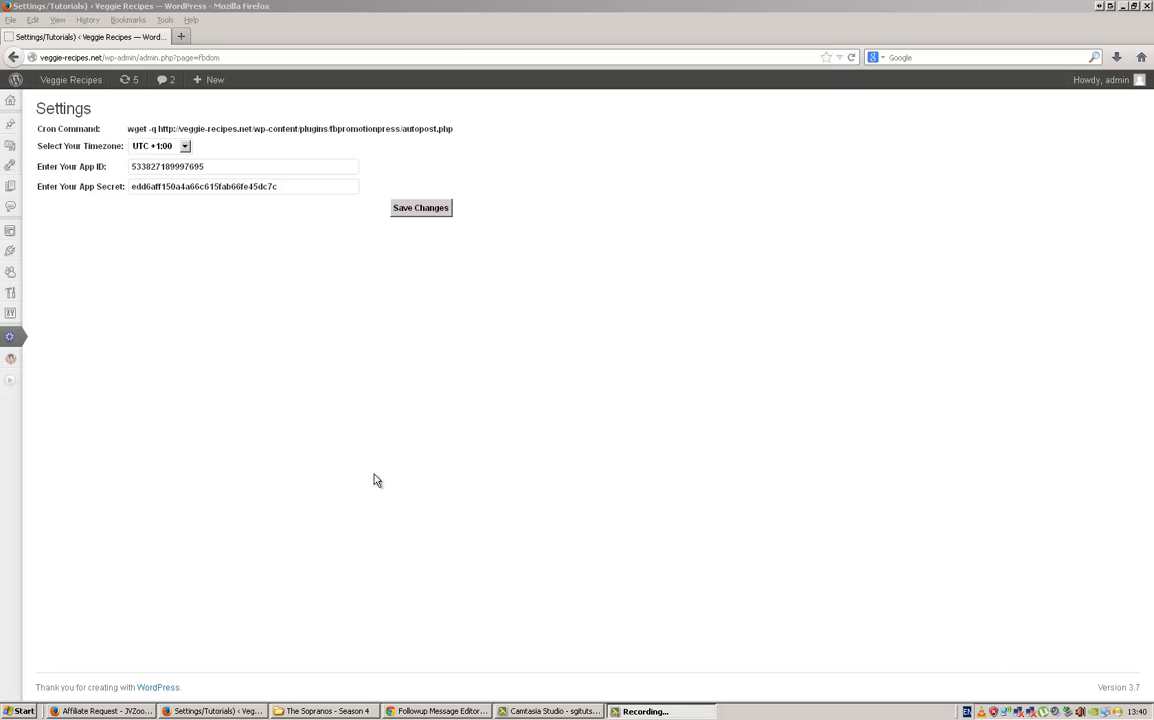
pyautogui.moveTo(364, 400)
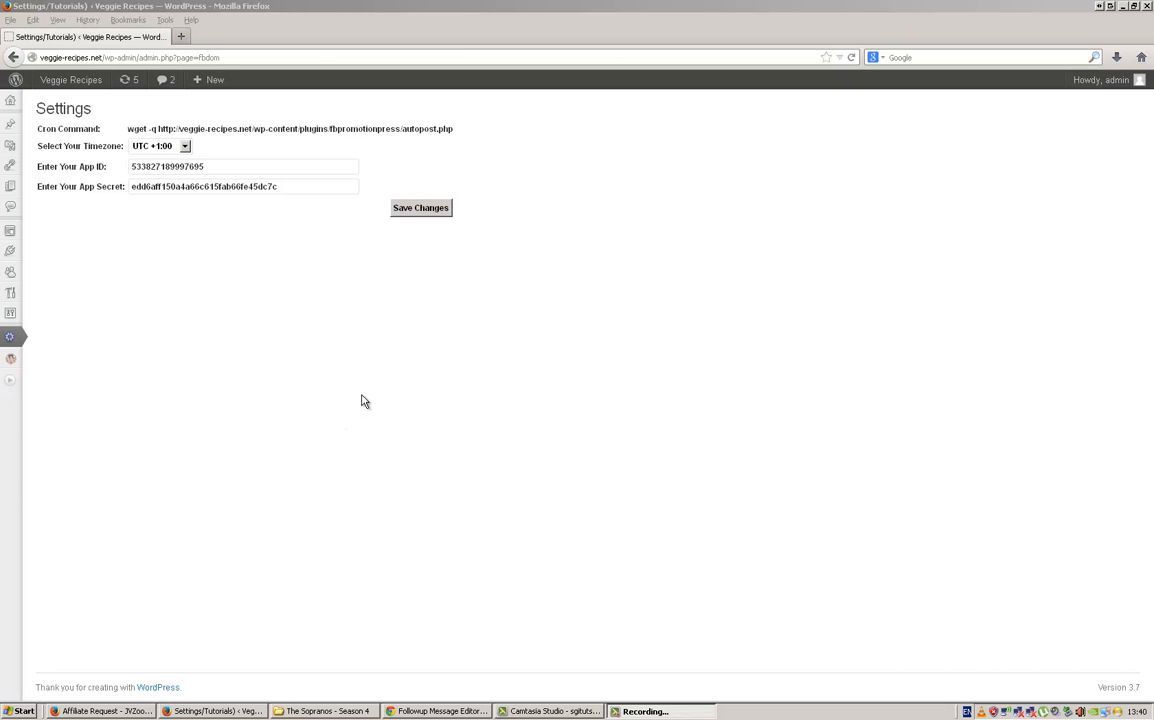
pyautogui.moveTo(292, 308)
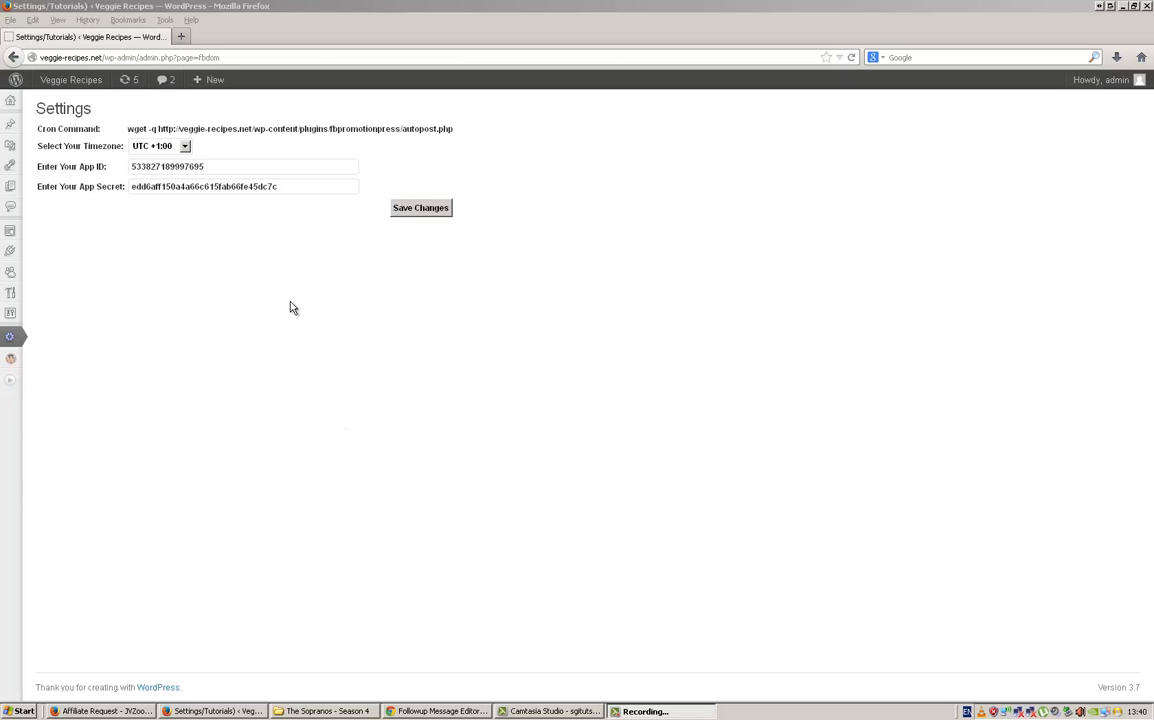
pyautogui.moveTo(280, 316)
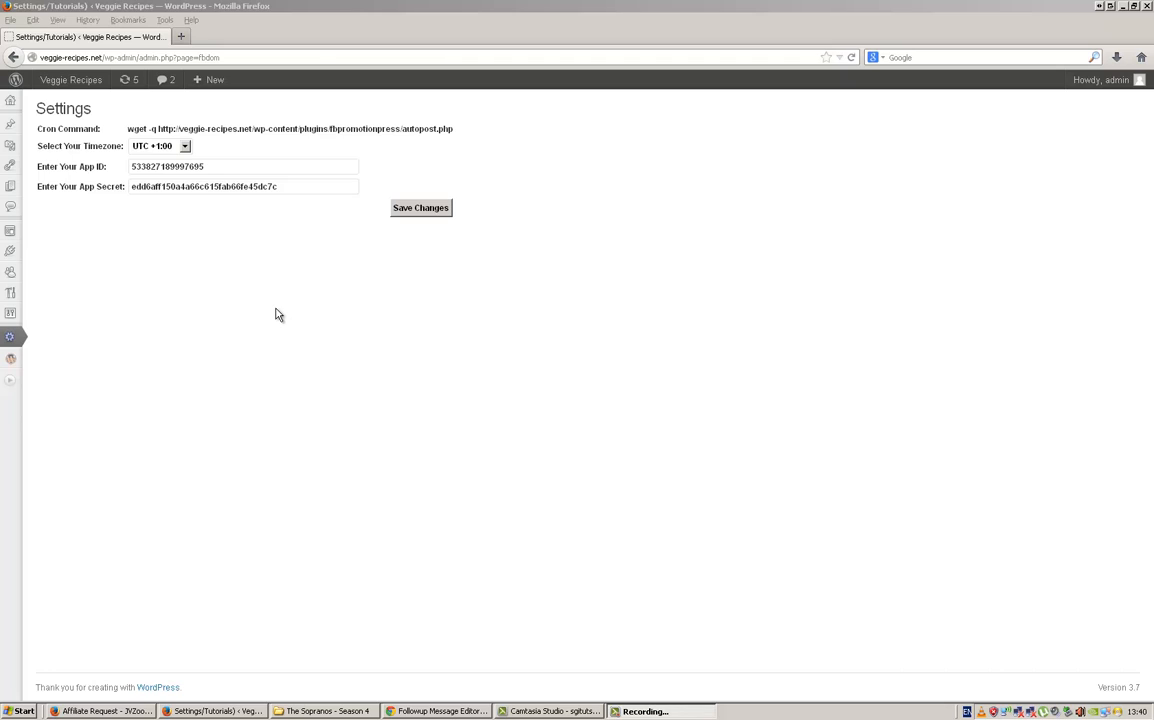
pyautogui.moveTo(304, 368)
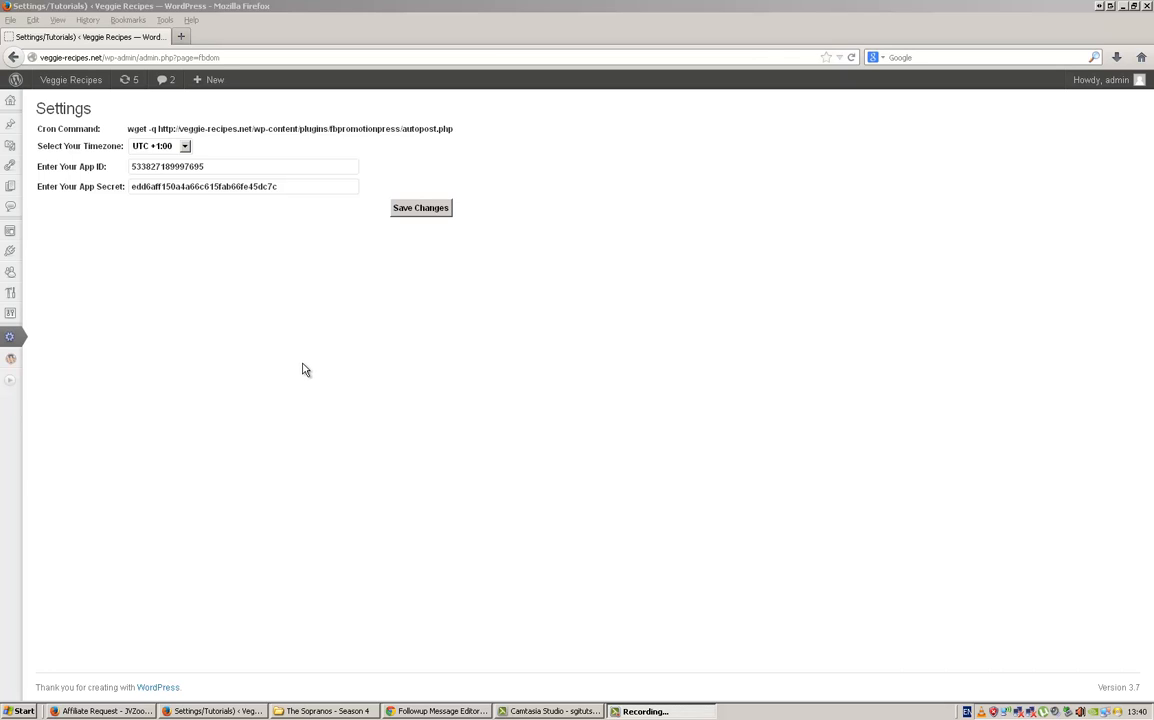
pyautogui.moveTo(308, 356)
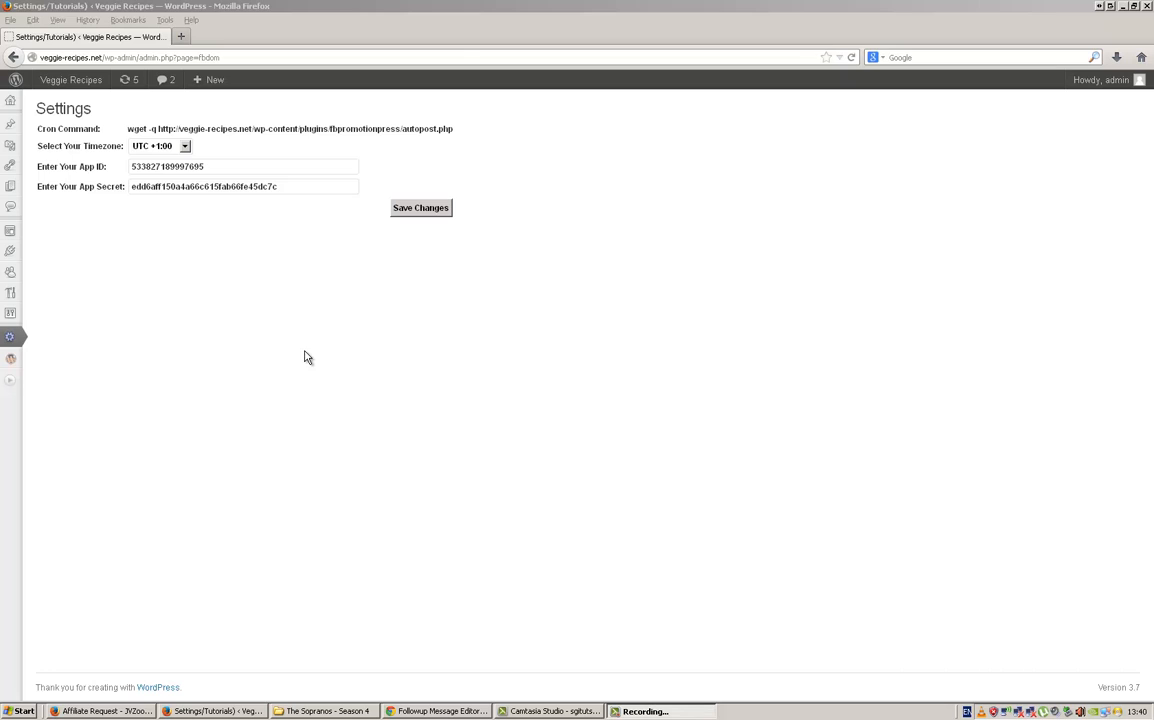
pyautogui.moveTo(640, 248)
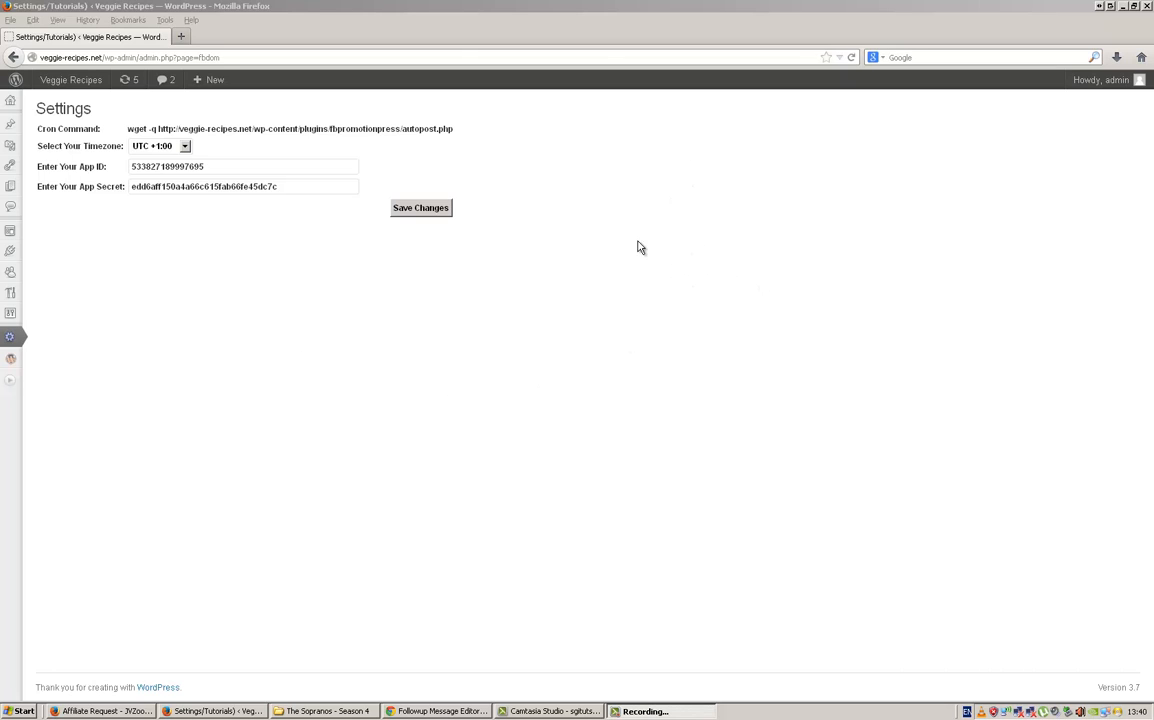
pyautogui.moveTo(616, 376)
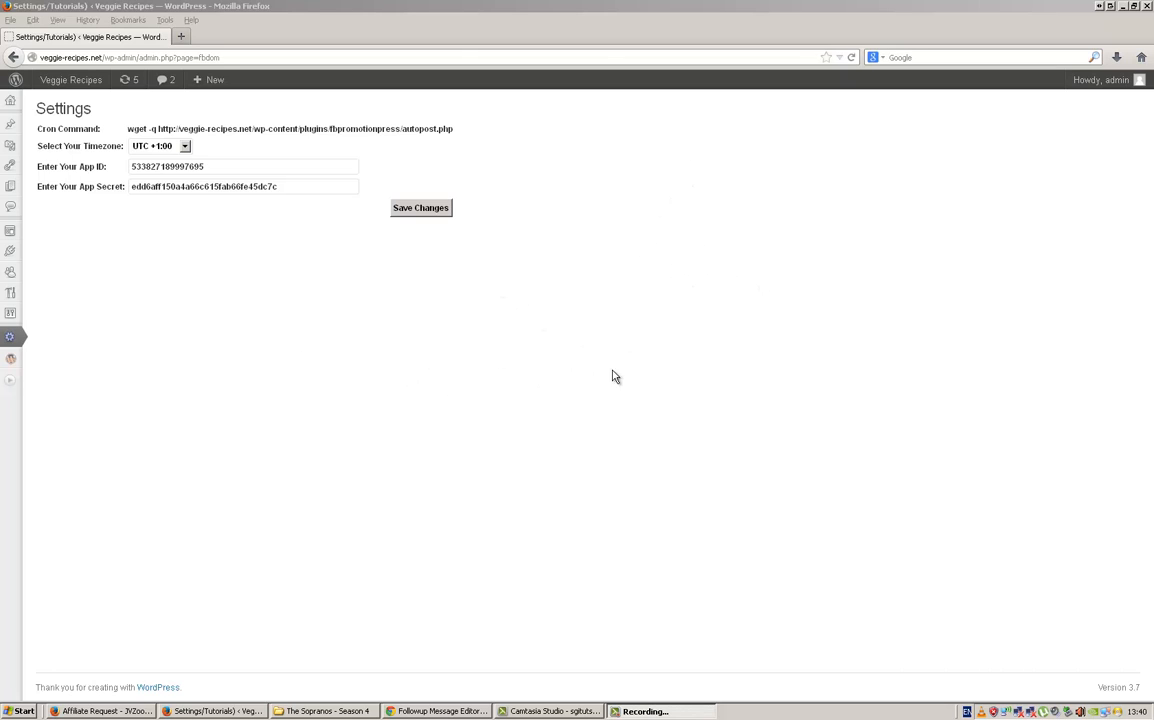
pyautogui.moveTo(210, 80)
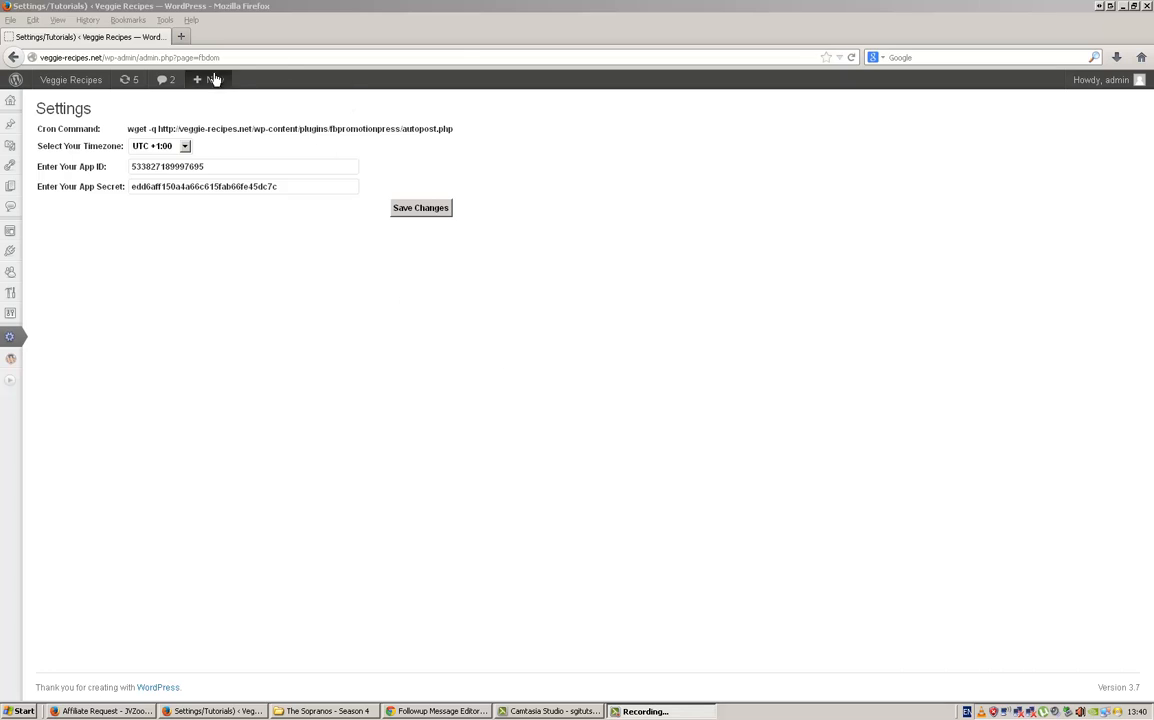
pyautogui.moveTo(464, 100)
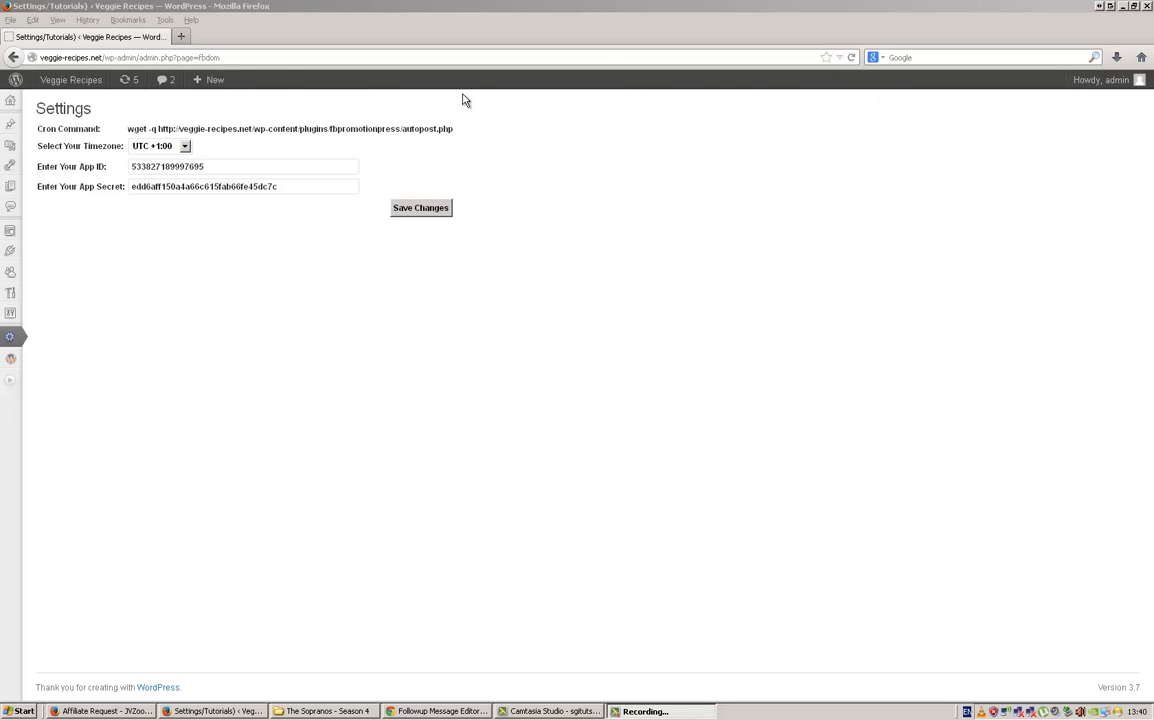
pyautogui.moveTo(758, 96)
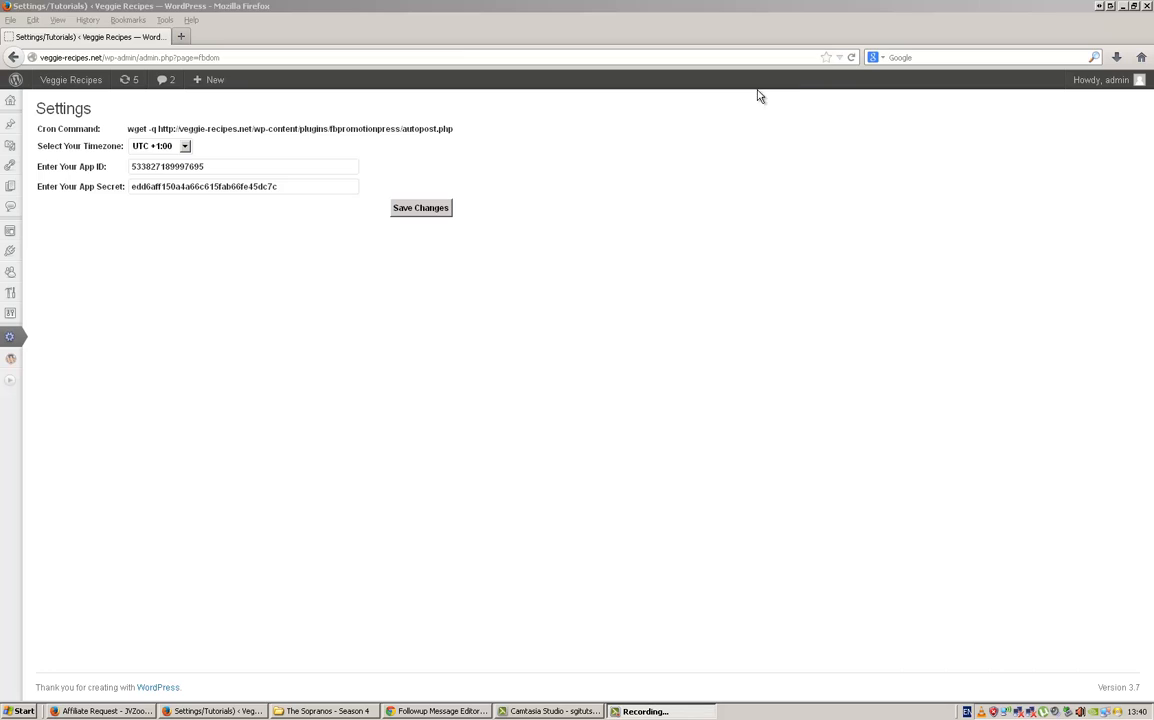
pyautogui.moveTo(794, 92)
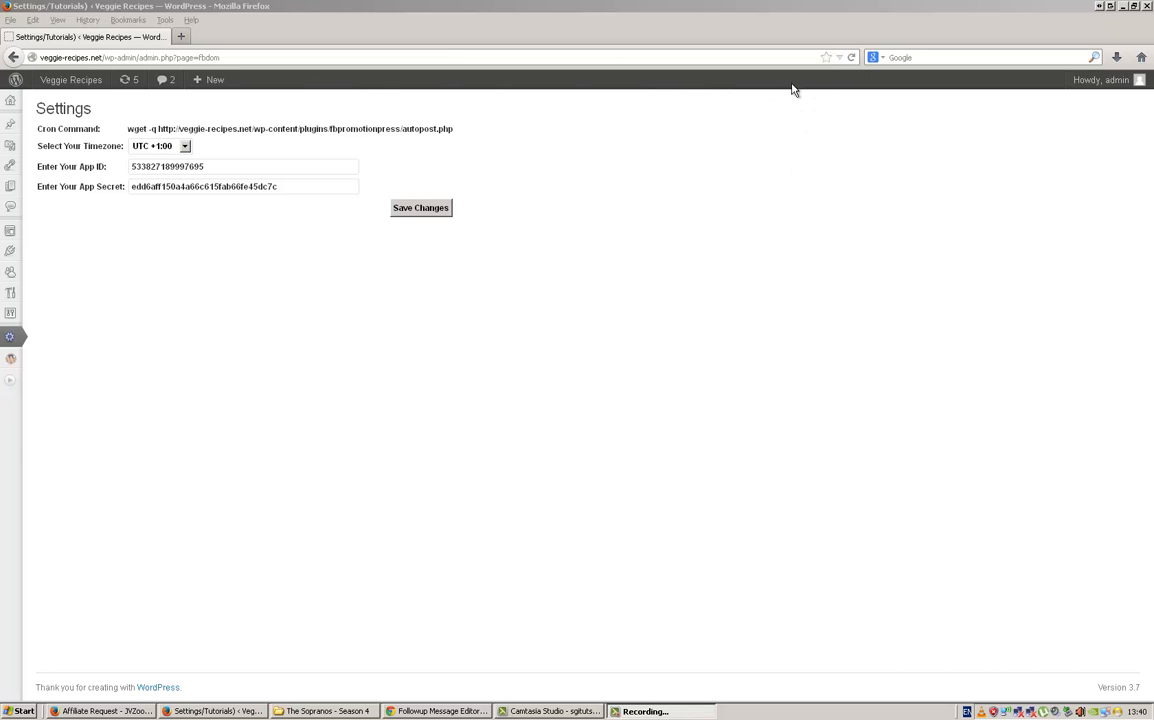
pyautogui.moveTo(768, 84)
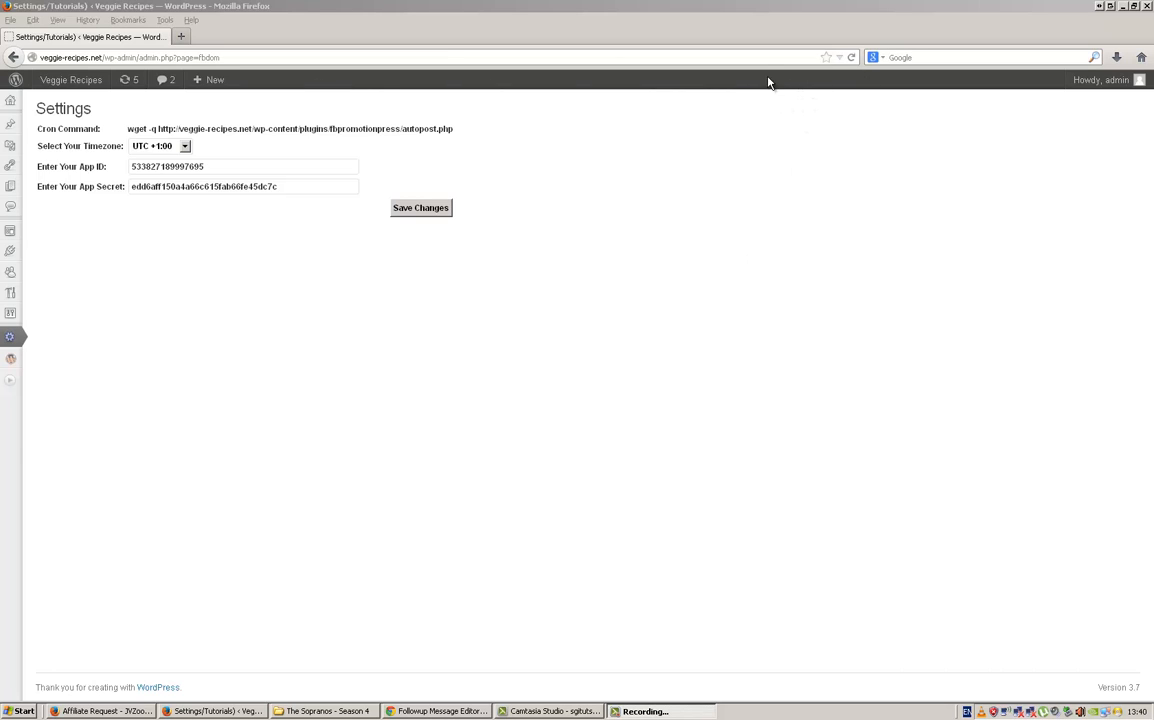
pyautogui.moveTo(664, 510)
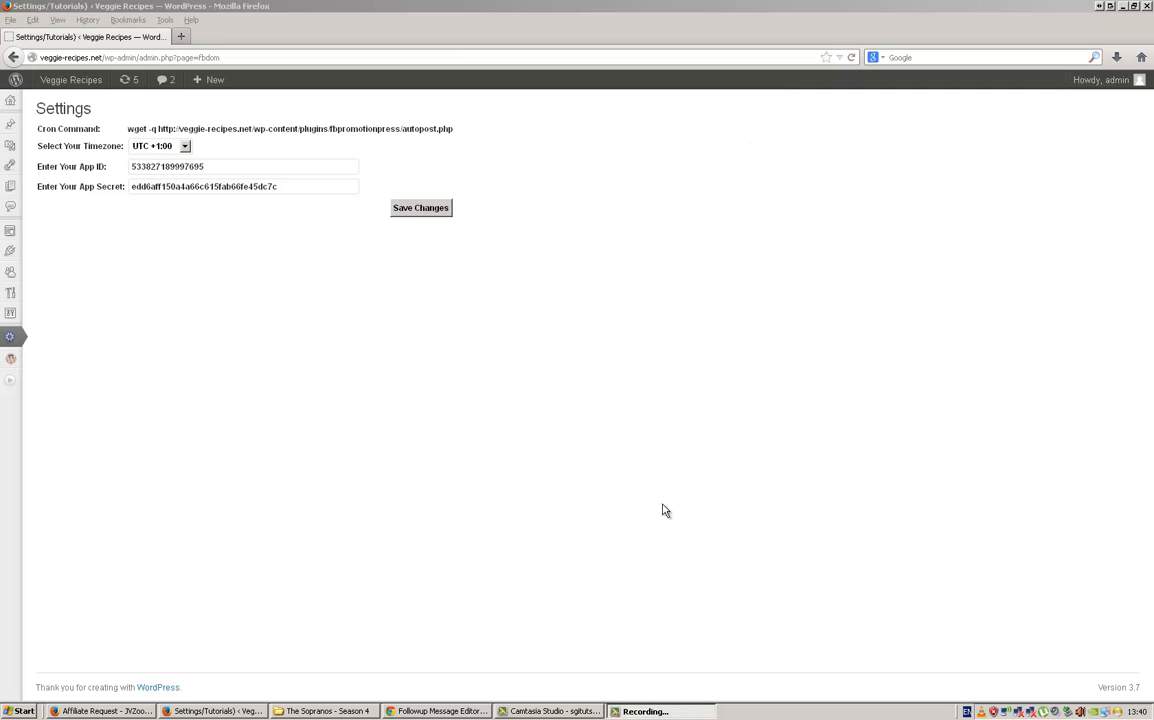
pyautogui.moveTo(600, 334)
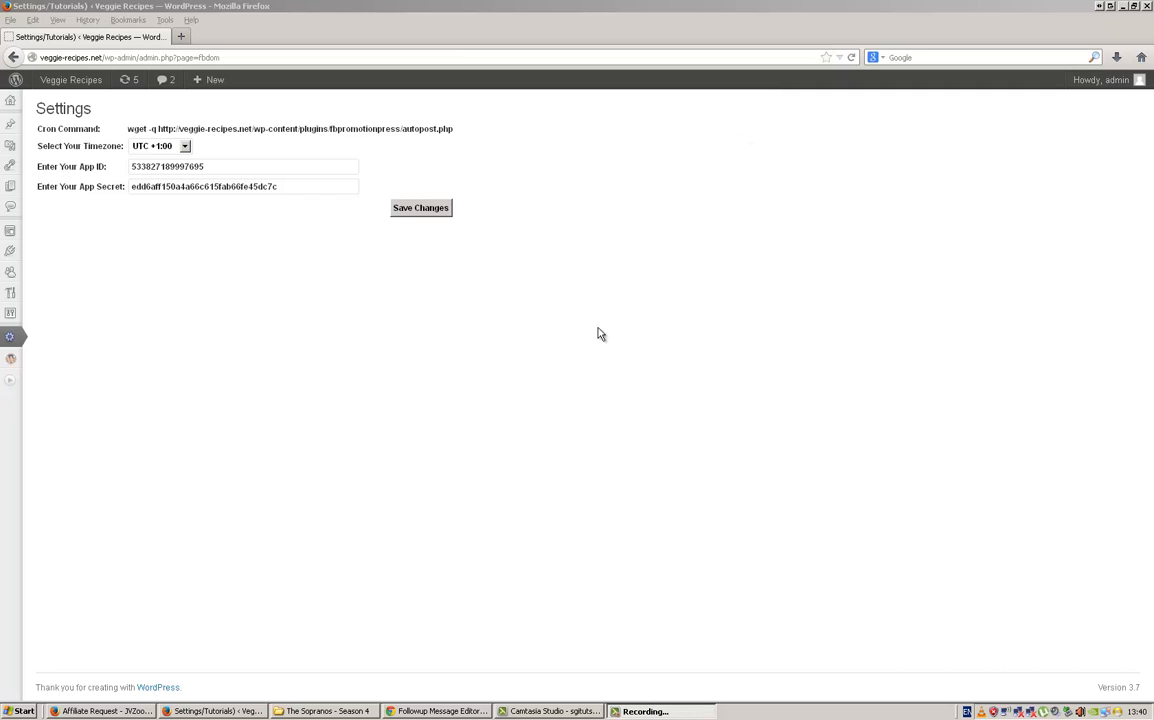
pyautogui.moveTo(674, 218)
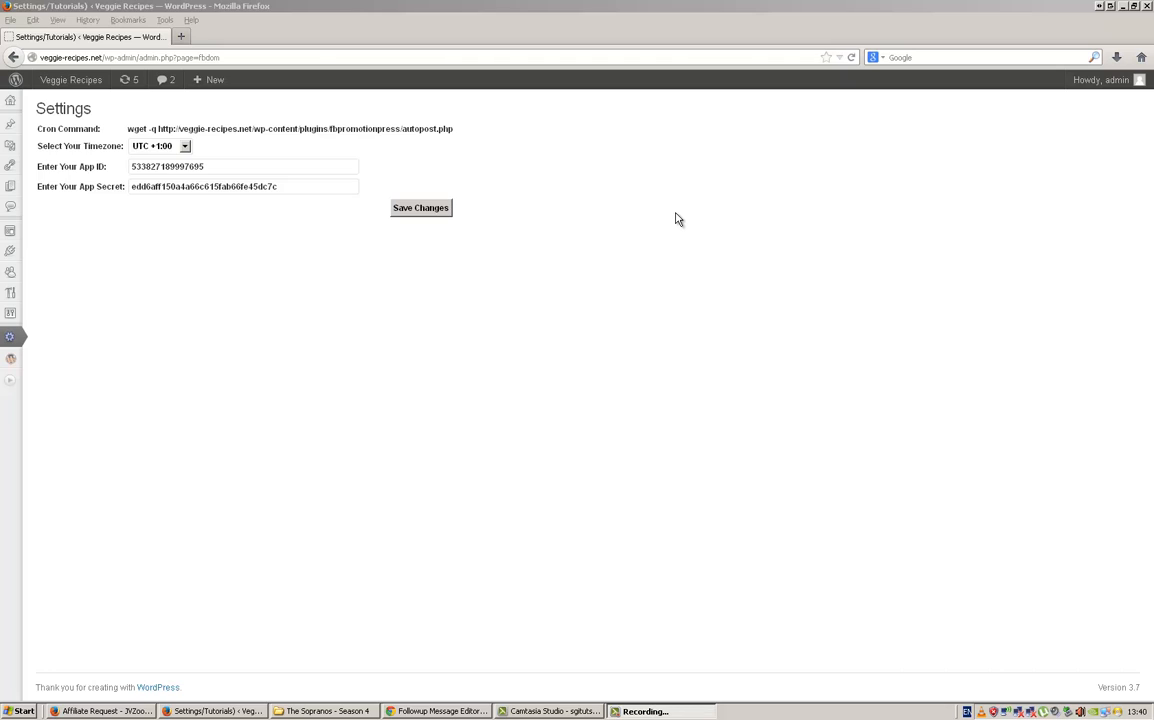
pyautogui.moveTo(674, 236)
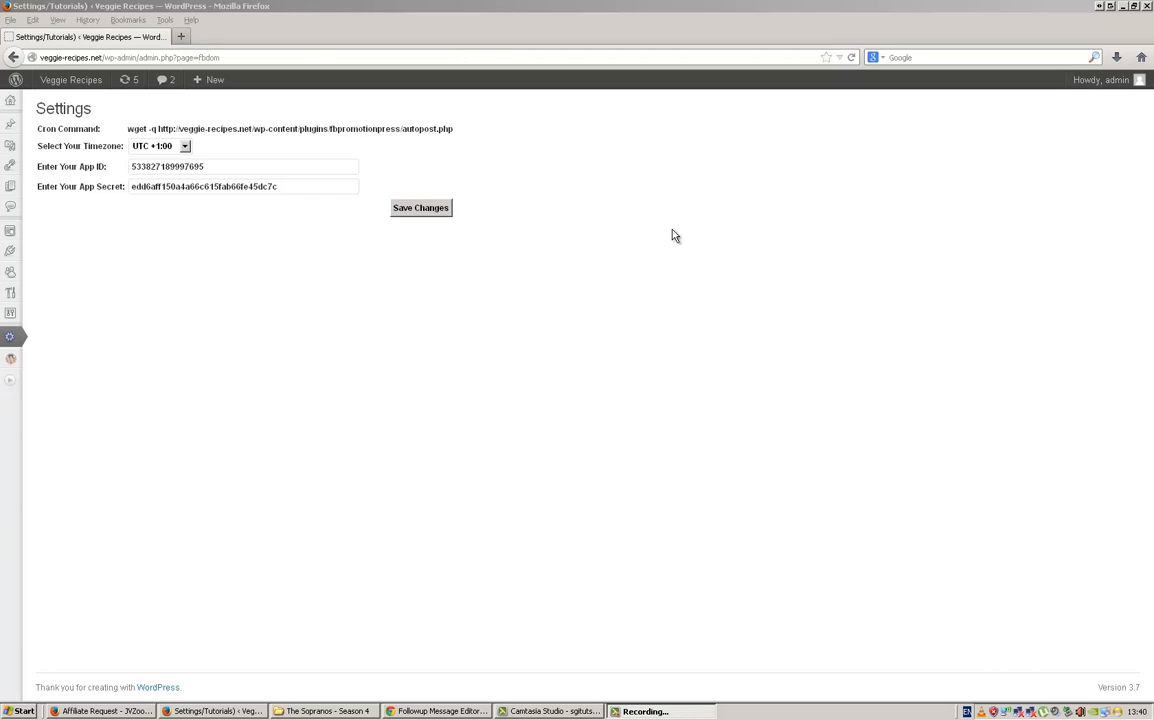
pyautogui.moveTo(484, 492)
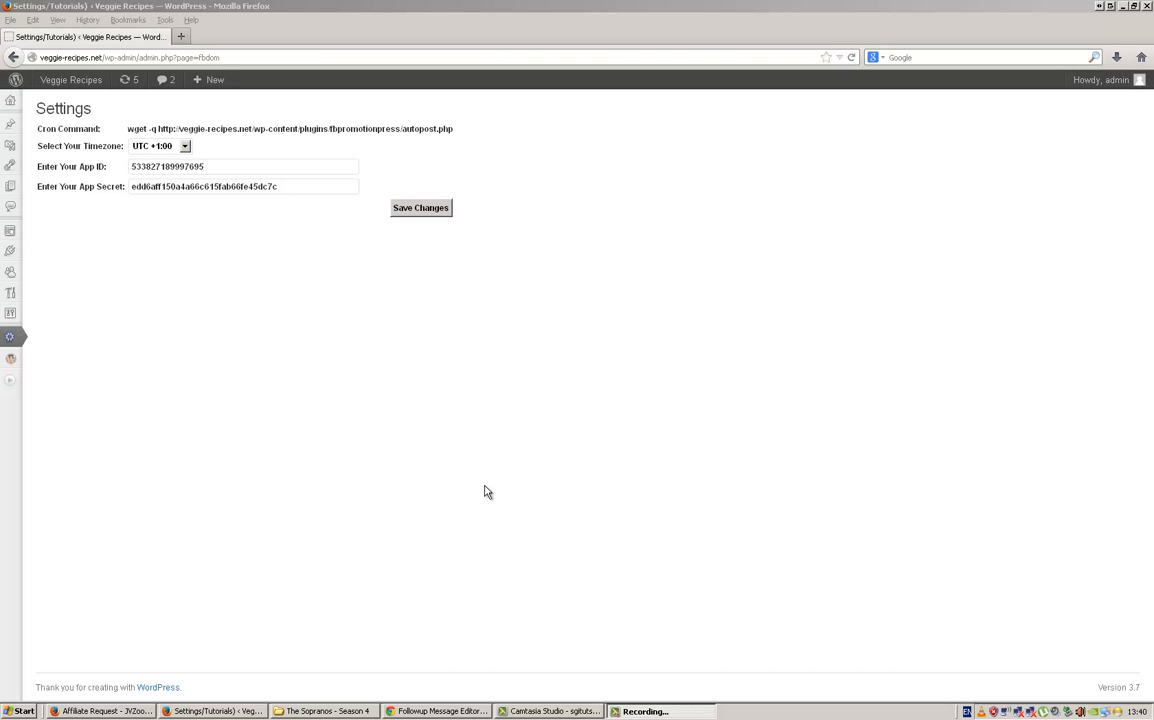
# Step: Bring the Chrome browser window to the front from the taskbar
pyautogui.click(438, 712)
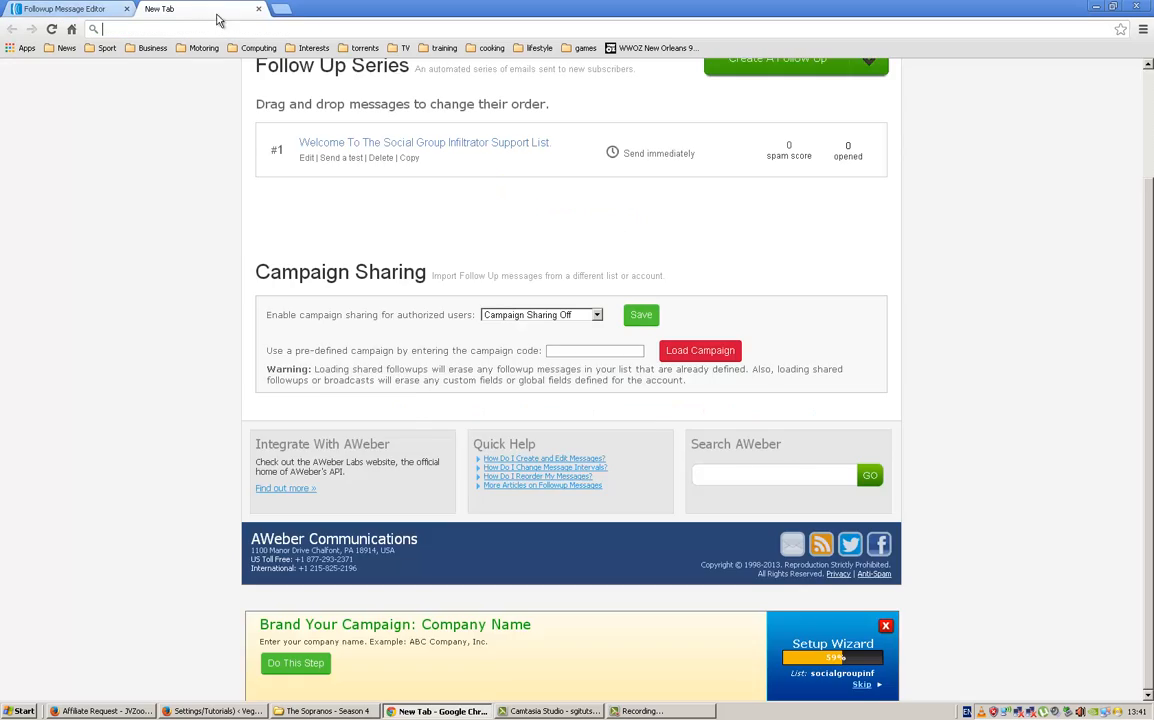
# Step: Switch to Chrome's blank new tab page
pyautogui.click(184, 8)
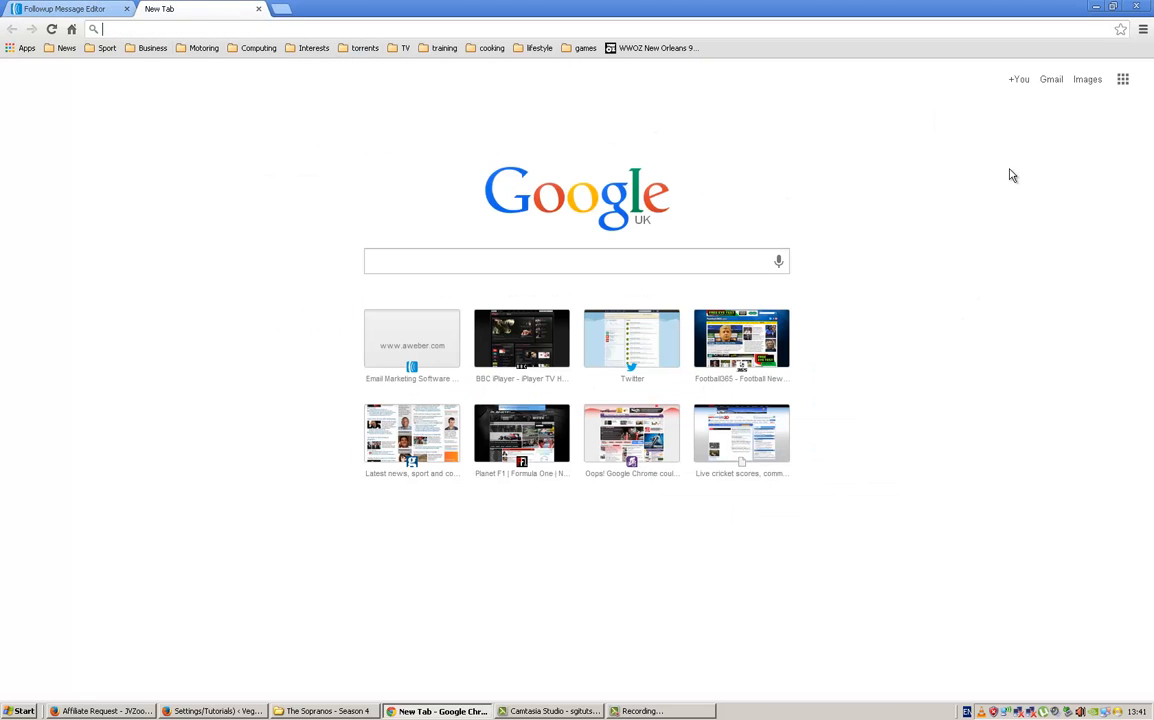
pyautogui.moveTo(960, 84)
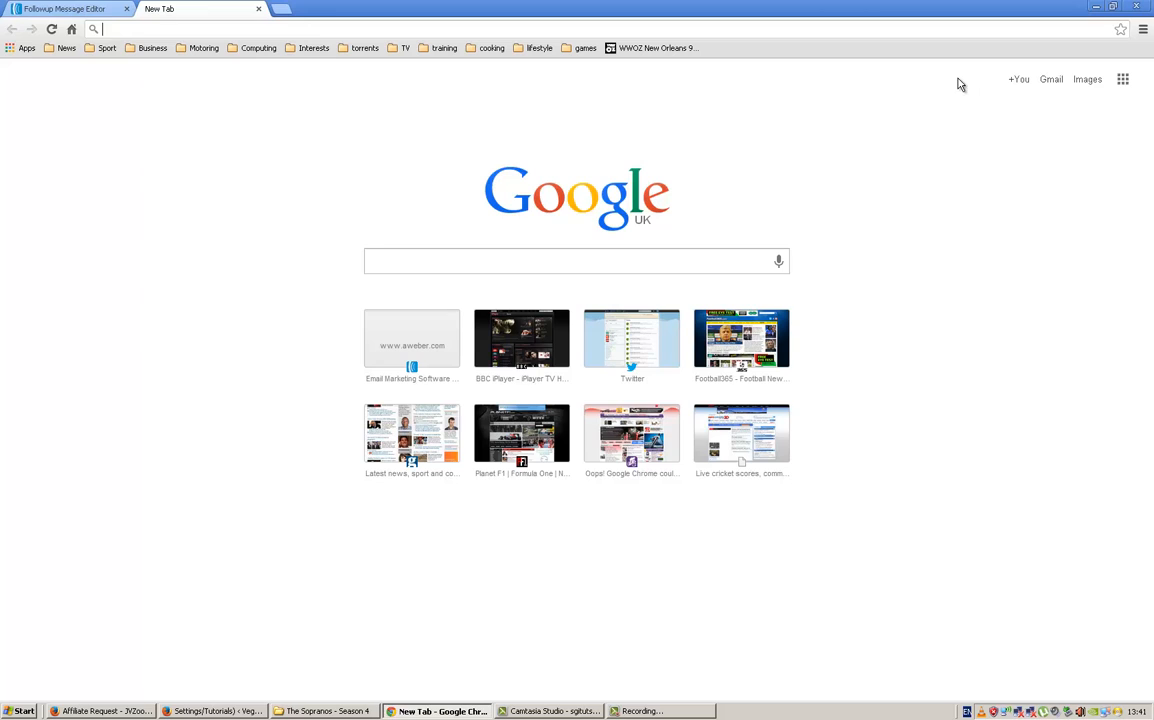
pyautogui.moveTo(1062, 24)
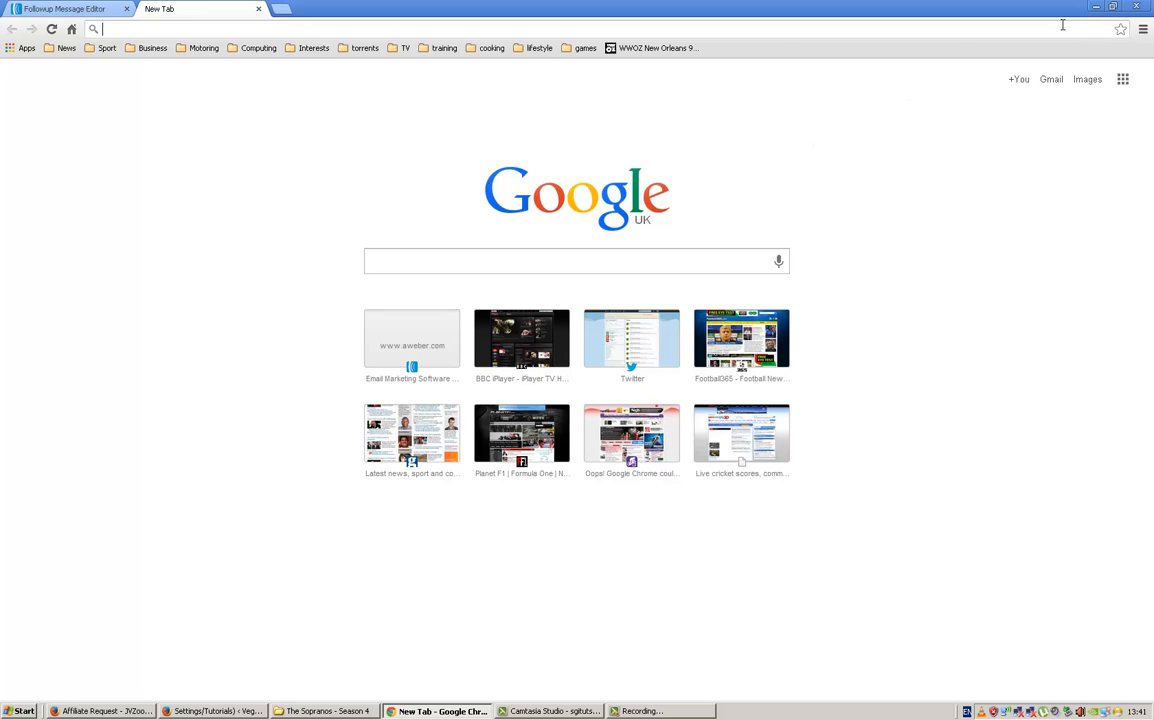
pyautogui.moveTo(1078, 32)
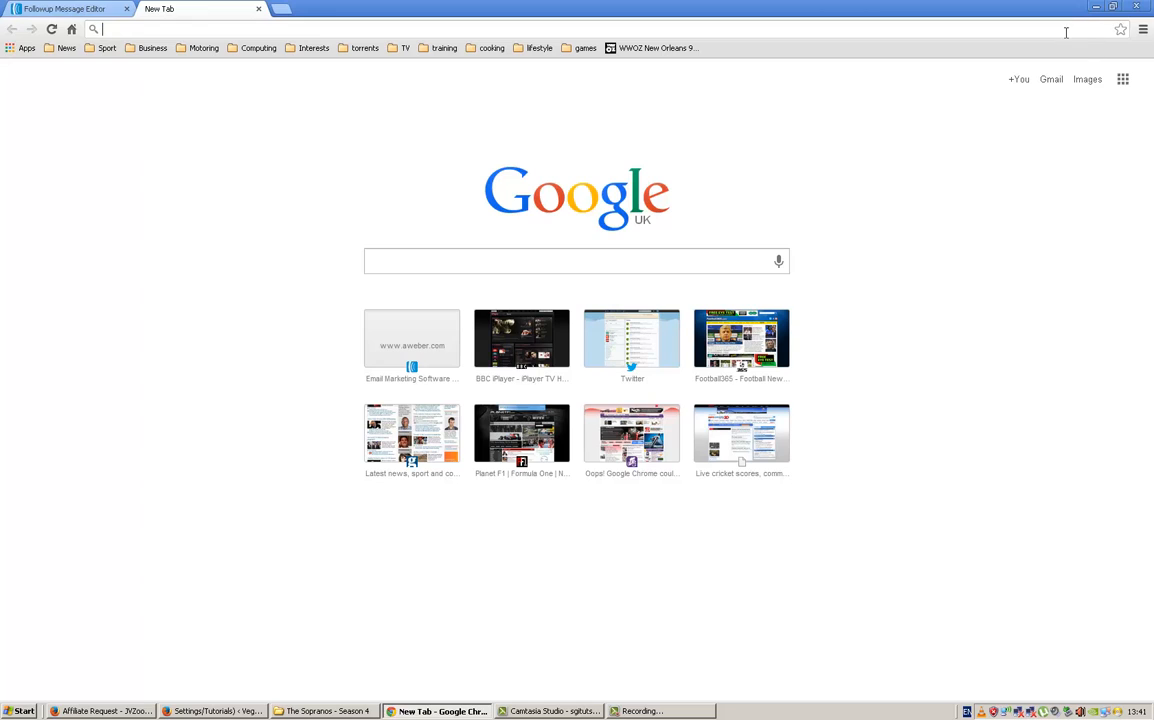
pyautogui.moveTo(1068, 56)
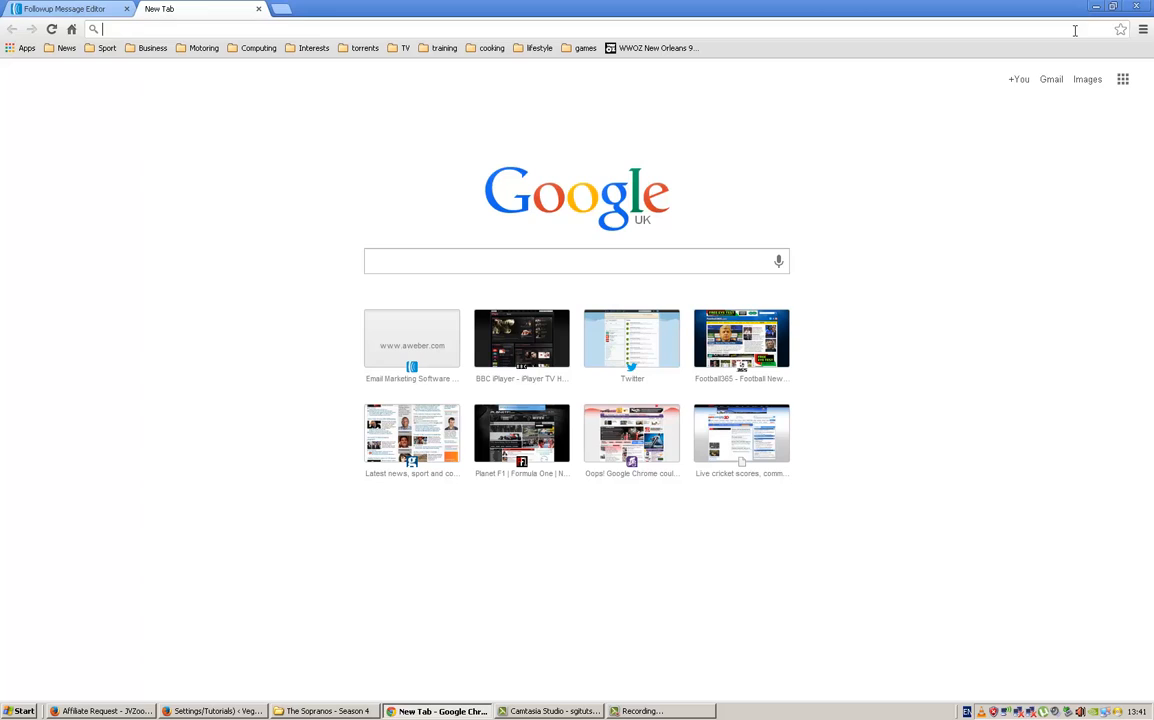
pyautogui.moveTo(1088, 44)
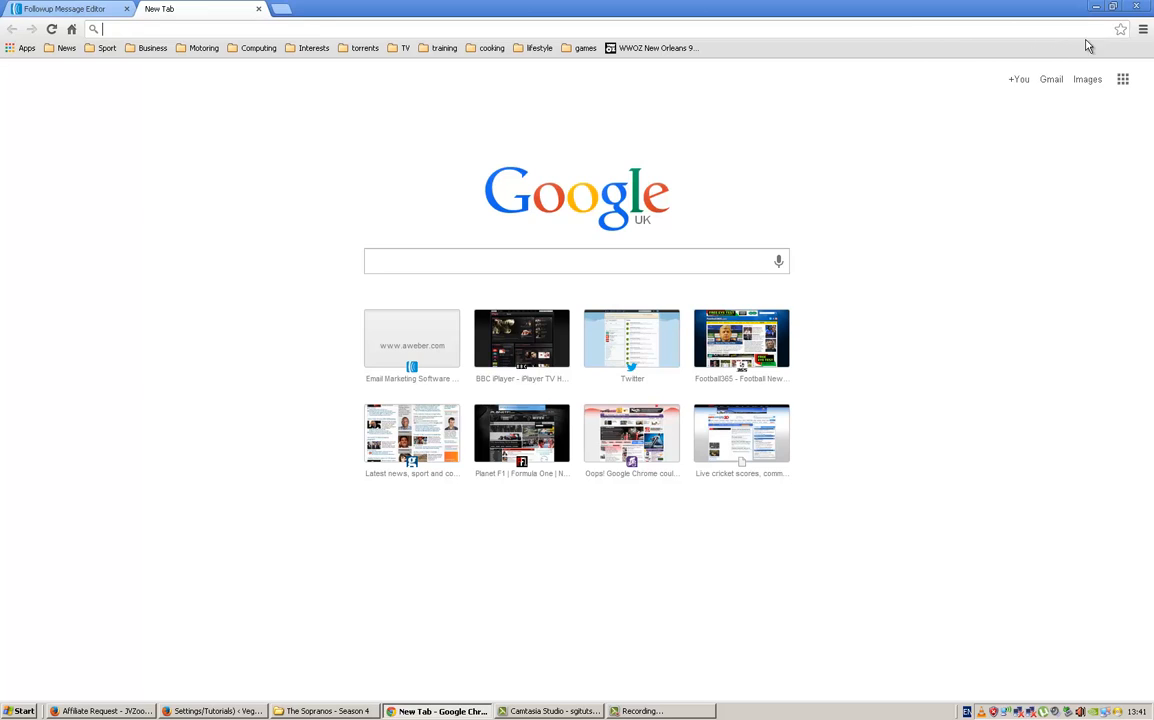
pyautogui.moveTo(1064, 26)
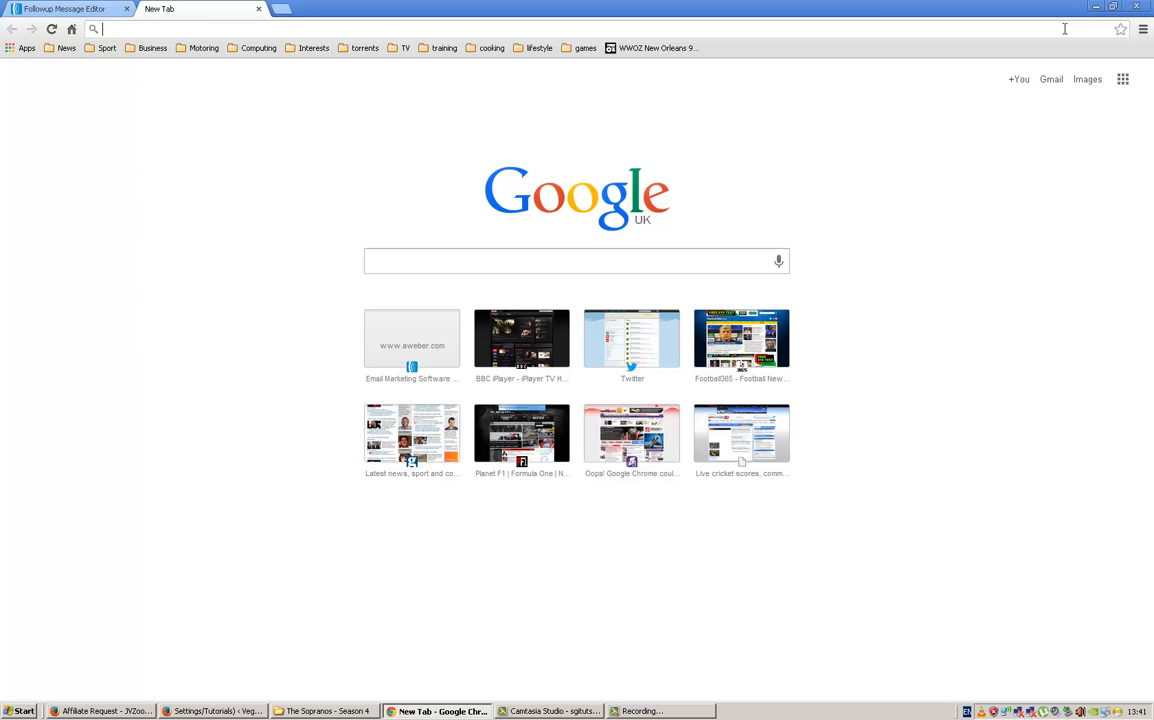
pyautogui.moveTo(1086, 24)
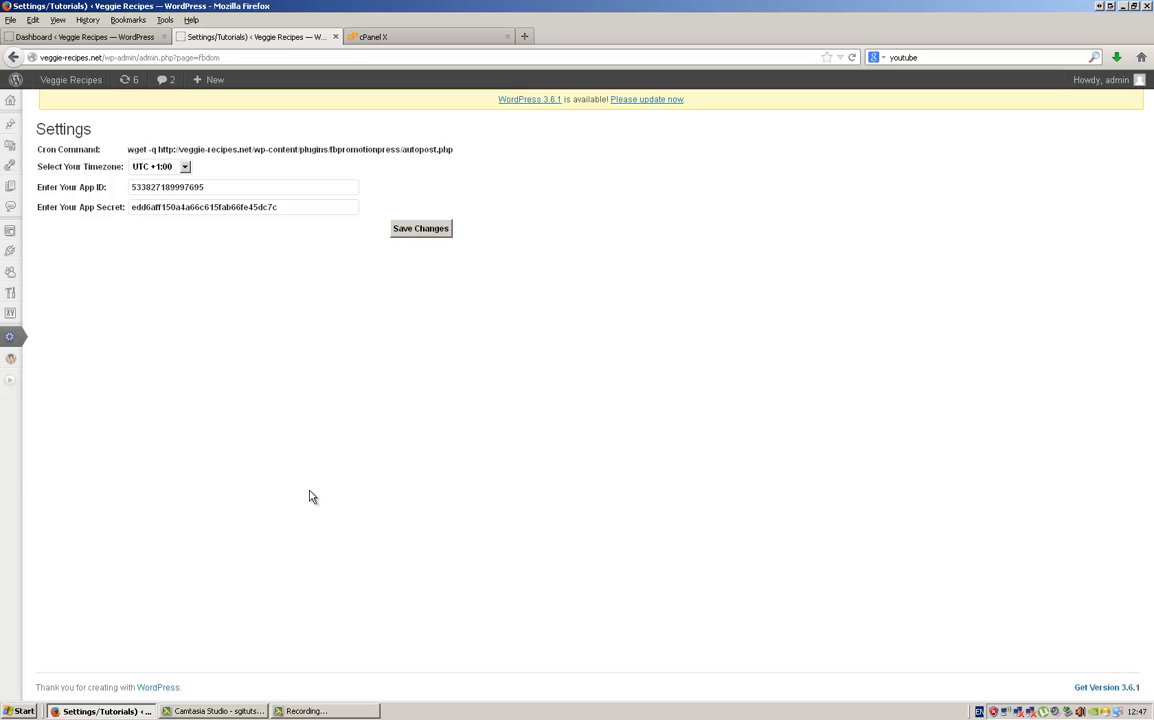
pyautogui.moveTo(688, 232)
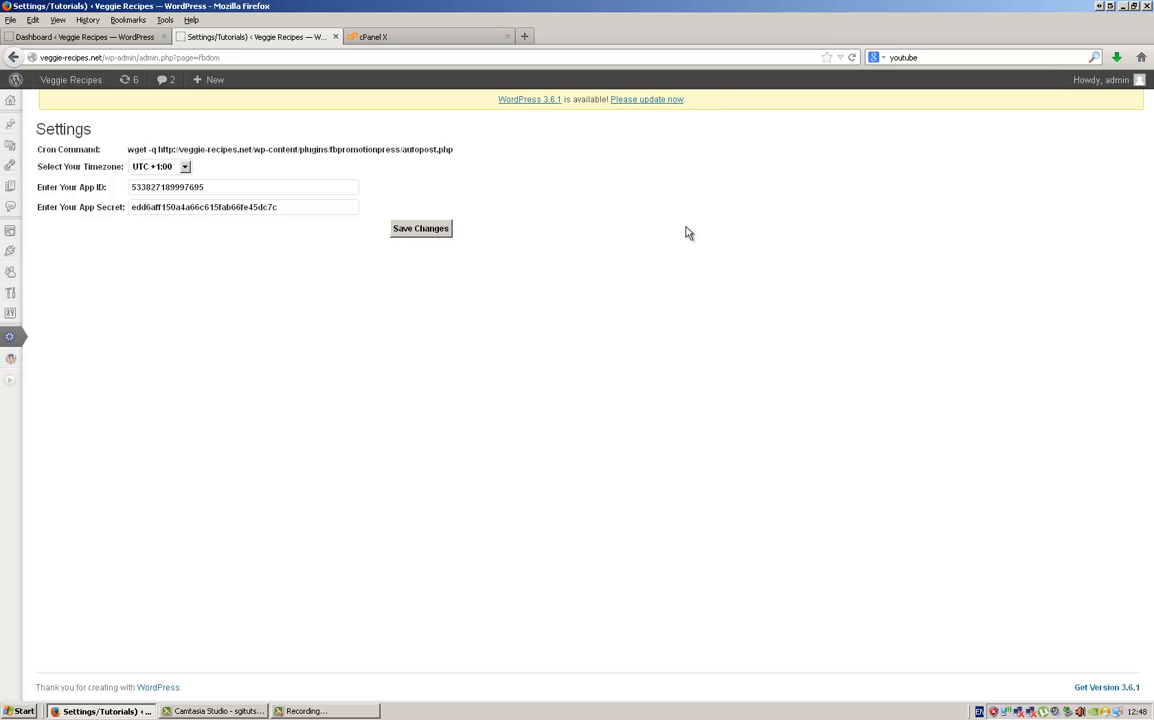
pyautogui.moveTo(440, 164)
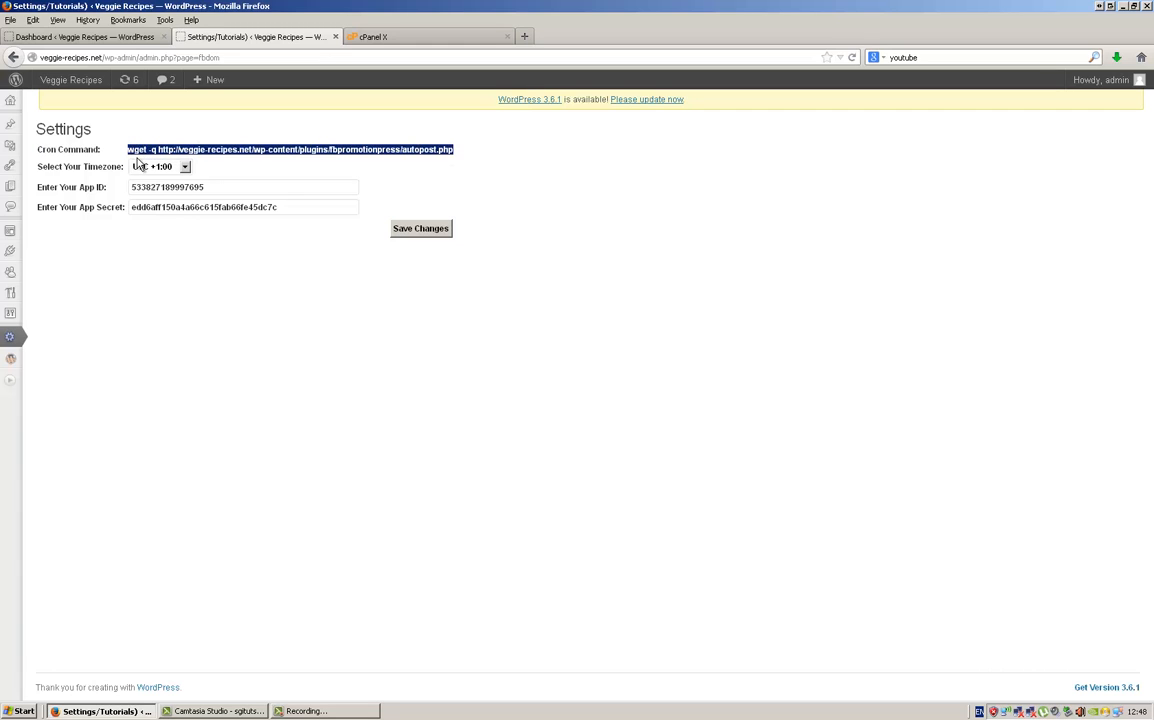
pyautogui.moveTo(336, 282)
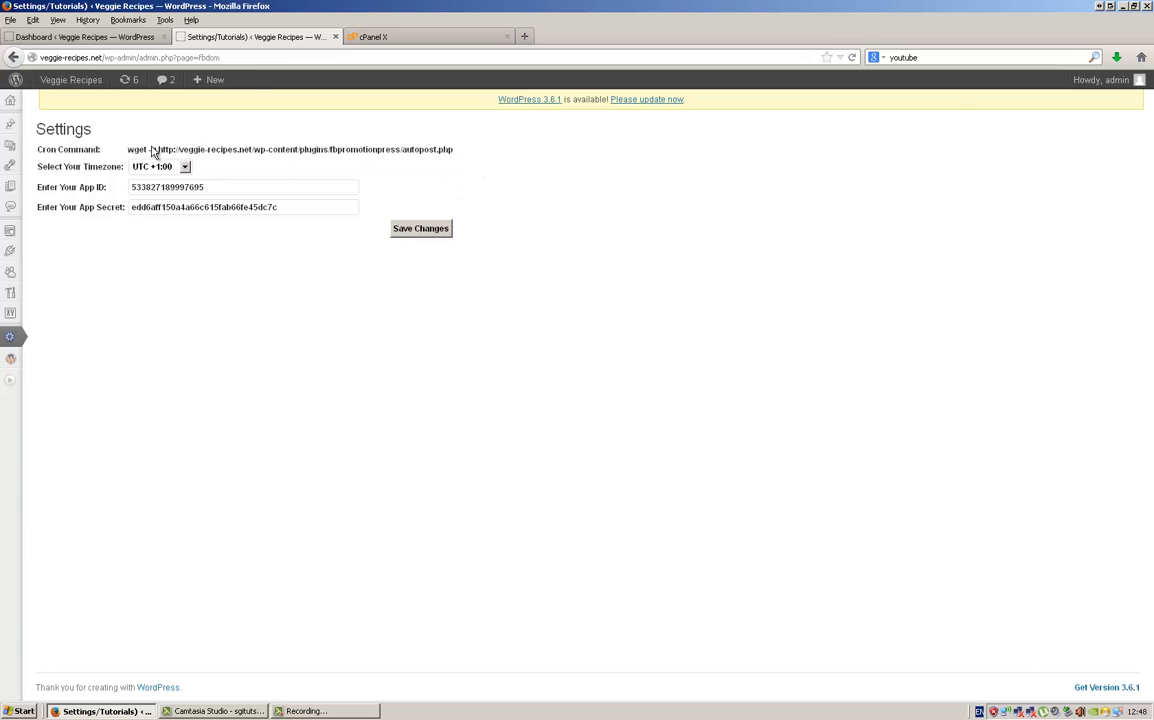
# Step: Copy the plugin's Cron Command text via the context menu
pyautogui.rightClick(410, 150)
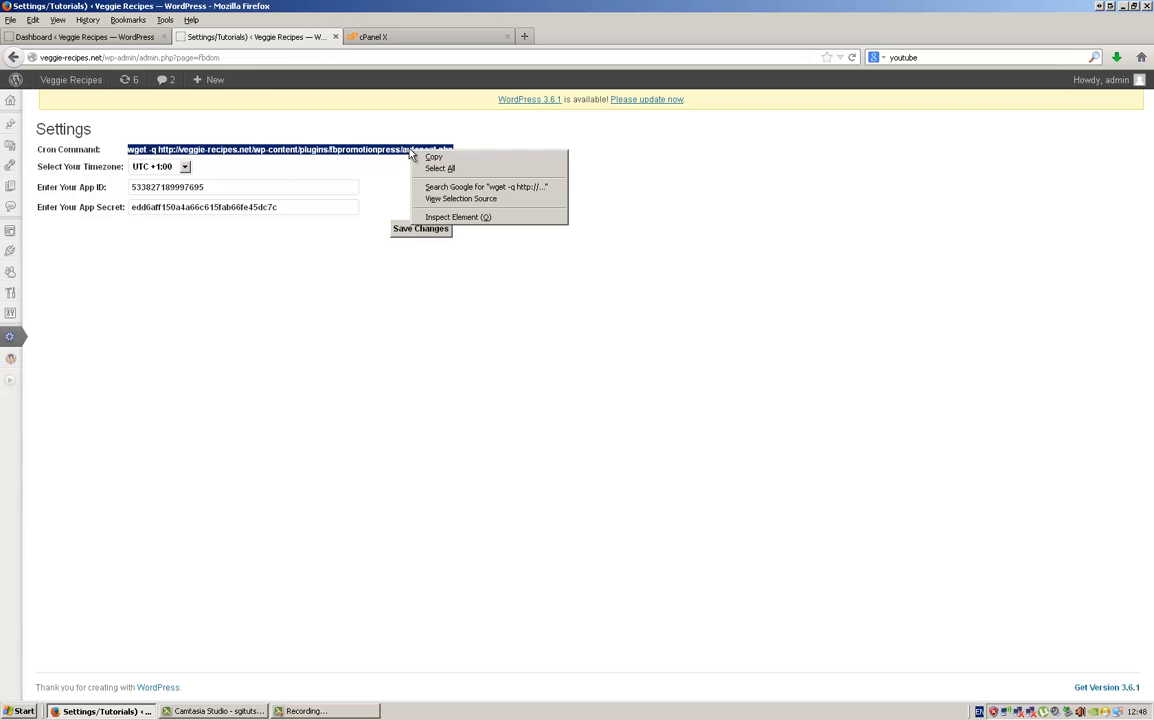
pyautogui.click(416, 84)
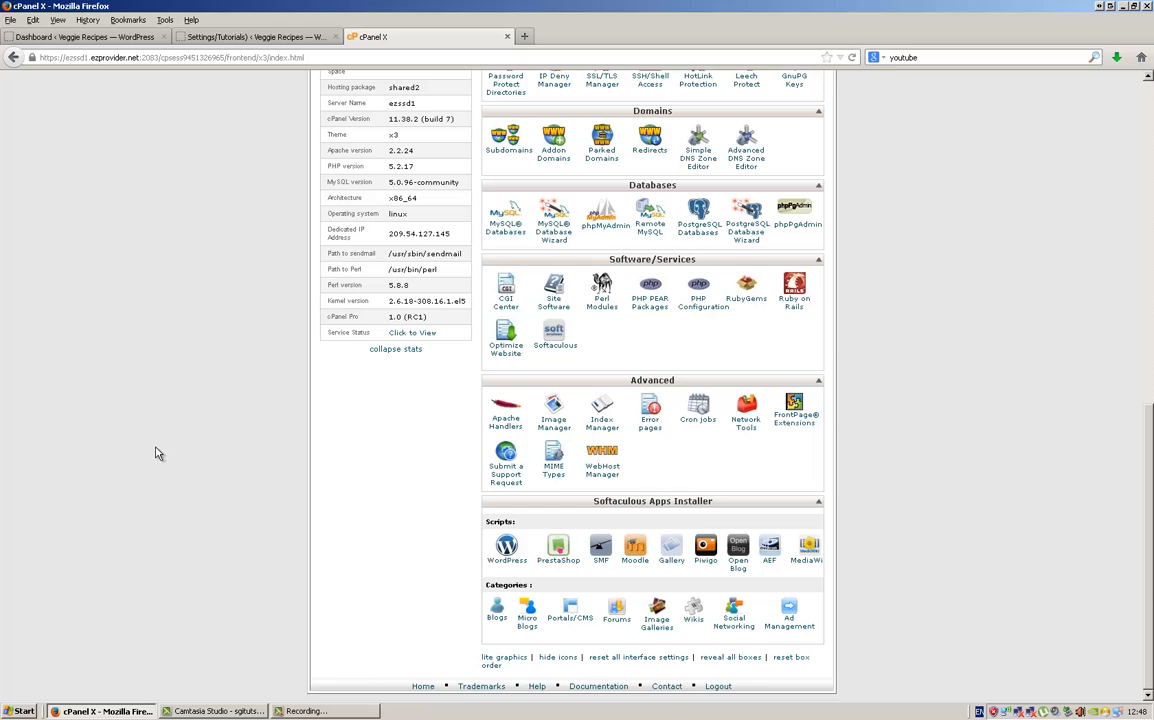
# Step: Create a cPanel cron job with the pasted autopost command scheduled every minute
pyautogui.click(698, 410)
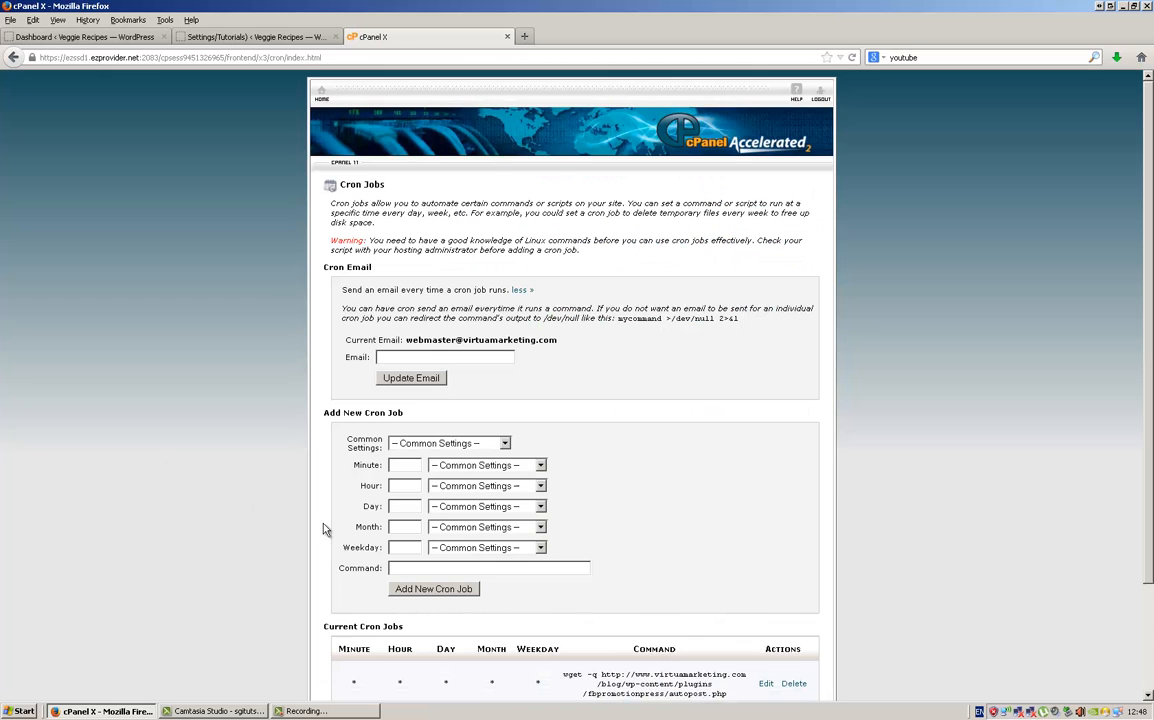
pyautogui.scroll(-3)
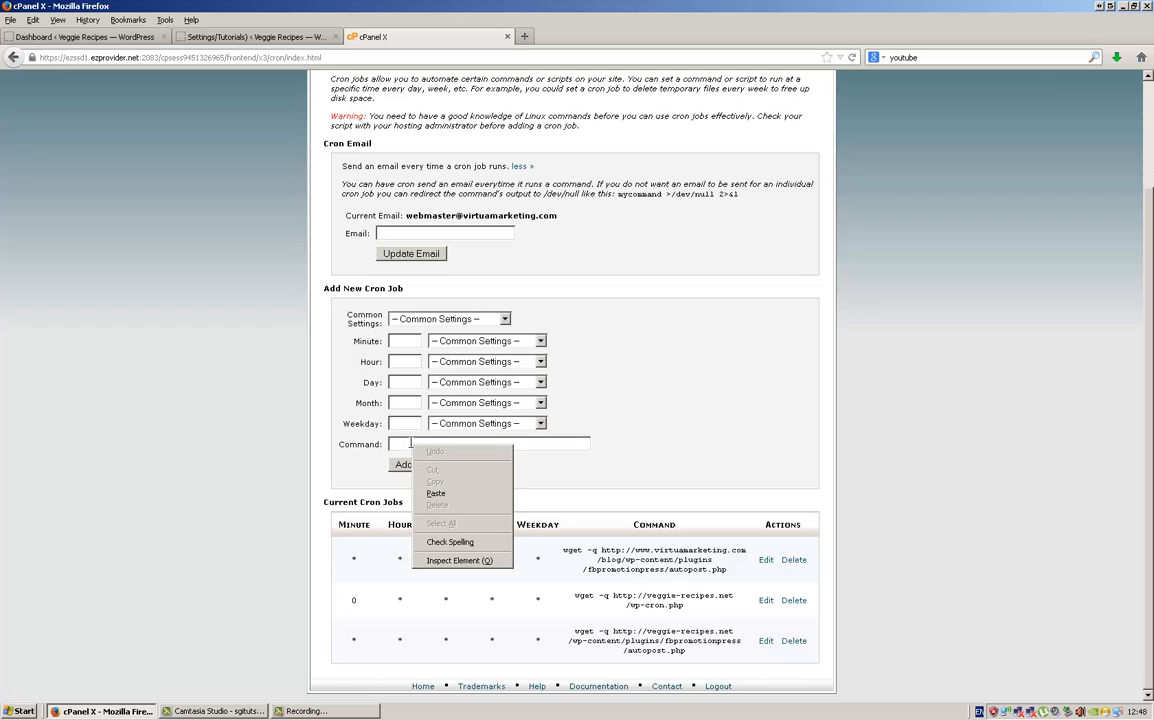
pyautogui.click(436, 492)
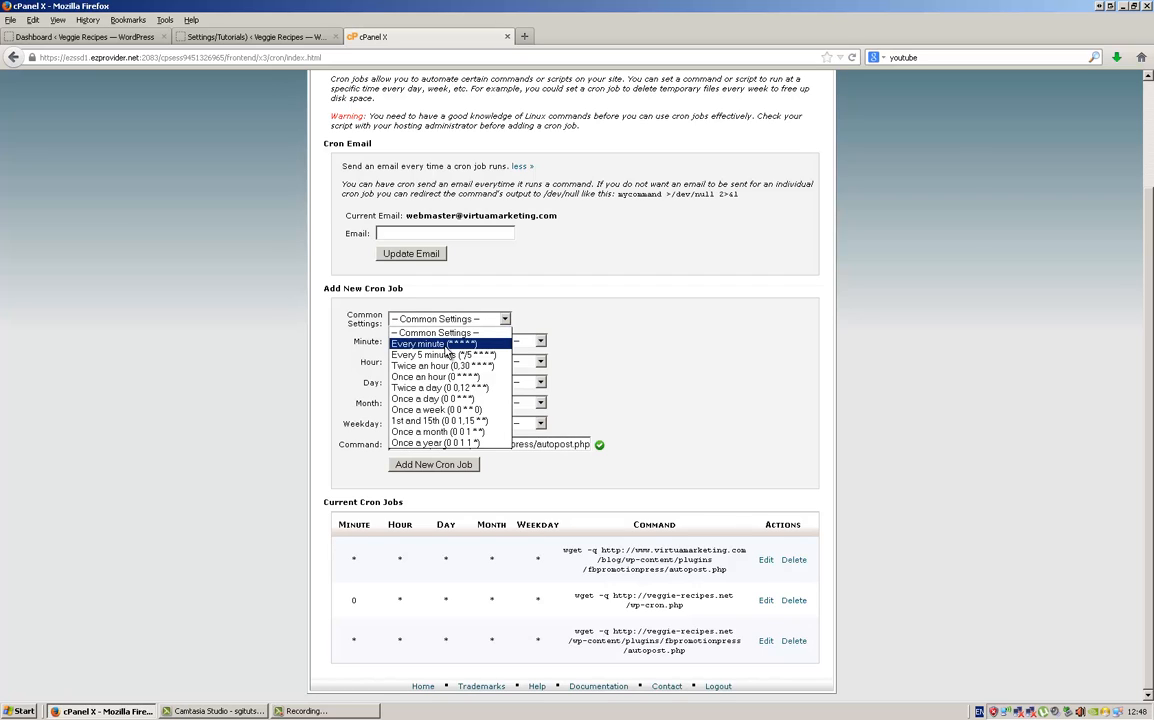
pyautogui.click(420, 344)
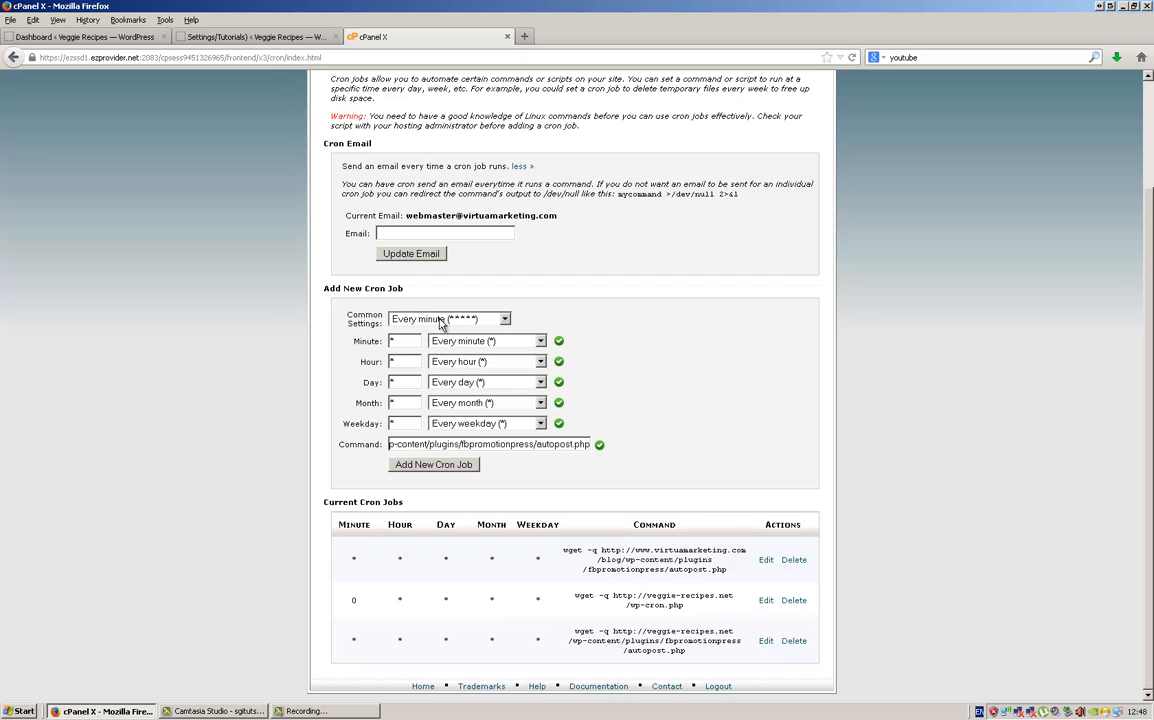
pyautogui.moveTo(420, 320)
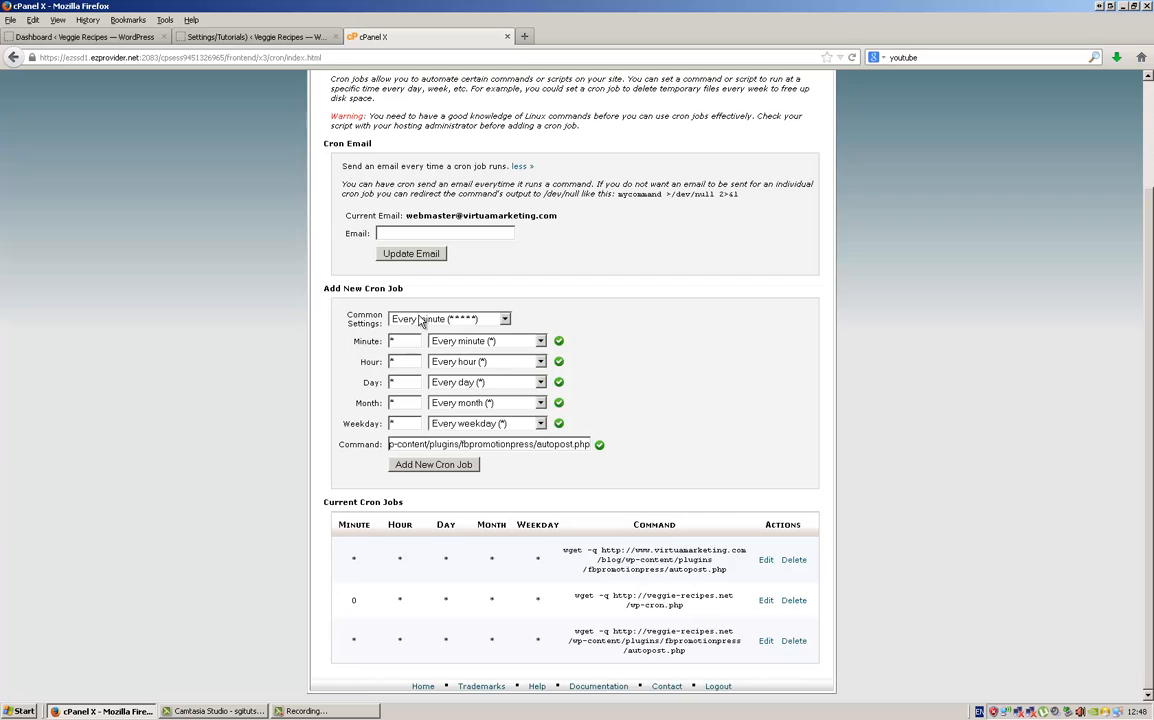